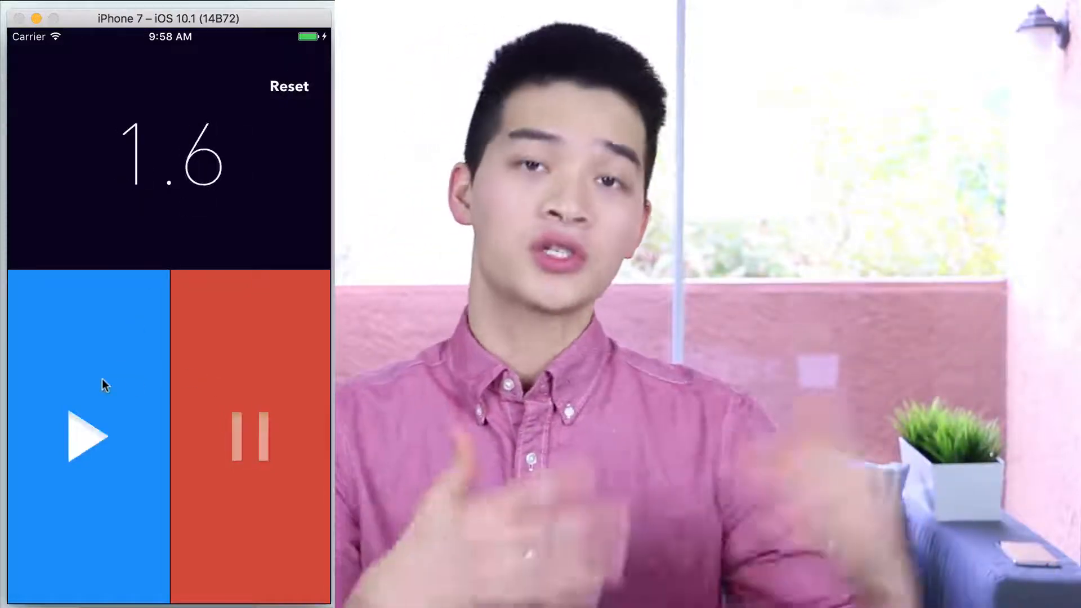
Step: Select Main.storyboard to show the stopwatch layout with readout, Reset, play and pause
left_click(289, 86)
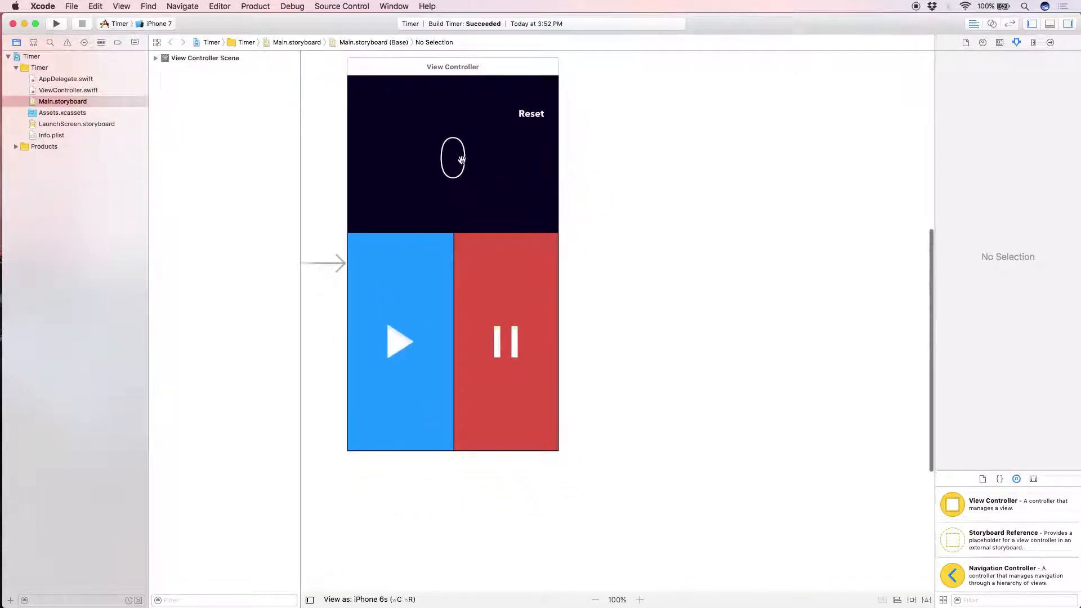
Step: Select the view controller, show ViewController.swift alongside, and connect the readout as timeLabel outlet
left_click(155, 58)
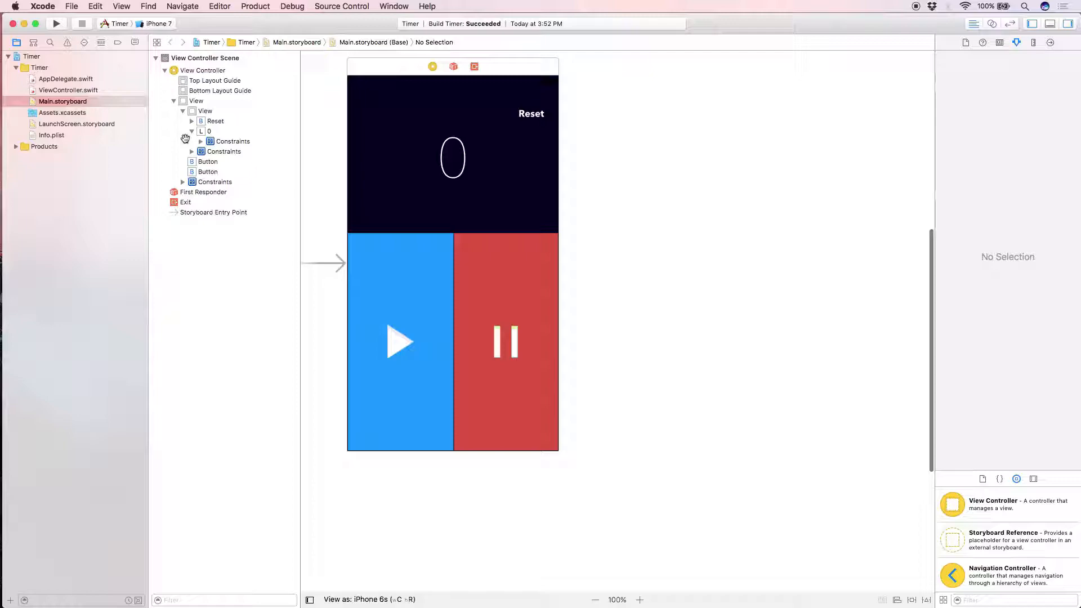
left_click(202, 70)
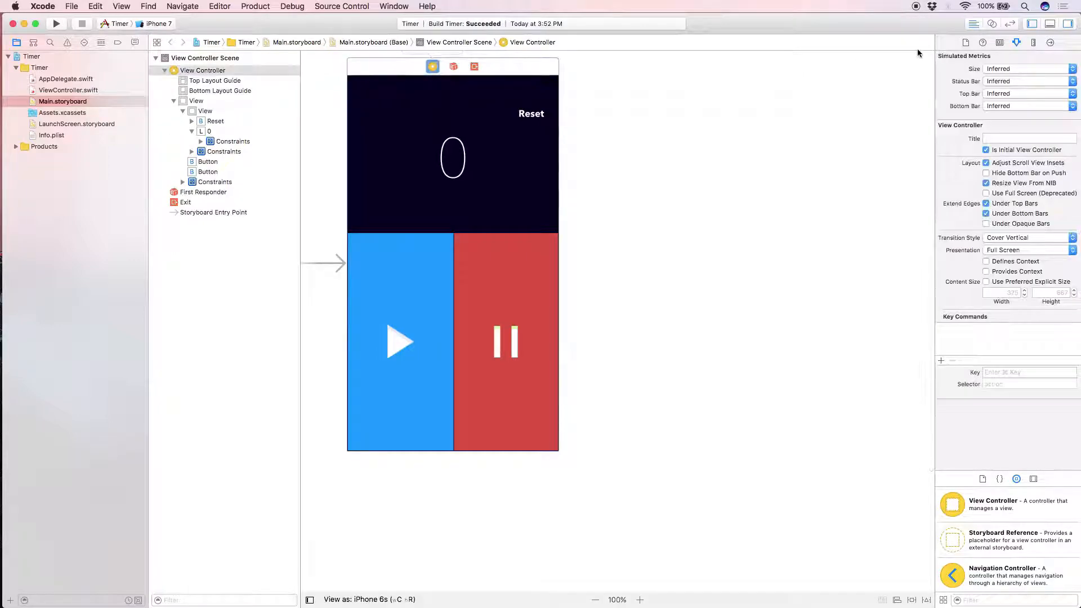
left_click(1065, 24)
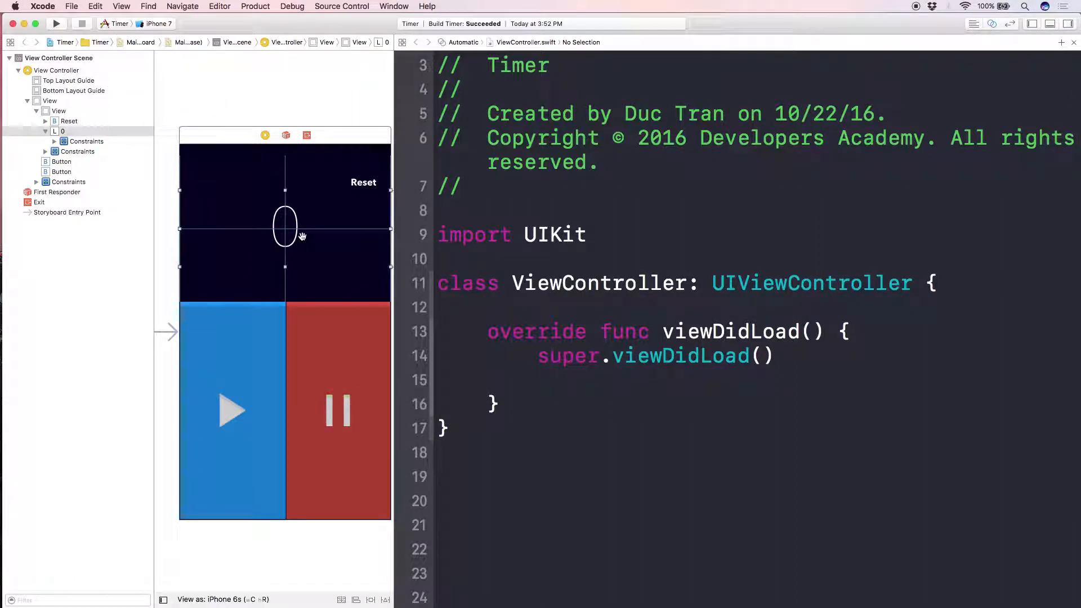
left_click_drag(285, 237, 507, 297)
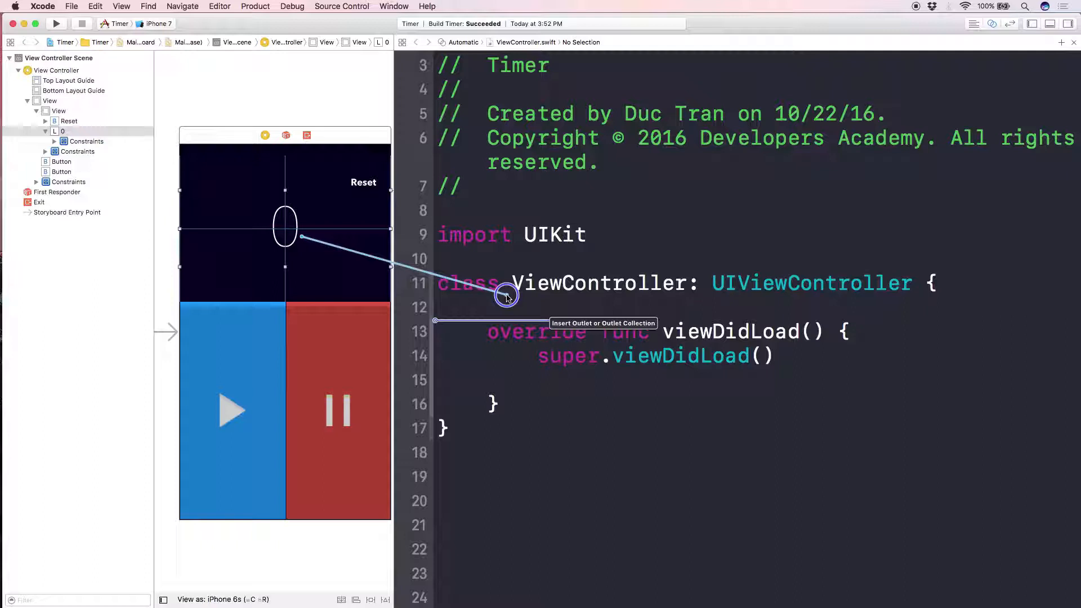
left_click(506, 295)
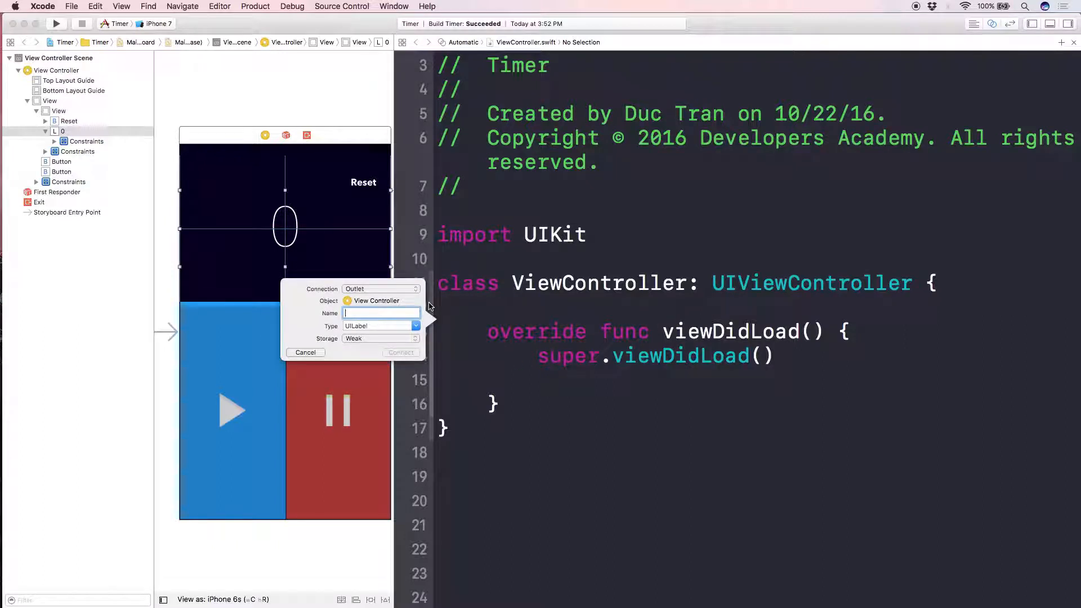
type("timeLabel")
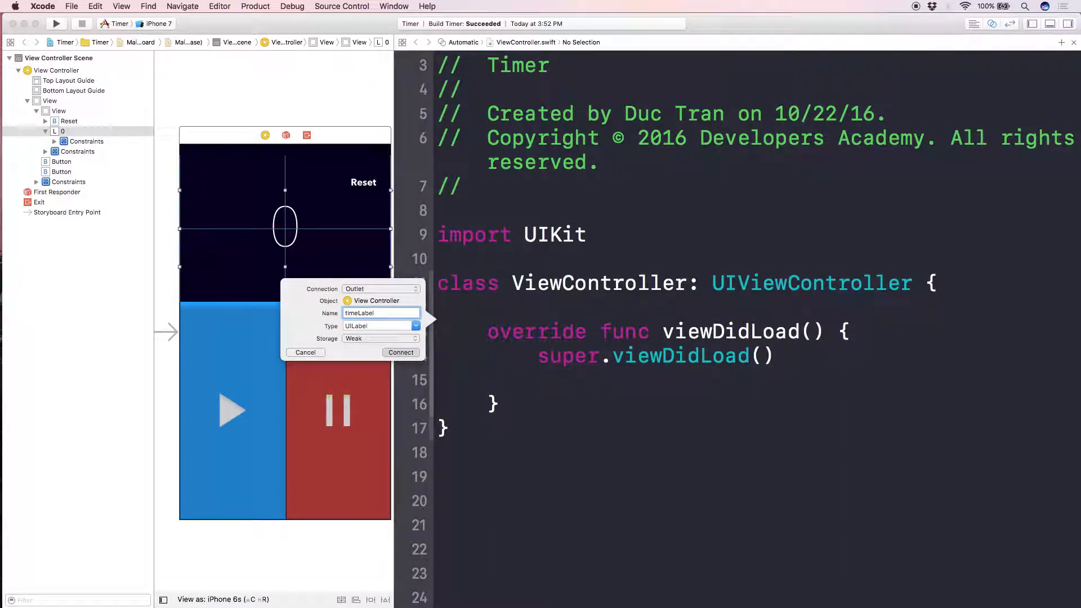
left_click(400, 352)
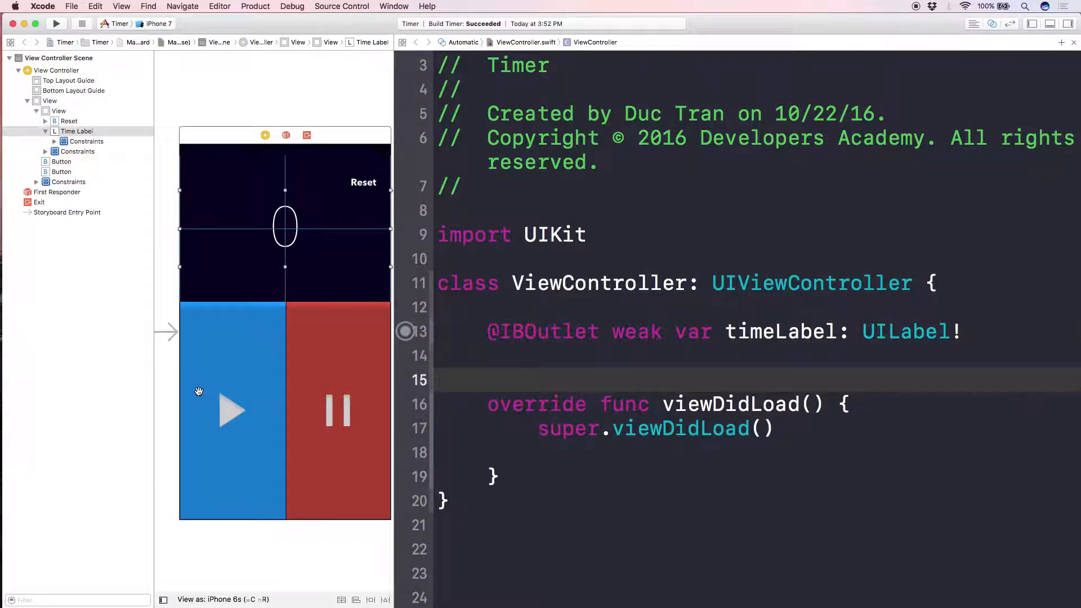
Step: Connect the play and pause buttons as playButton and pauseButton outlets
left_click_drag(233, 410, 612, 343)
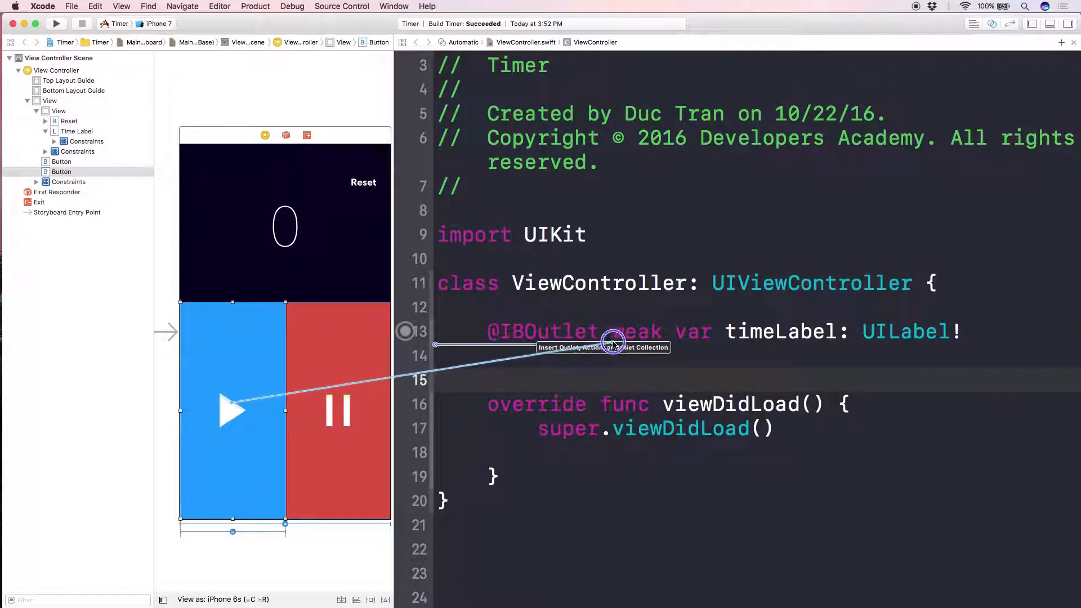
left_click(613, 344)
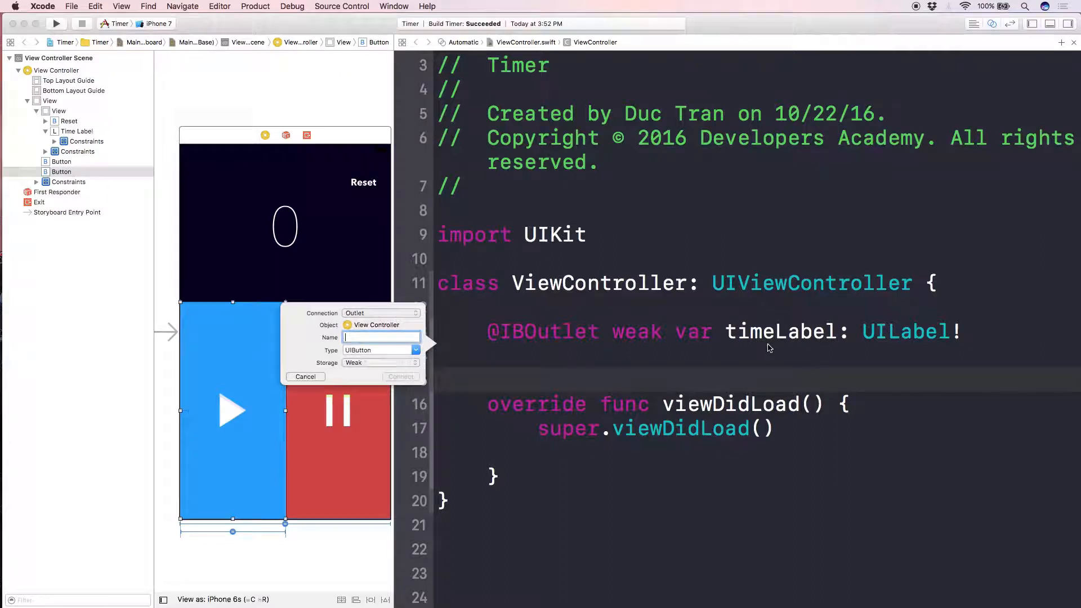
type("playButton")
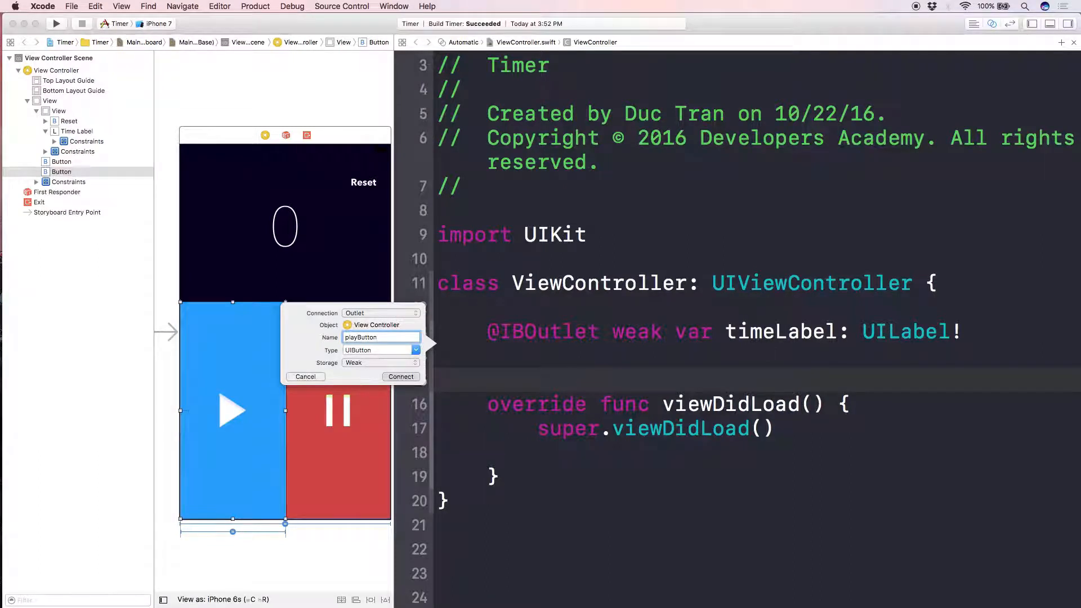
left_click(401, 376)
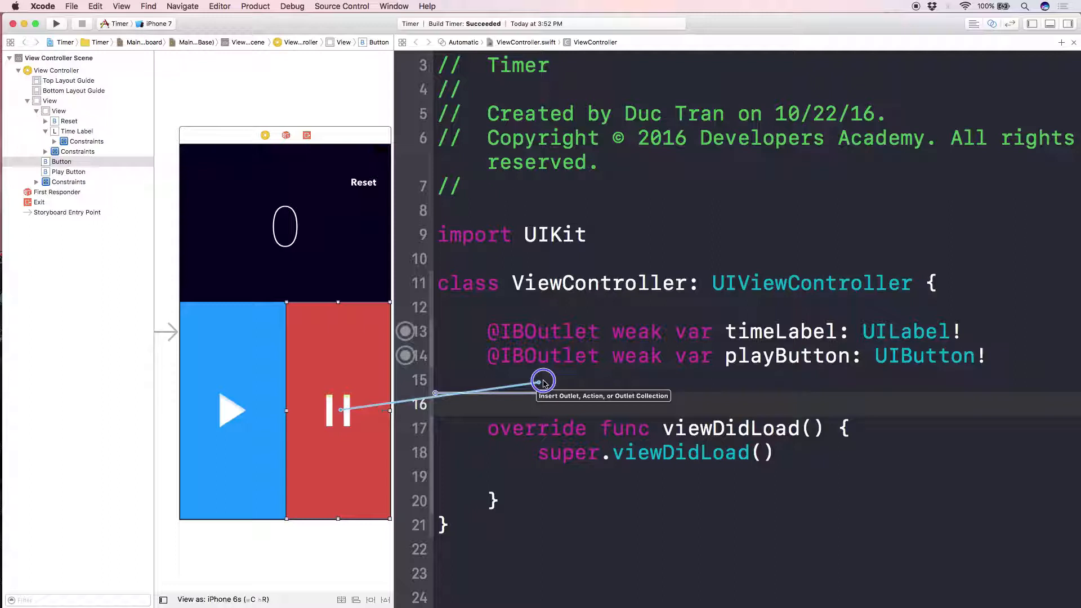
left_click(541, 380)
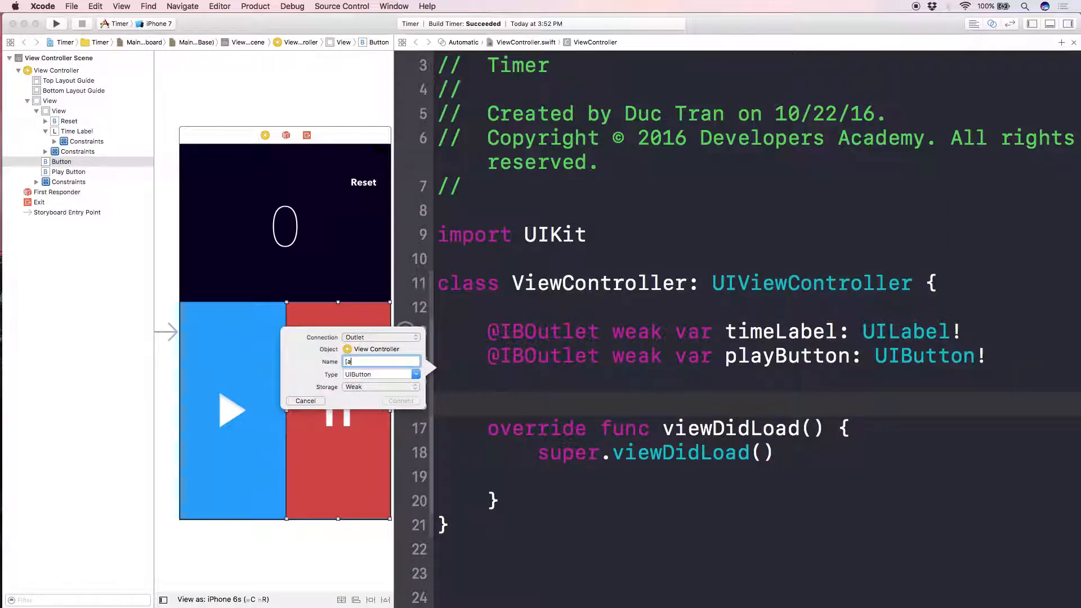
type("pauseButton")
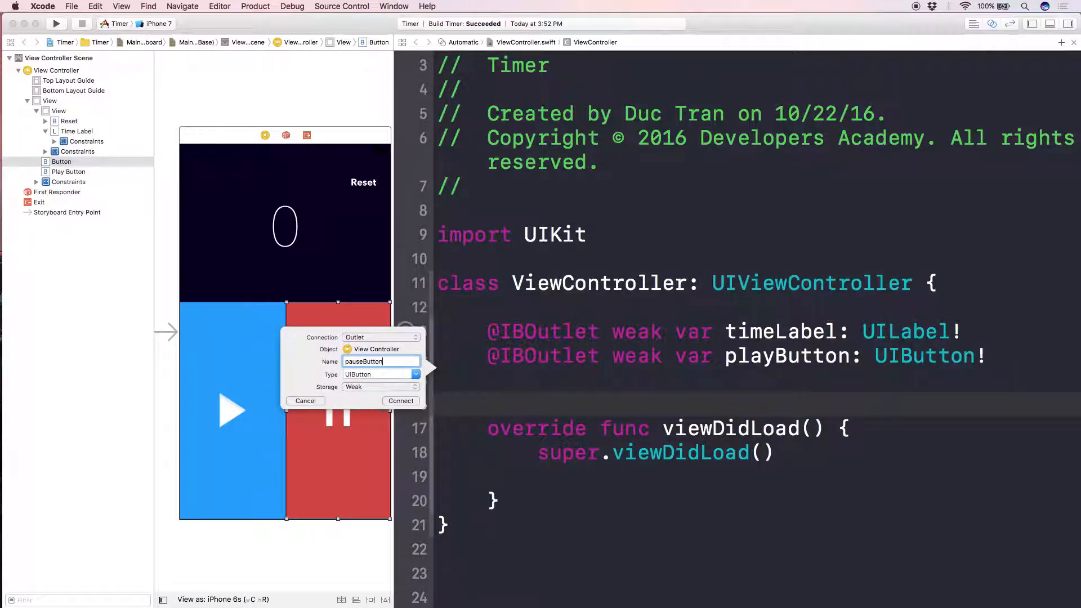
left_click(401, 401)
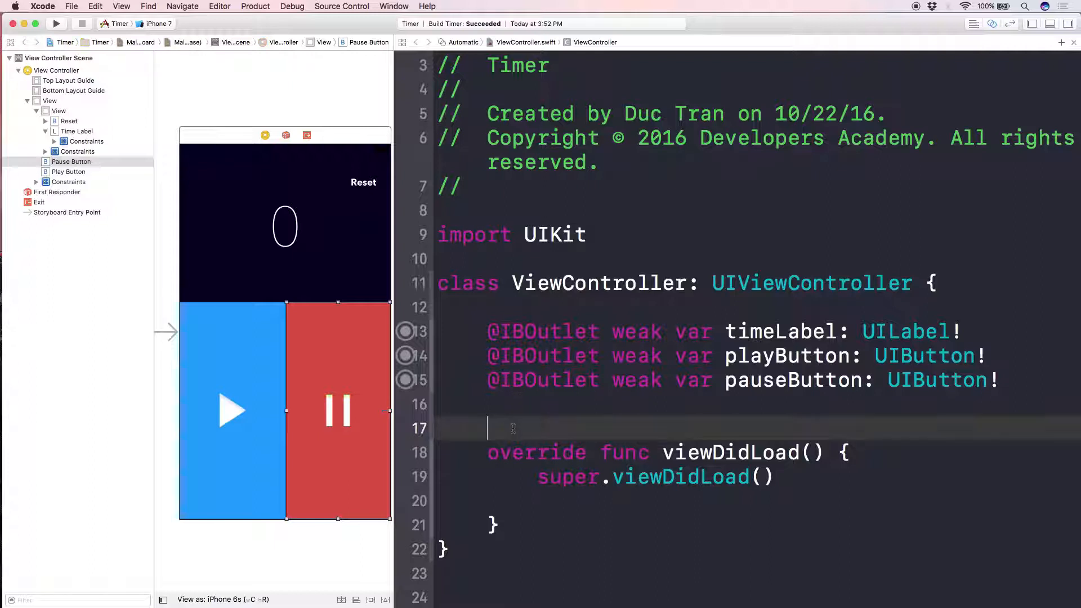
key("Backspace")
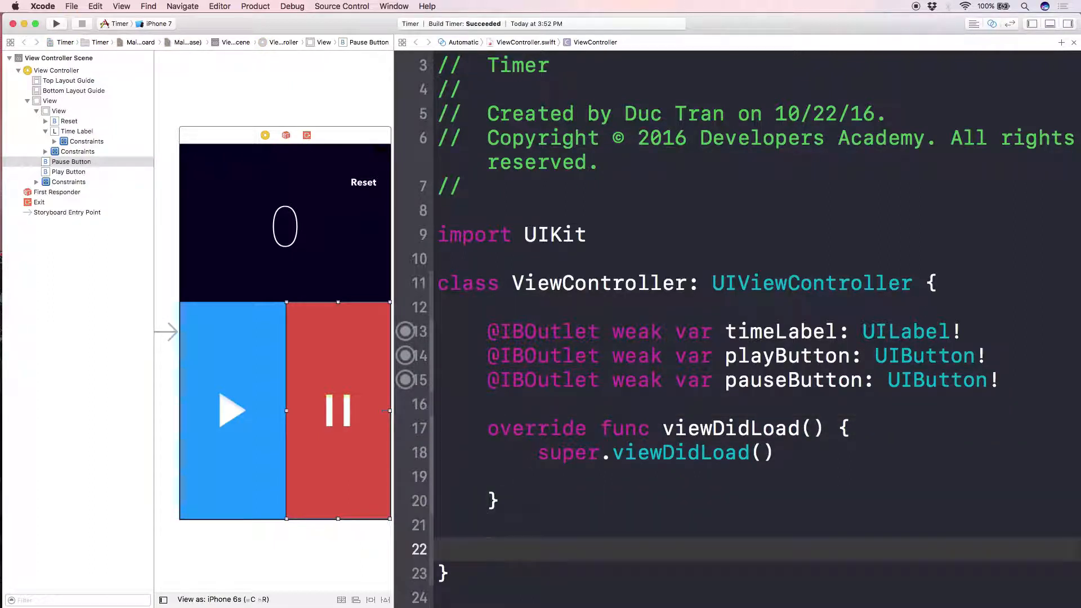
Step: Create the resetButtonDidTouch action for the Reset button
scroll("down", 3)
type("reset")
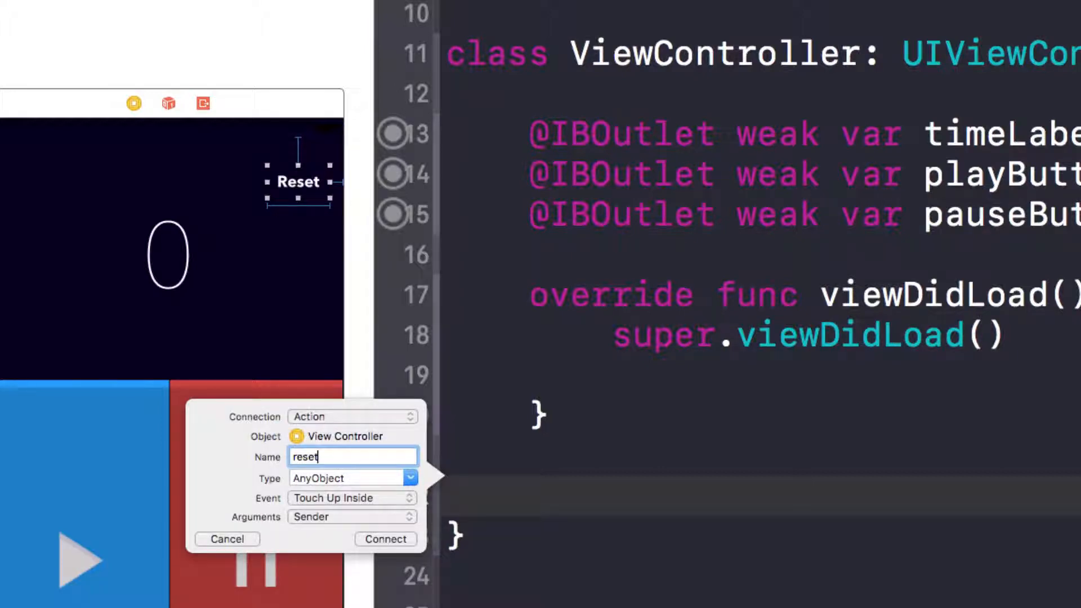
type("ButtonD")
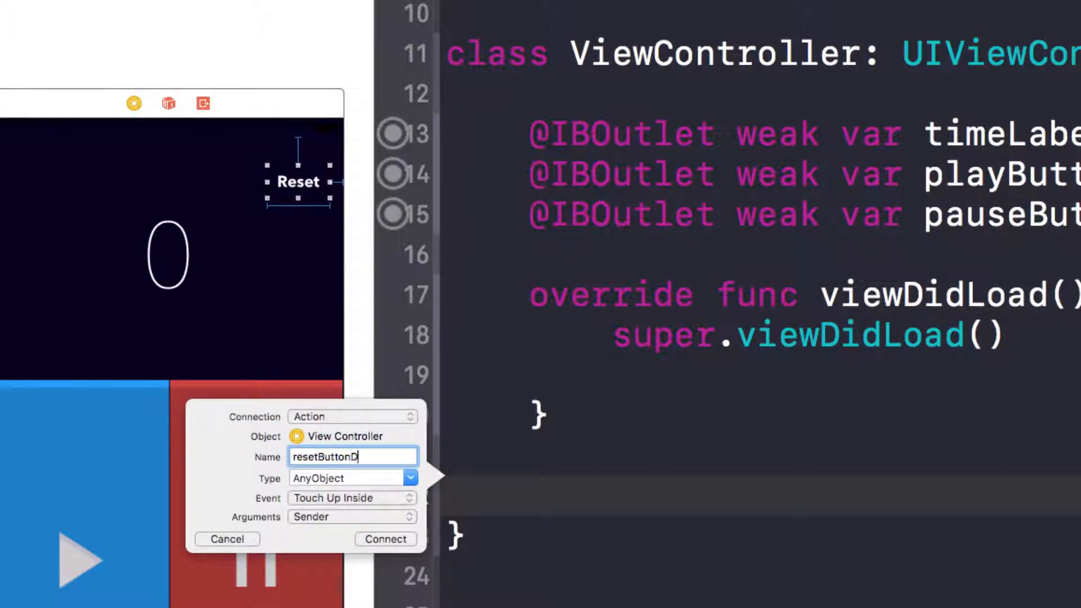
type("idTouch")
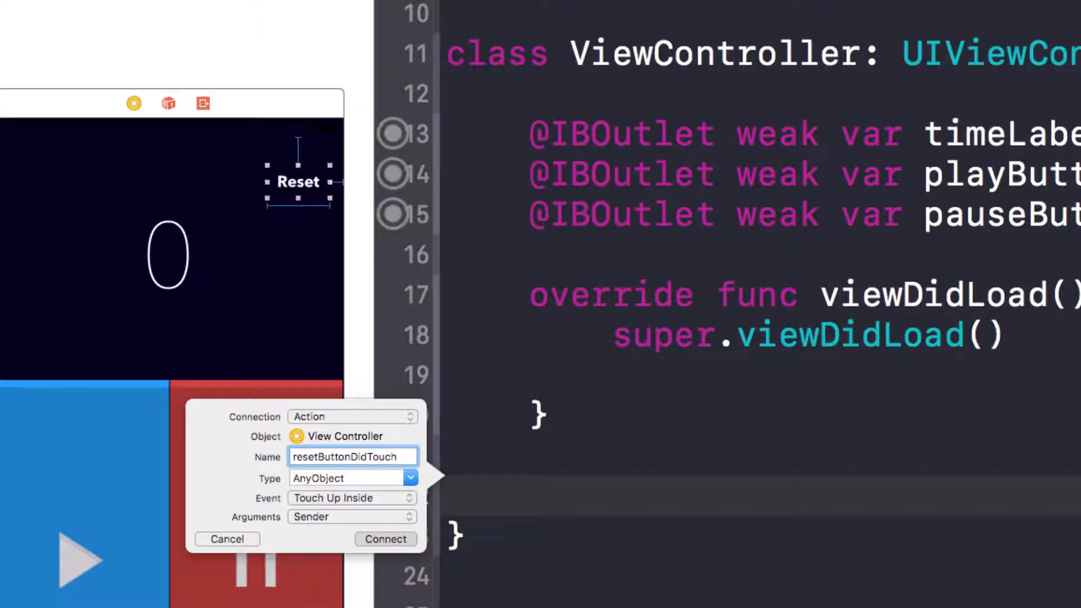
left_click(386, 538)
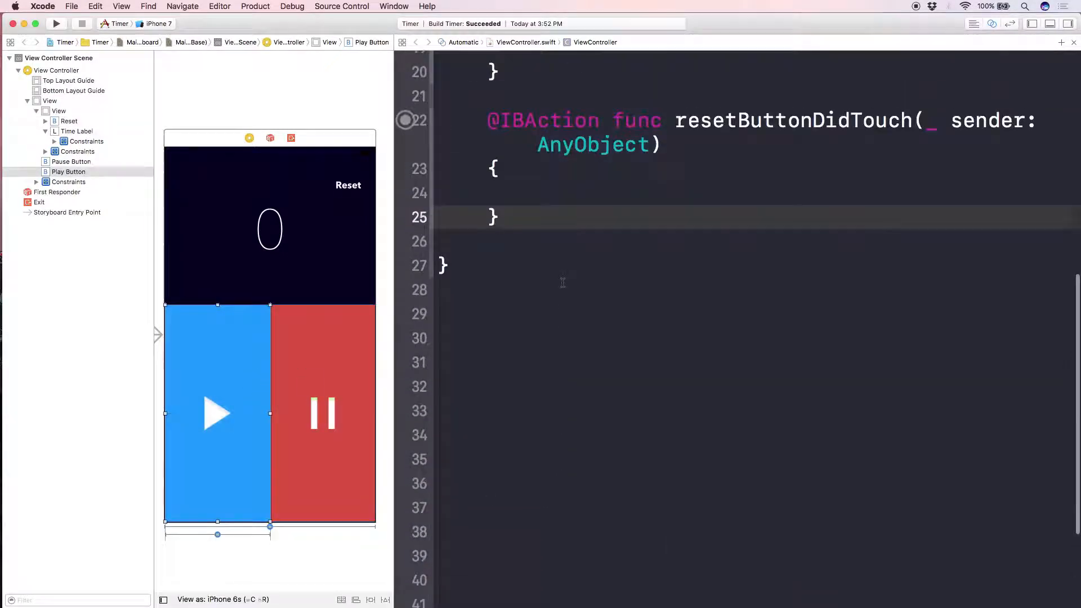
Step: Create playButtonDidTouch and pauseButtonDidTouch actions from the play and pause buttons
left_click_drag(217, 386, 561, 245)
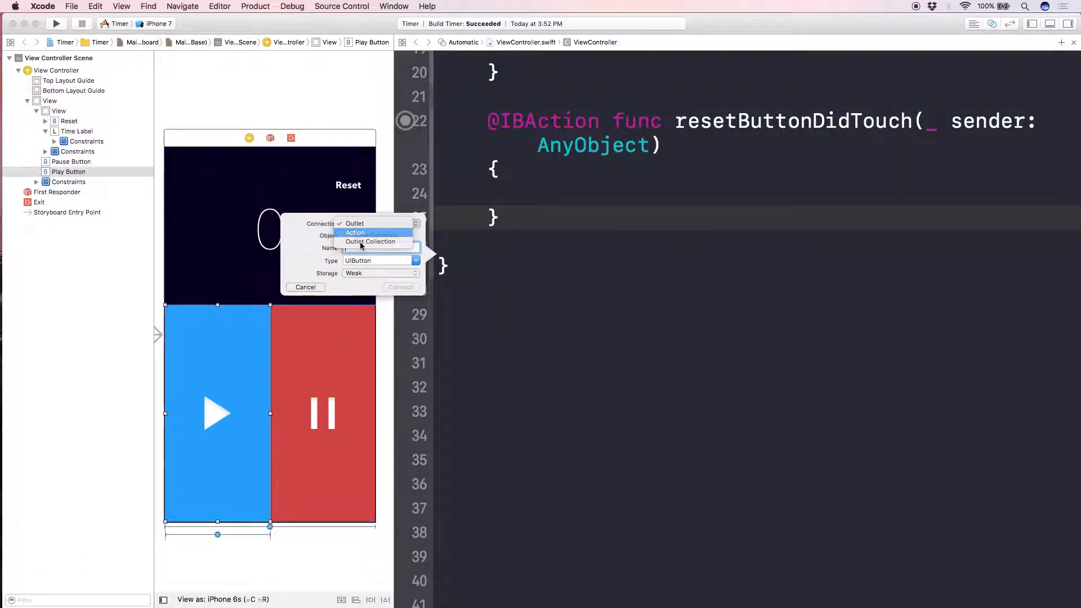
left_click(355, 232)
type("playButtonDidTouch")
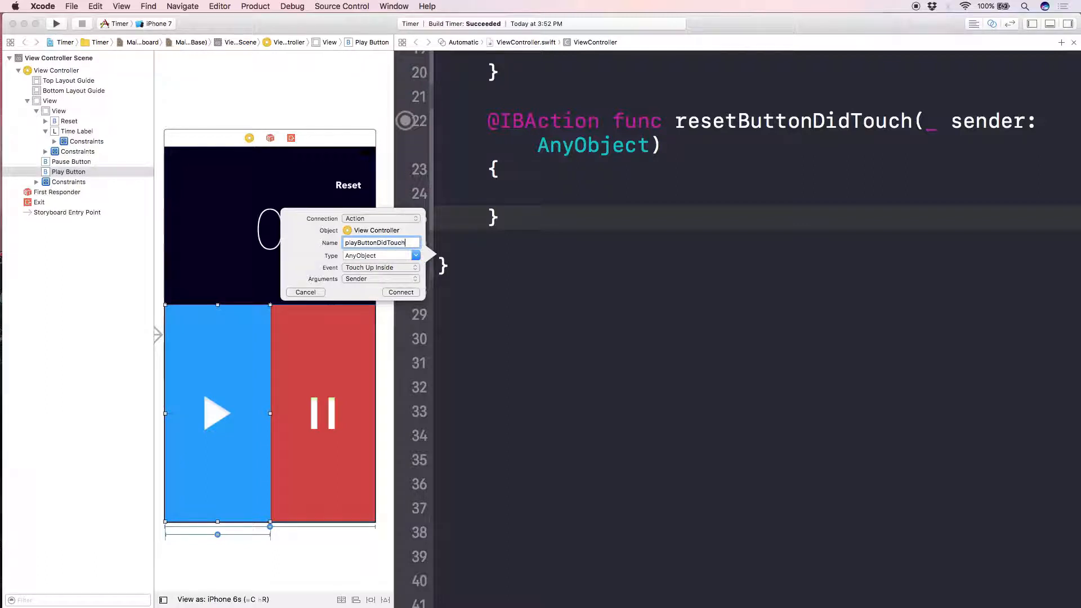
left_click(401, 292)
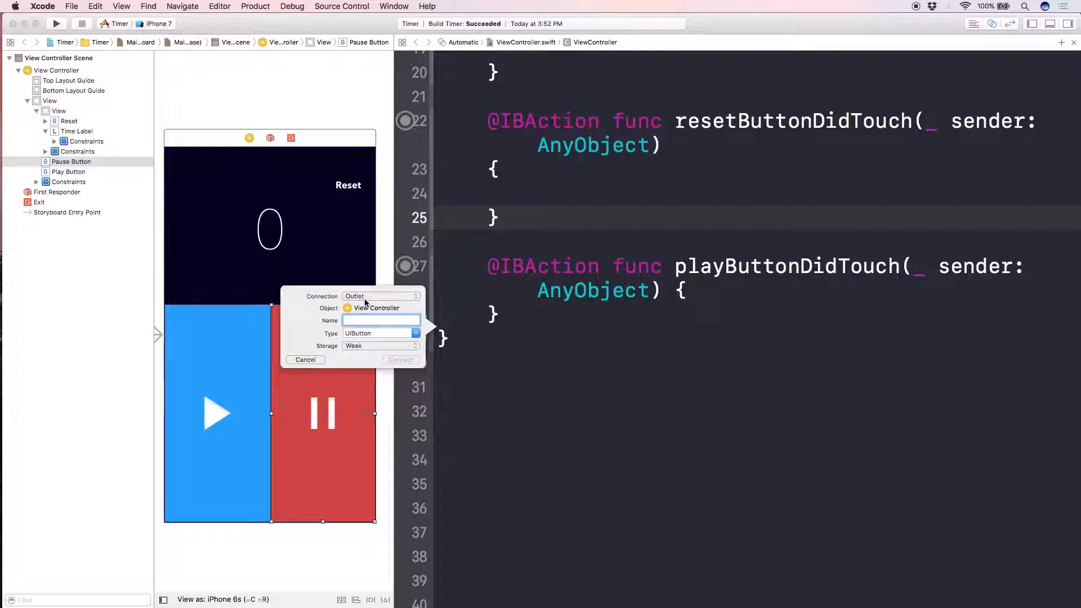
left_click(381, 296)
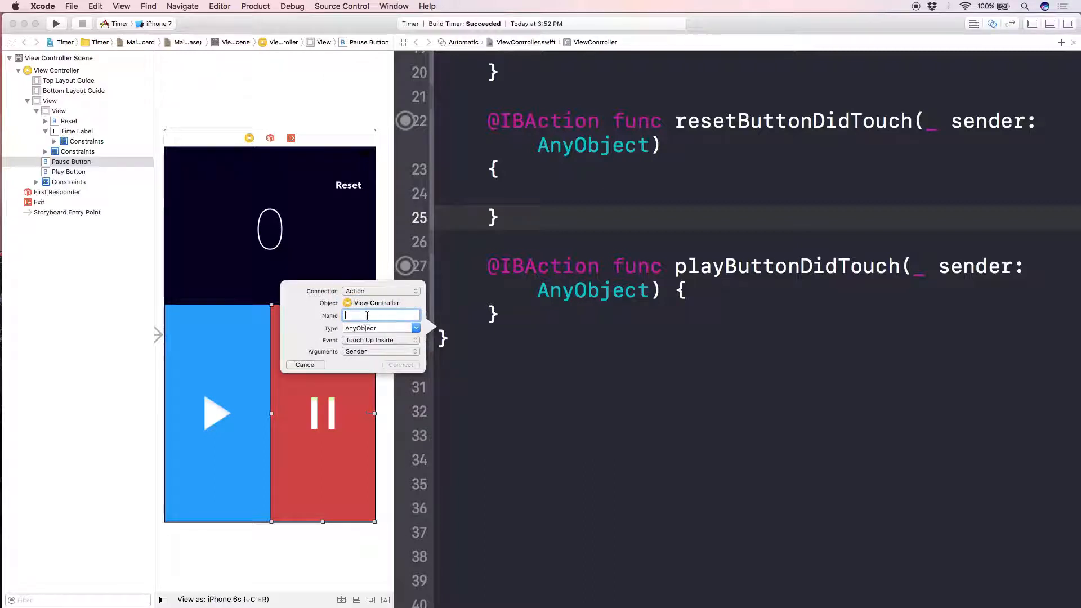
type("pauseButton")
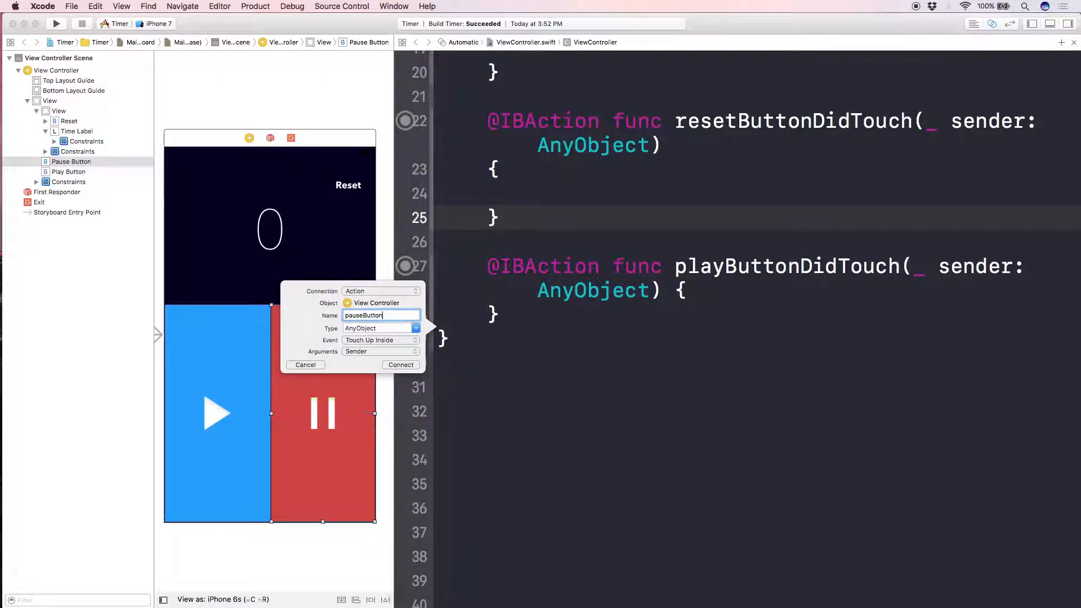
type("DidTouch")
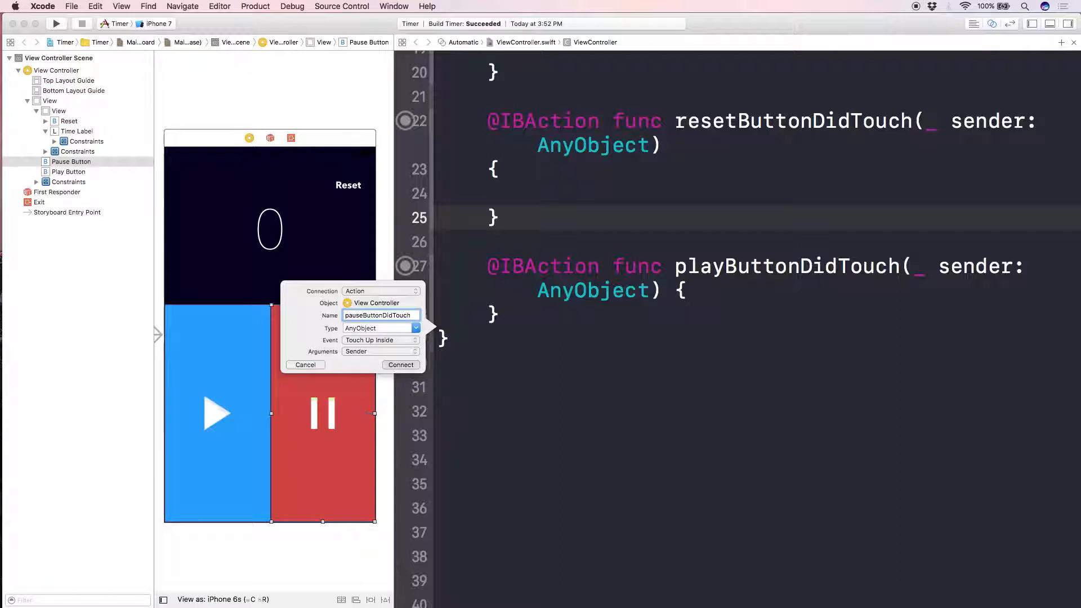
left_click(400, 365)
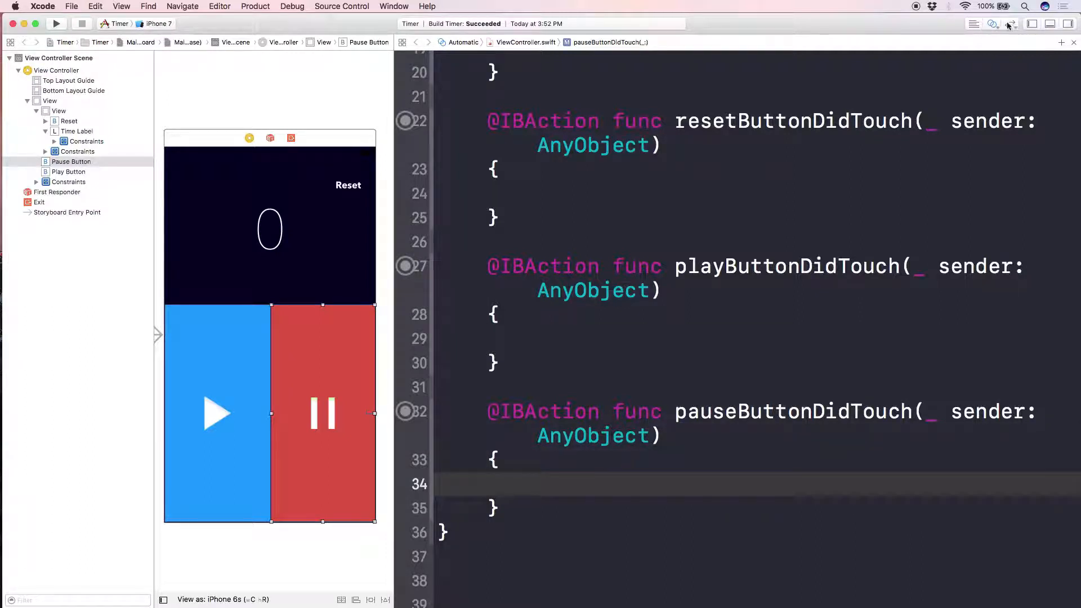
Step: Return to the standard editor on ViewController.swift and add var timer = Timer()
left_click(1008, 23)
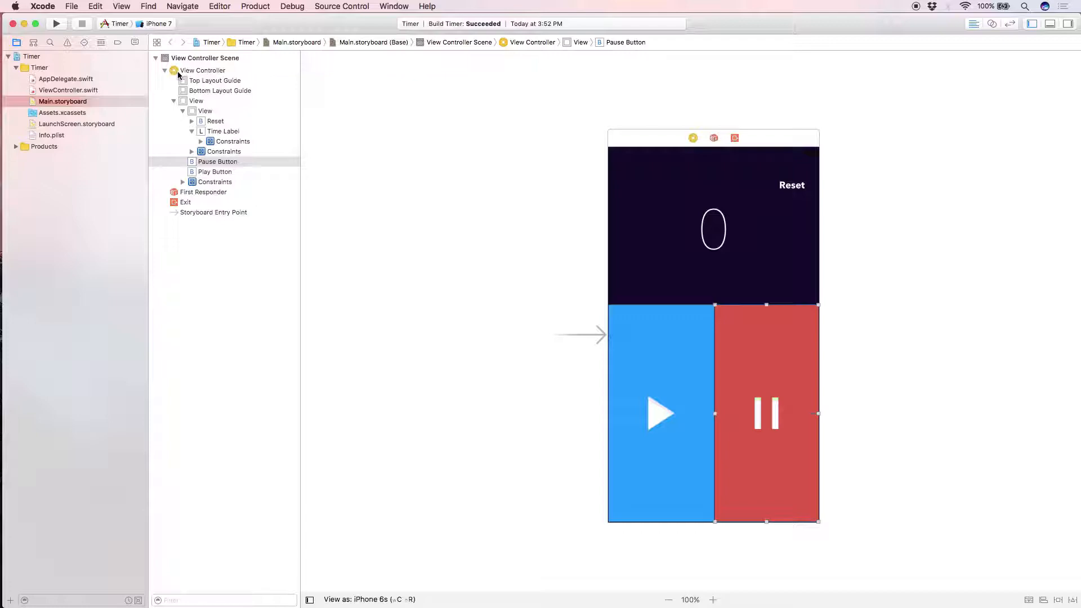
left_click(68, 90)
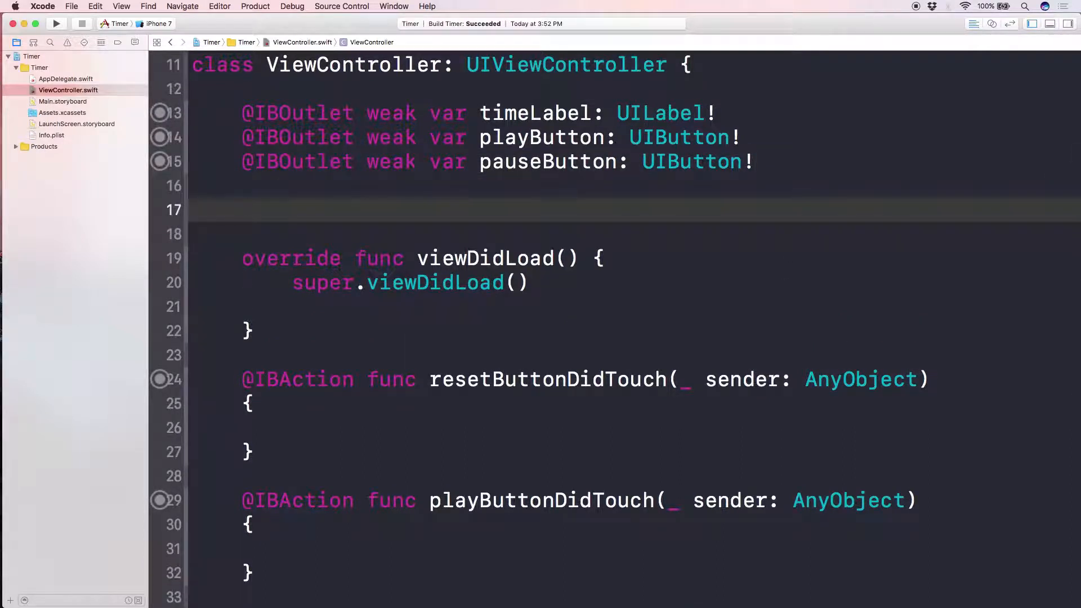
left_click(243, 209)
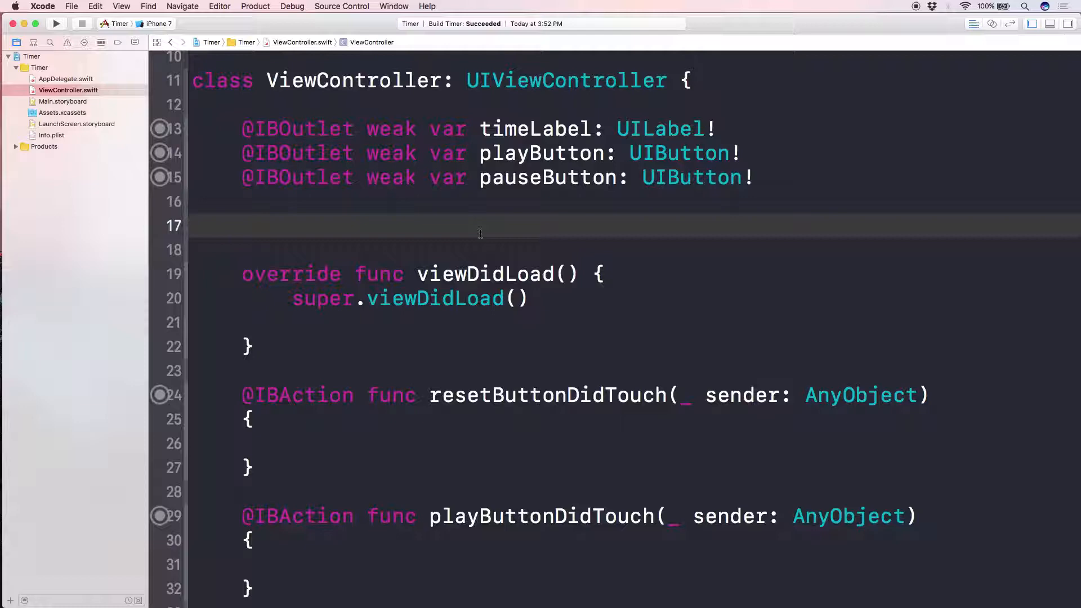
type("var timer =")
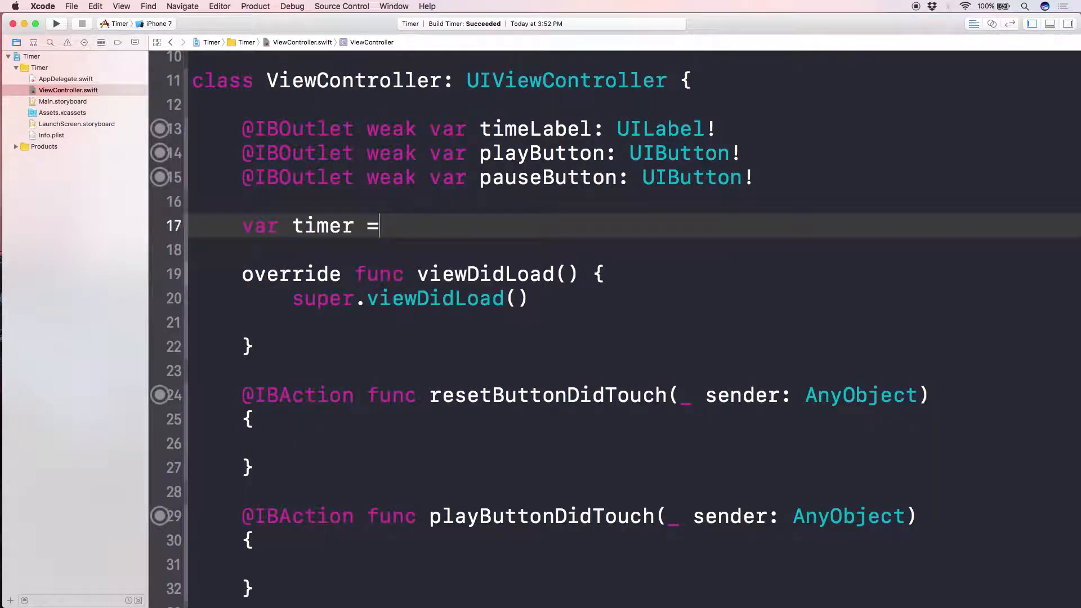
type("Timer()")
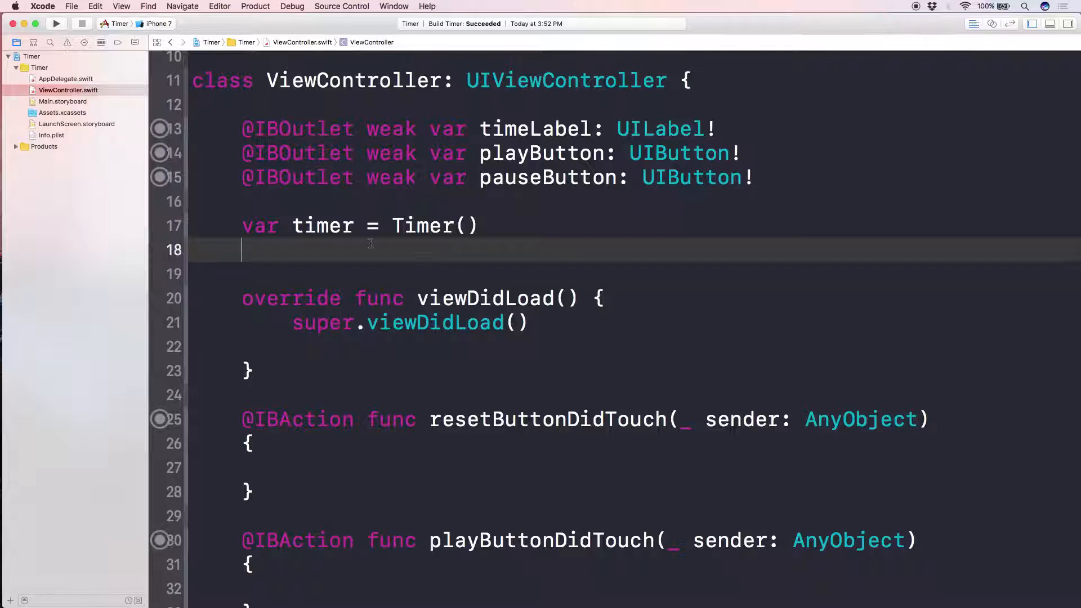
Step: Add properties var counter = 0.0 and var isRunning = false
scroll("down", 3)
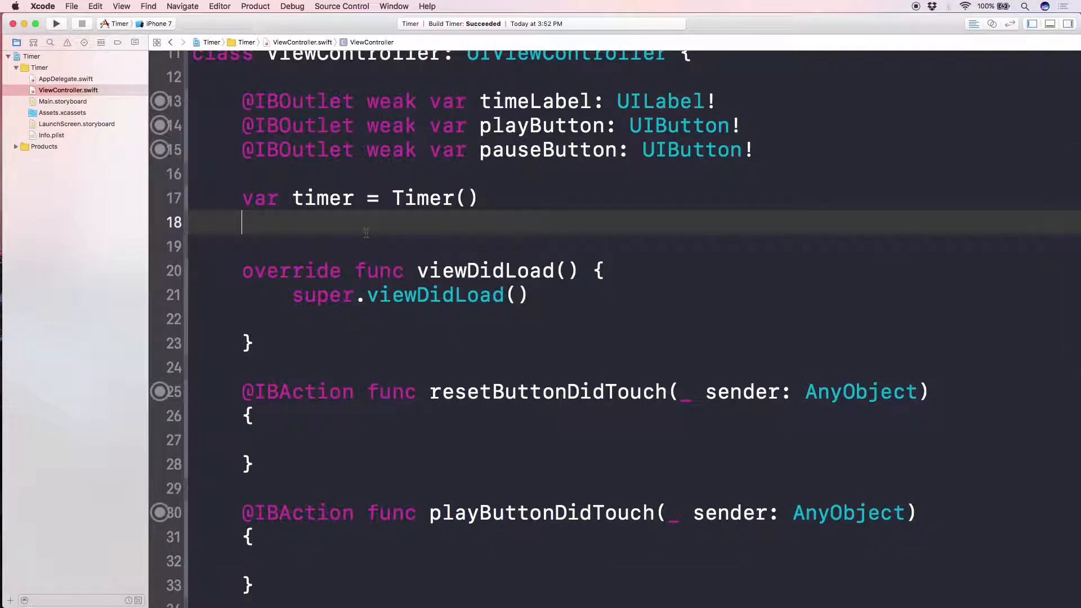
type("var count")
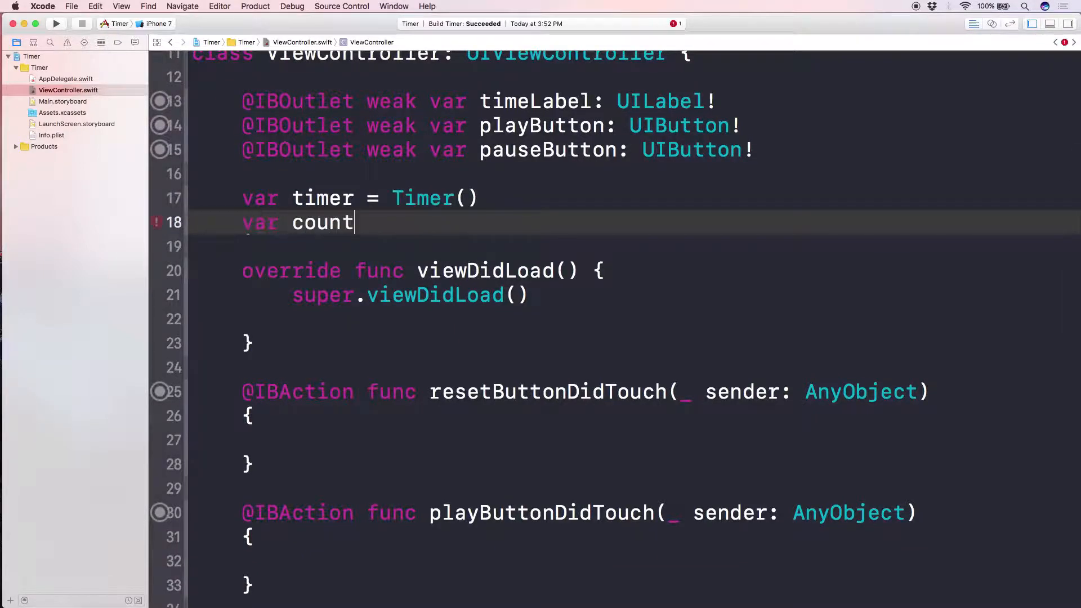
type("er =")
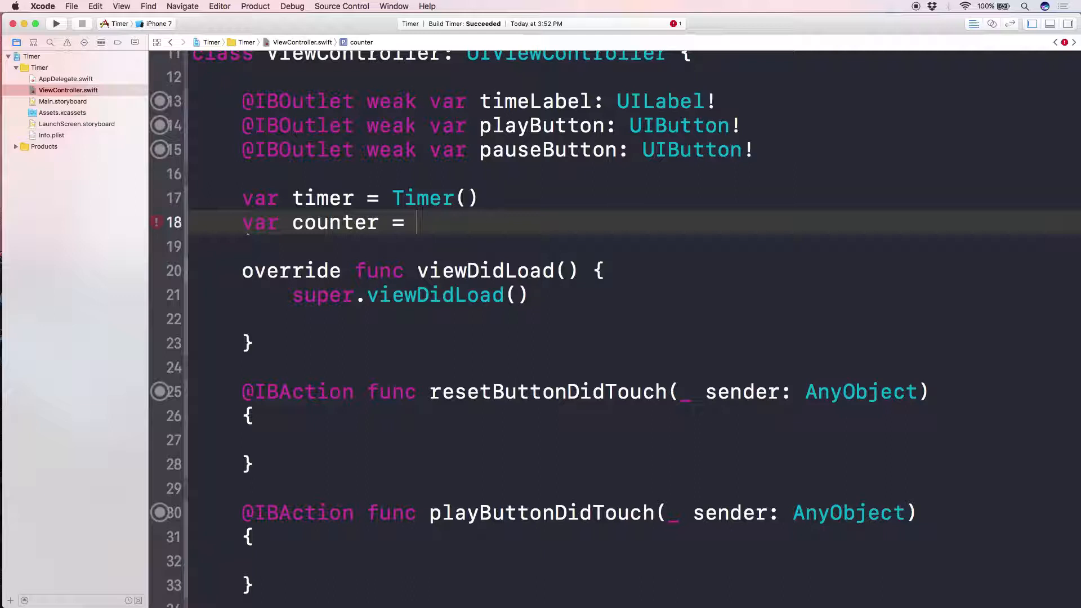
type("0.0")
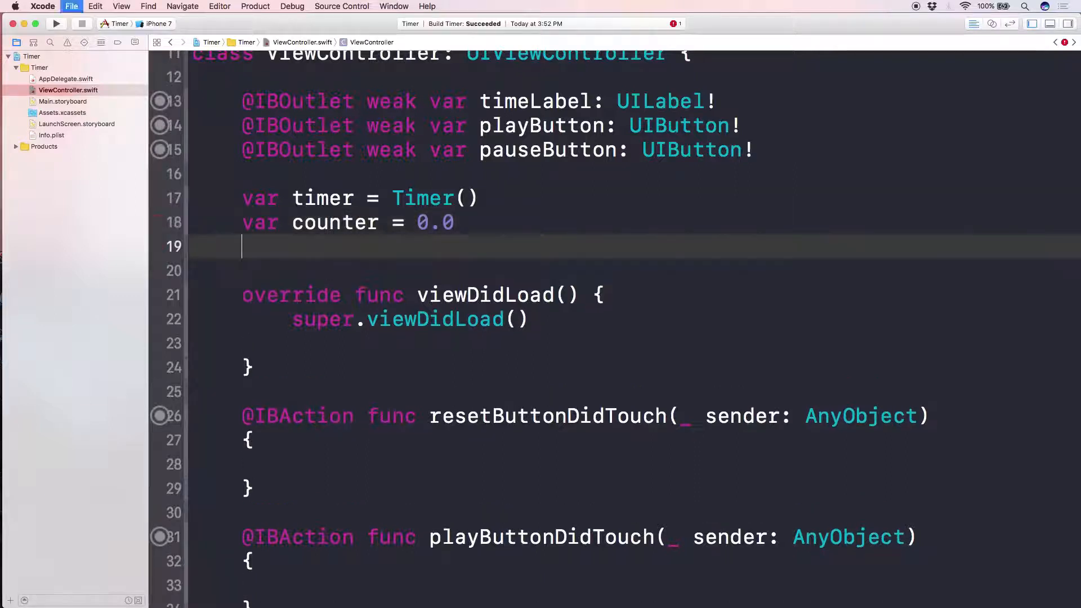
type("var isRu")
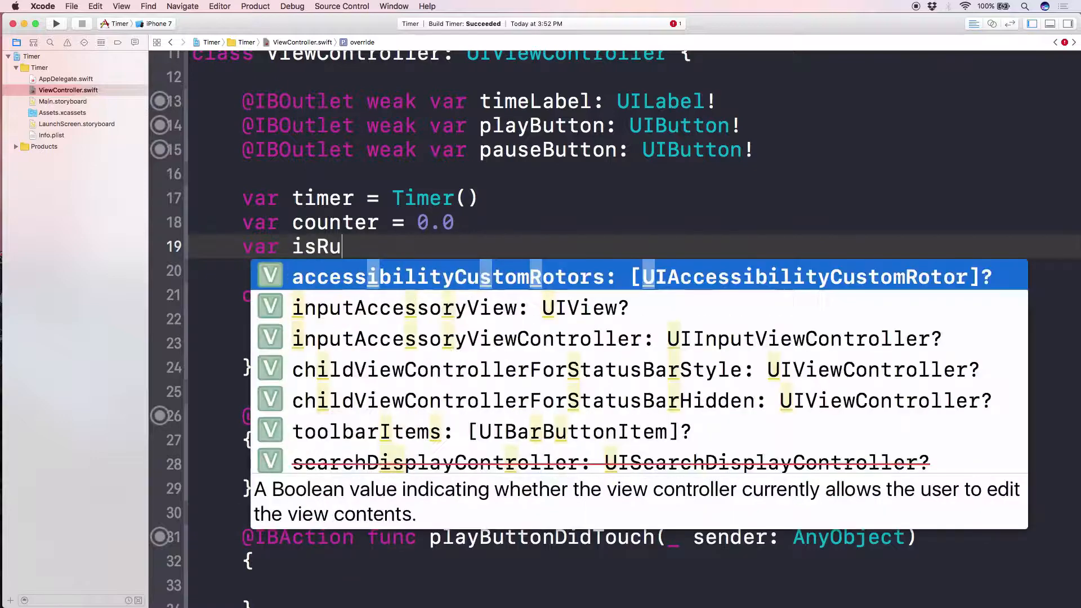
type("nning = false")
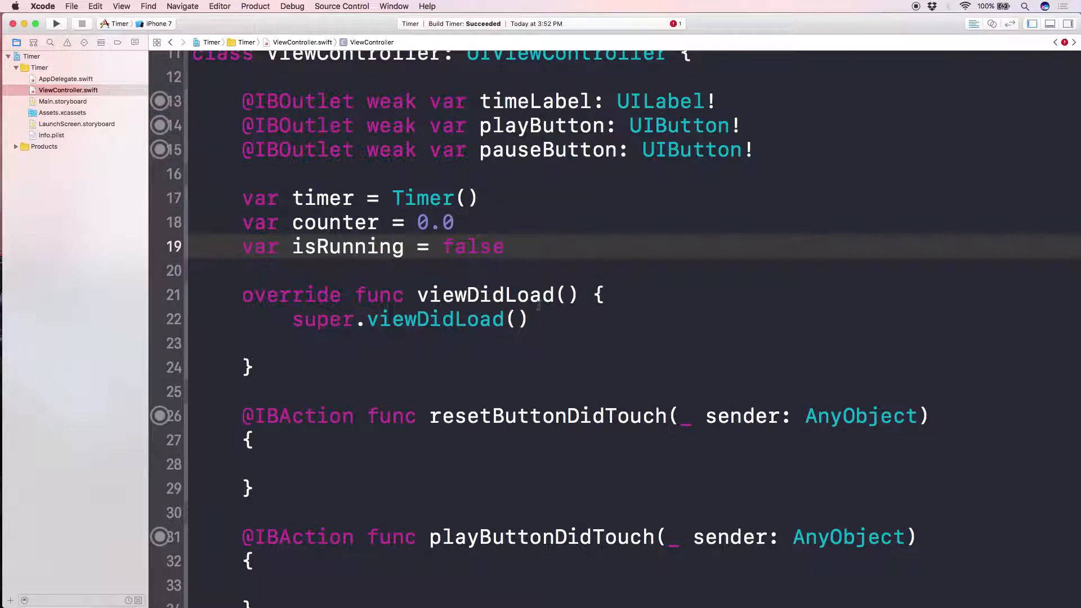
mouse_move(540, 348)
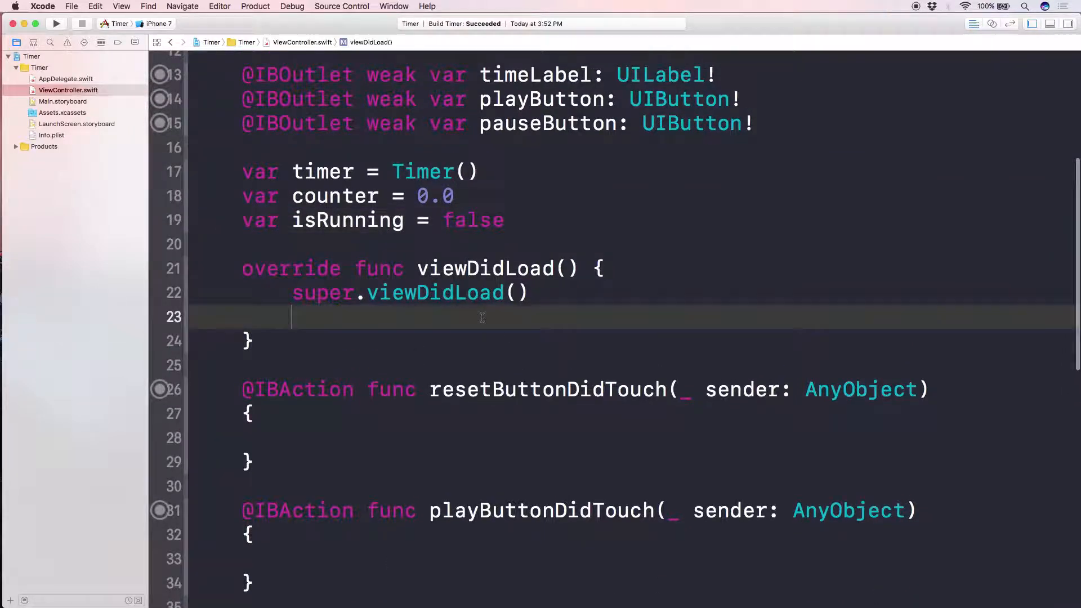
Step: In viewDidLoad, add timeLabel.text = "\(counter)"
type("timeLabel.")
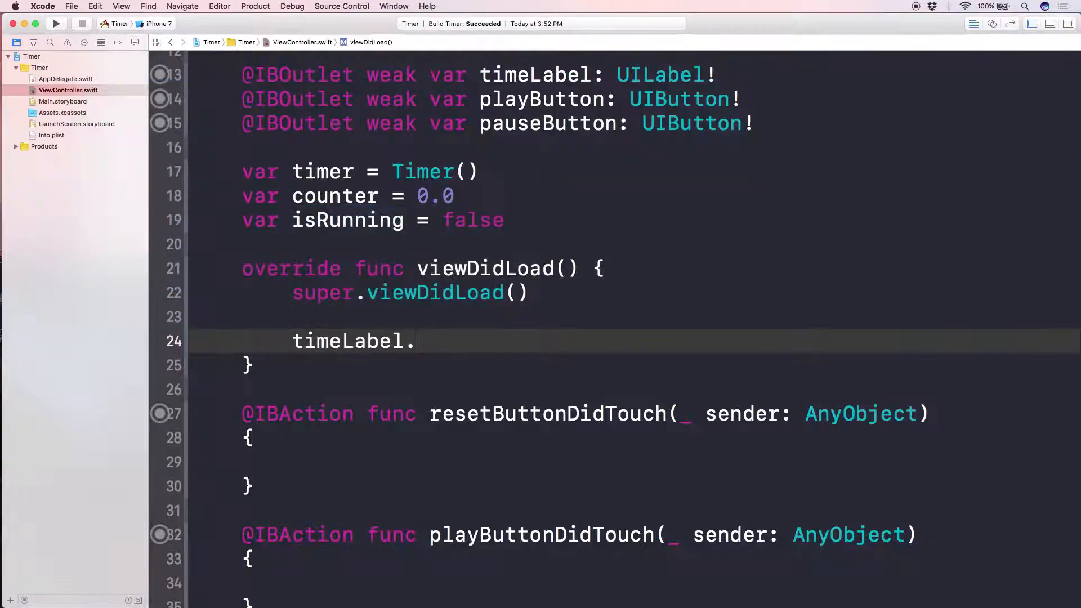
type("text")
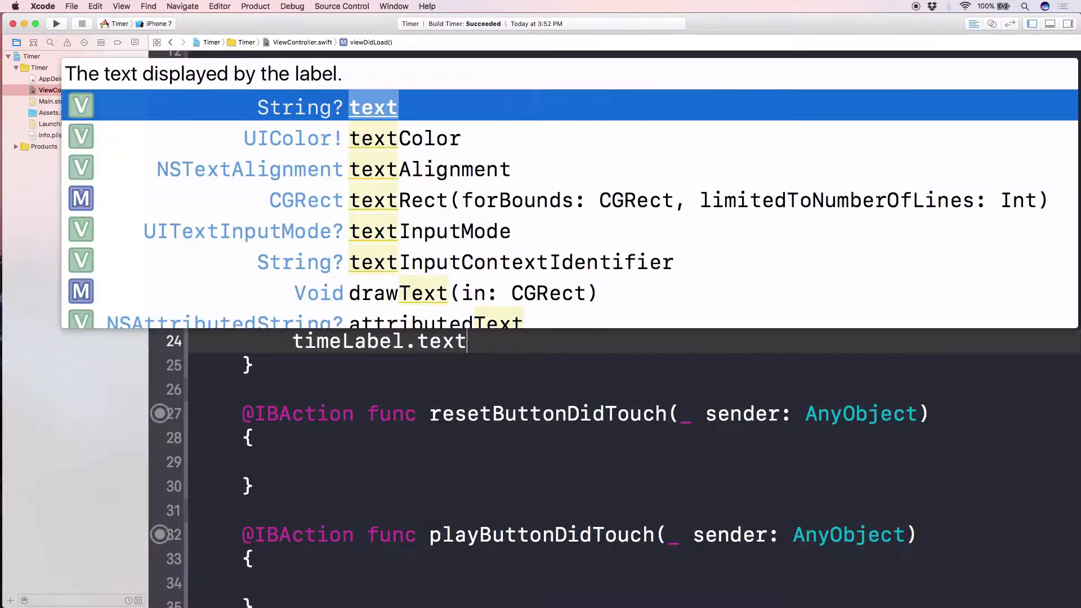
type("= \"\\(")
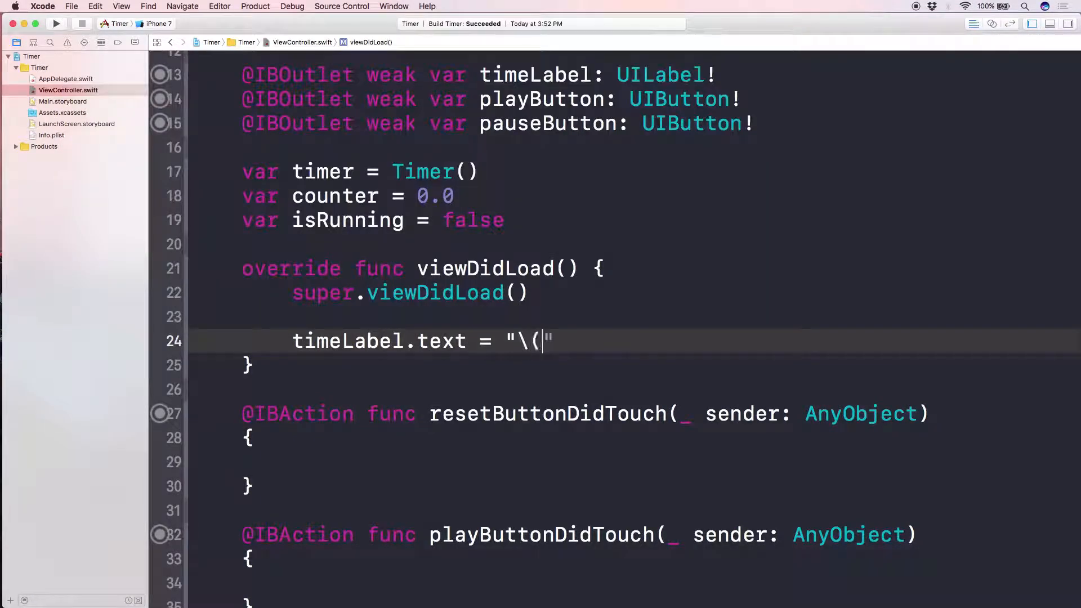
type("counter)")
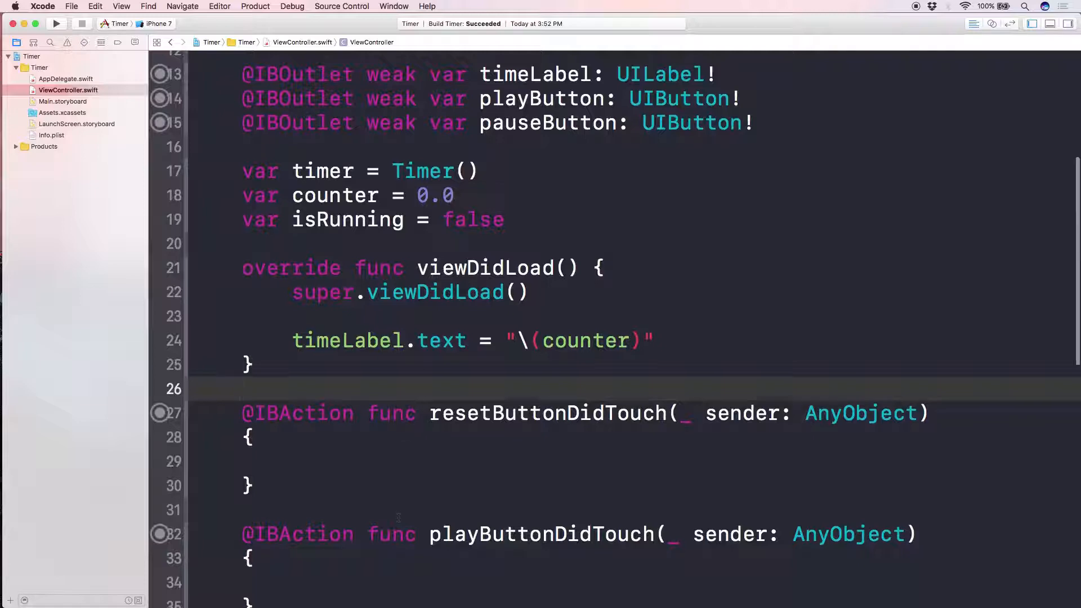
scroll("down", 3)
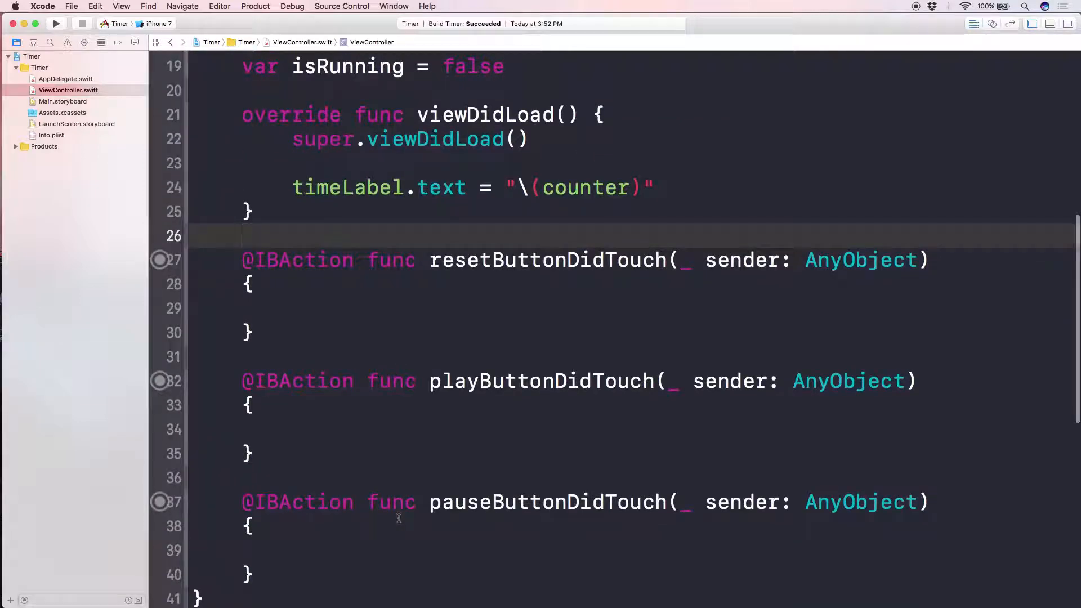
left_click(391, 294)
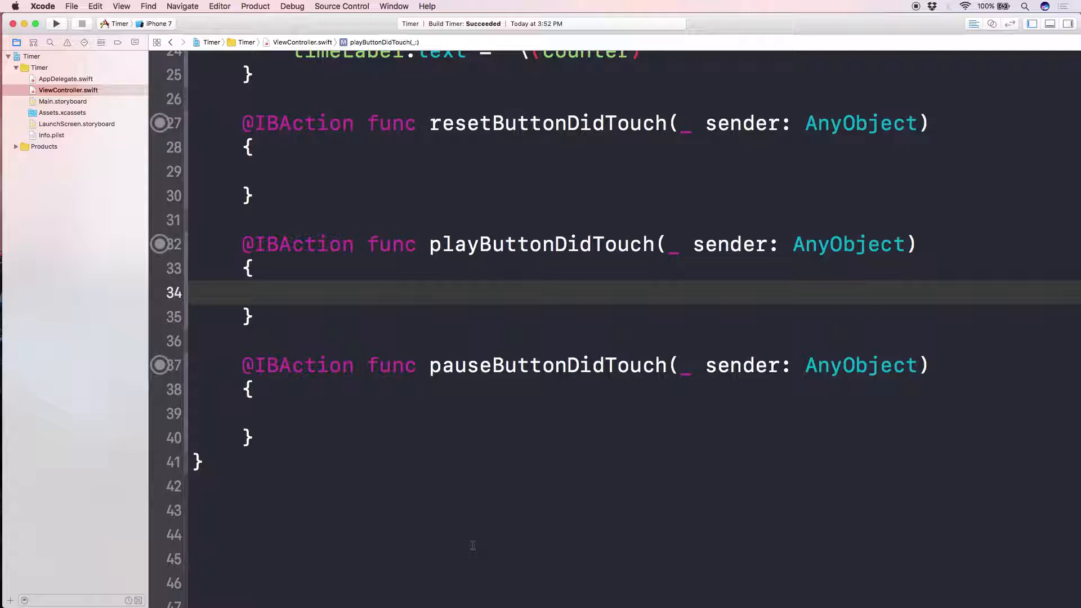
Step: In playButtonDidTouch, start an if !isRunning block assigning timer = Timer.scheduledTimer
type("if")
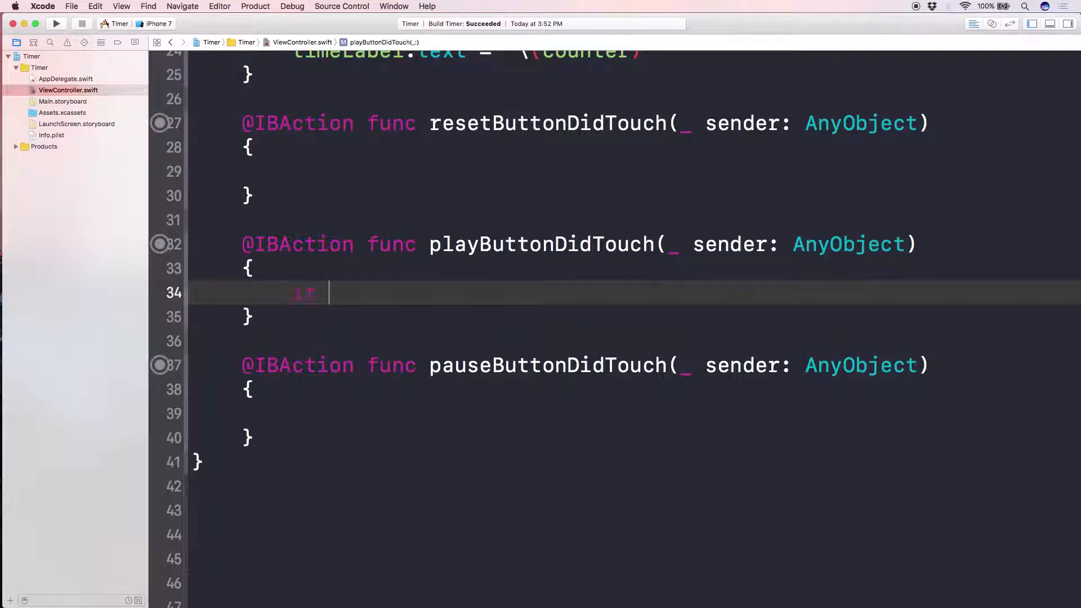
type("!isRunning")
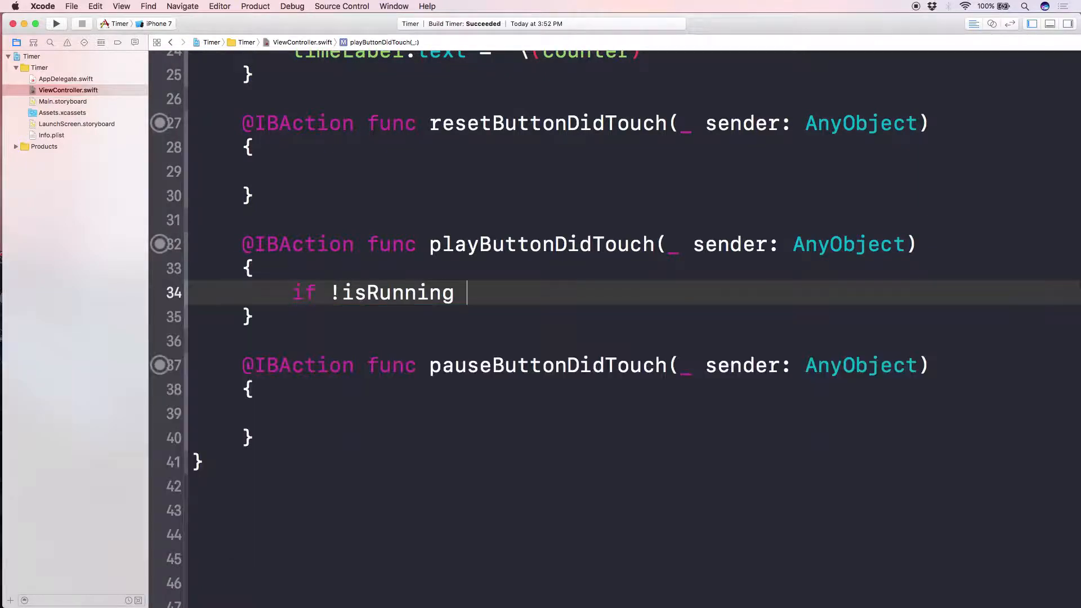
type("{")
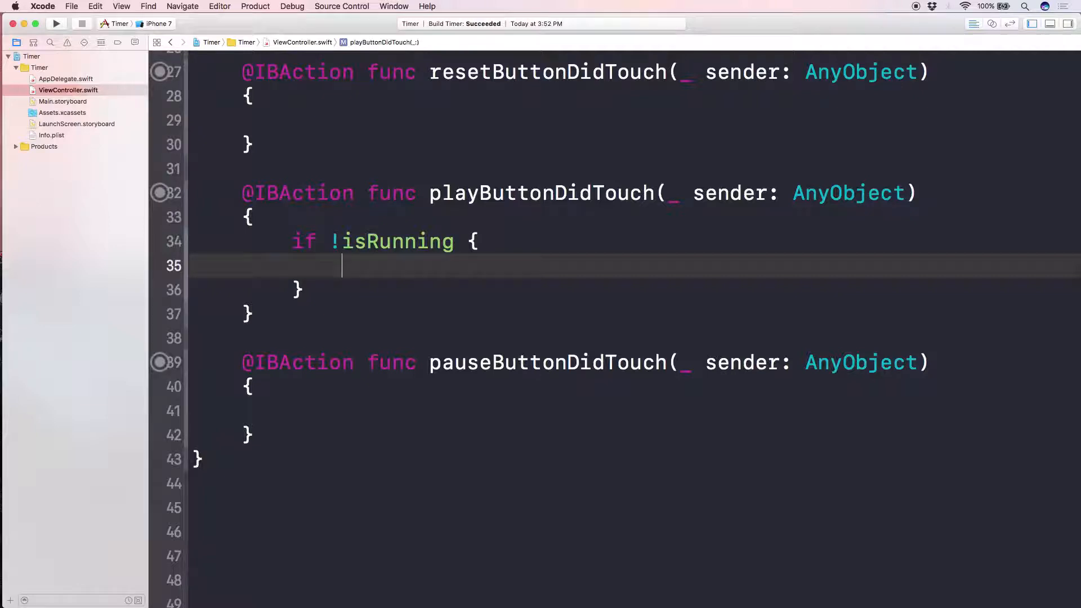
type("timer =")
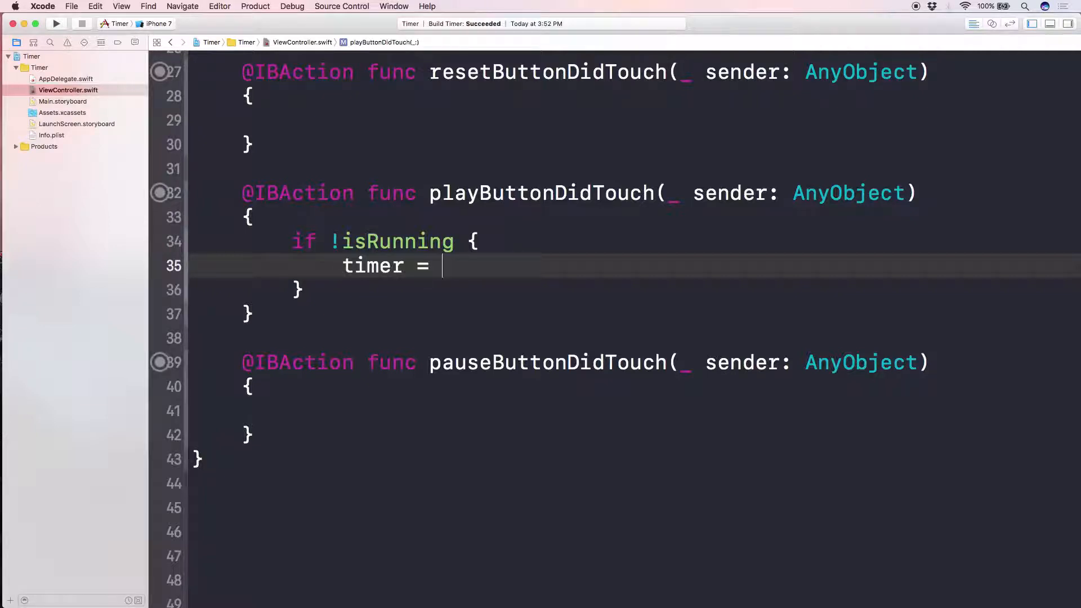
type("Timer")
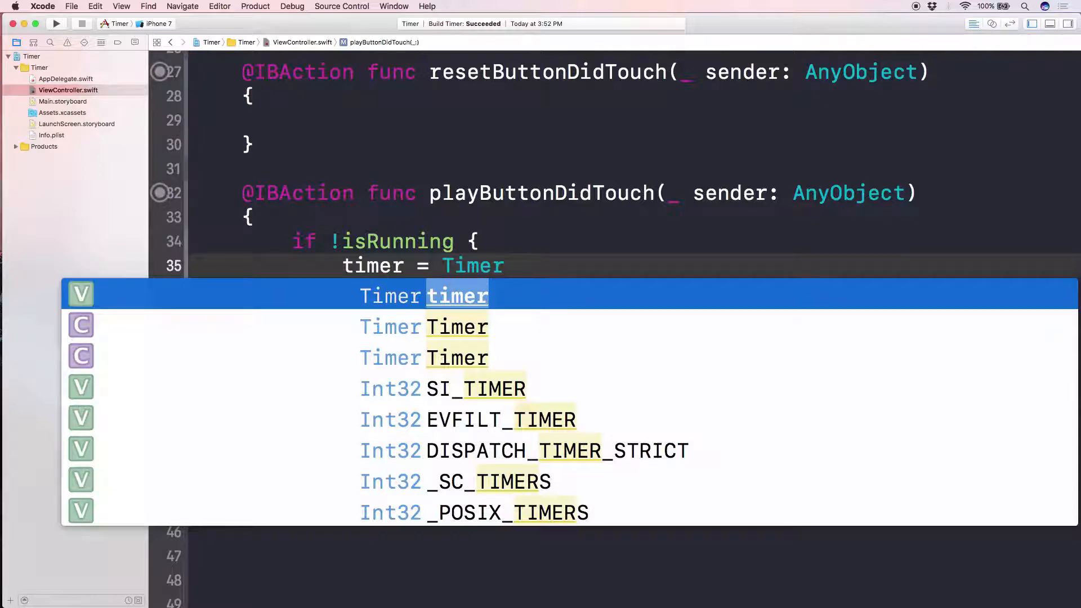
type(".sche")
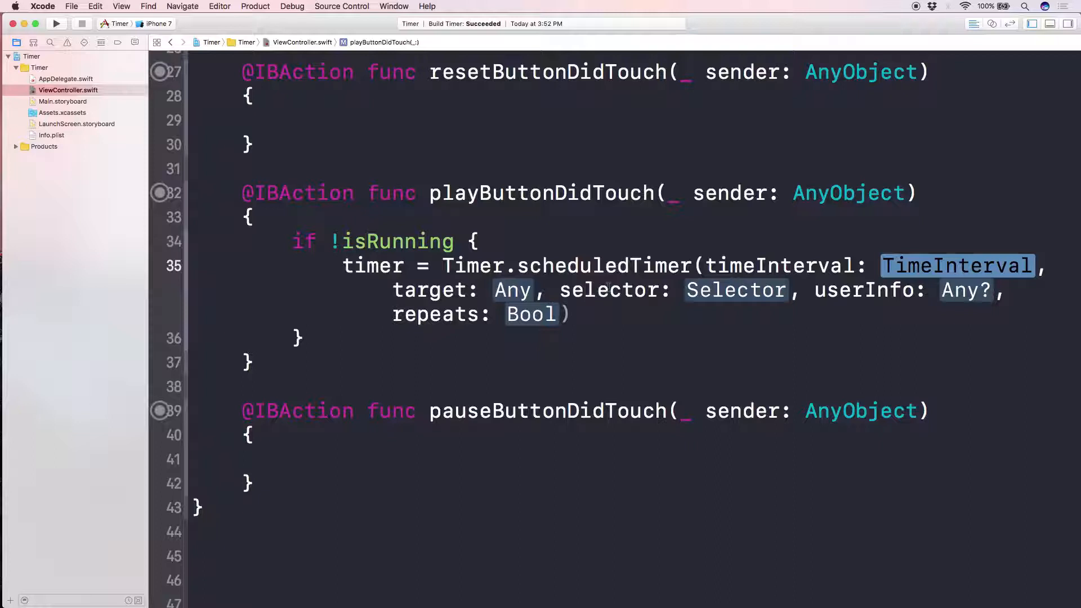
mouse_move(768, 265)
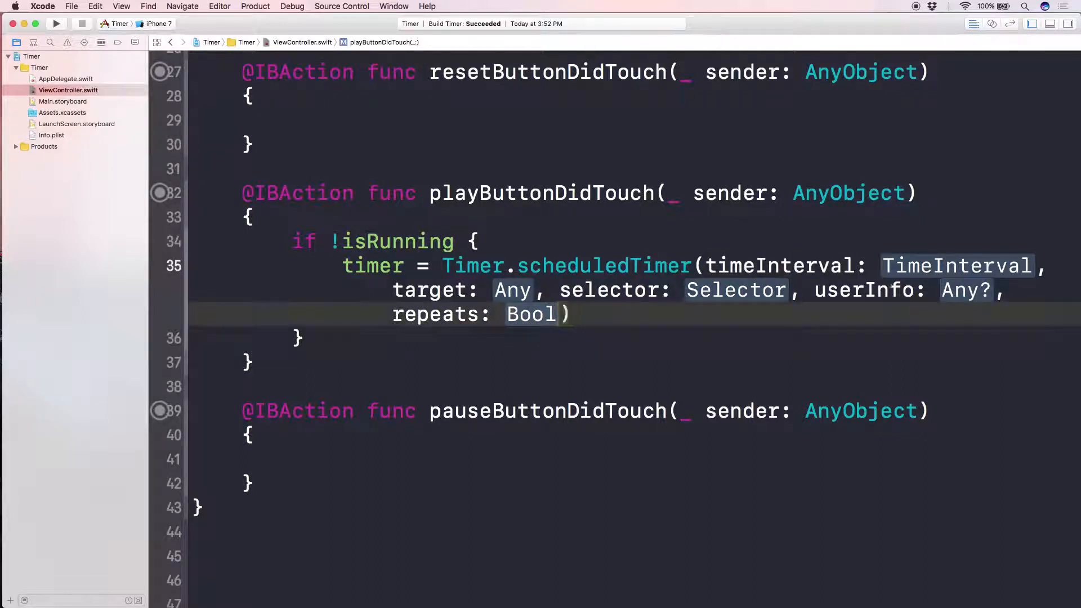
Step: Fill the timer's interval with 0.1 and selector with #selector(ViewController.updateTimer)
left_click(956, 265)
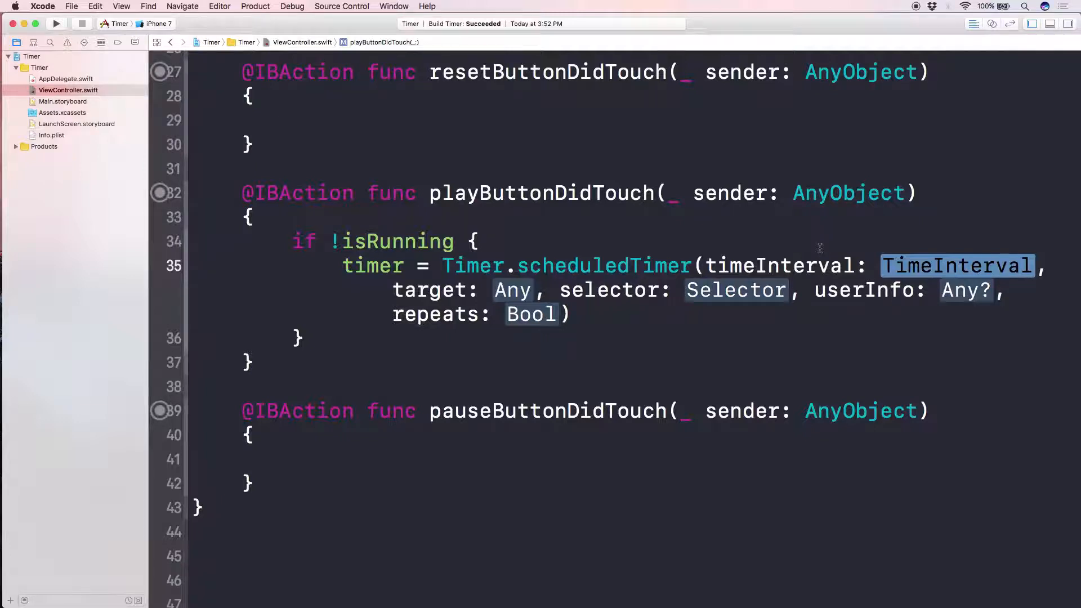
type("0.1")
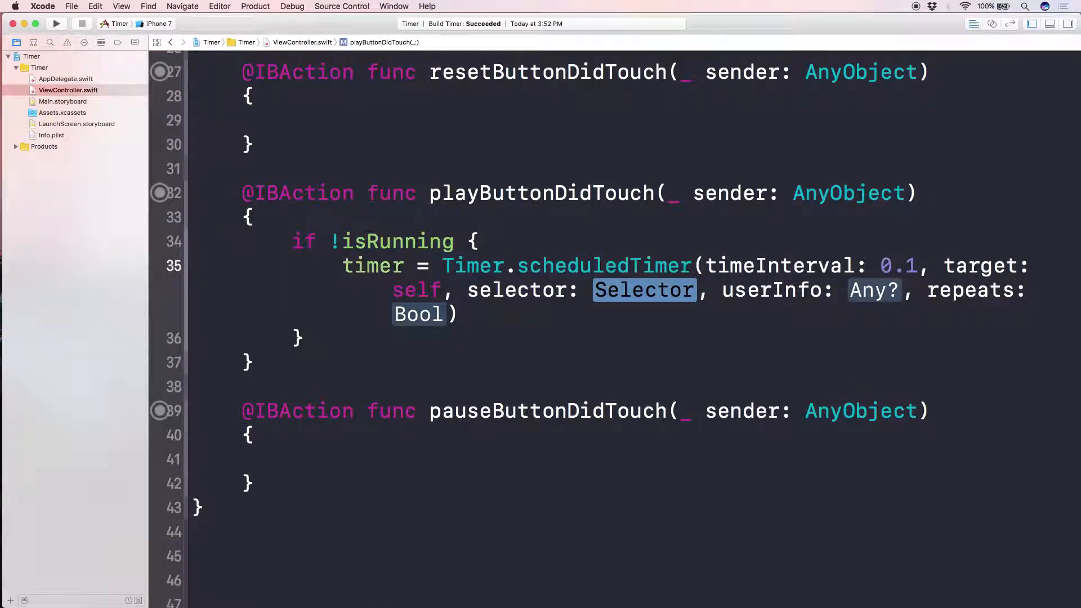
type("#select")
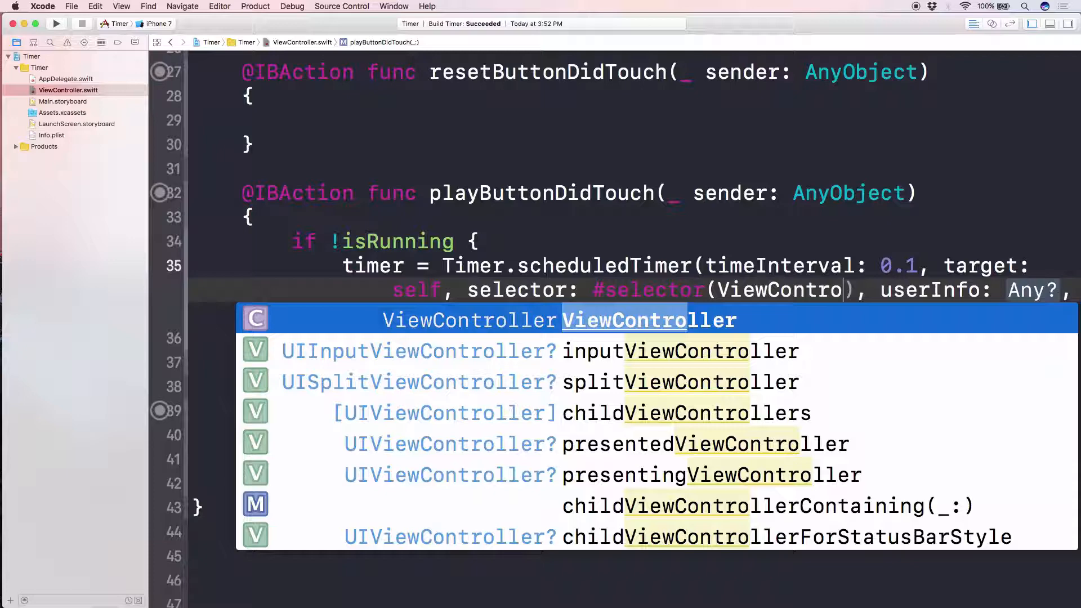
type(".up")
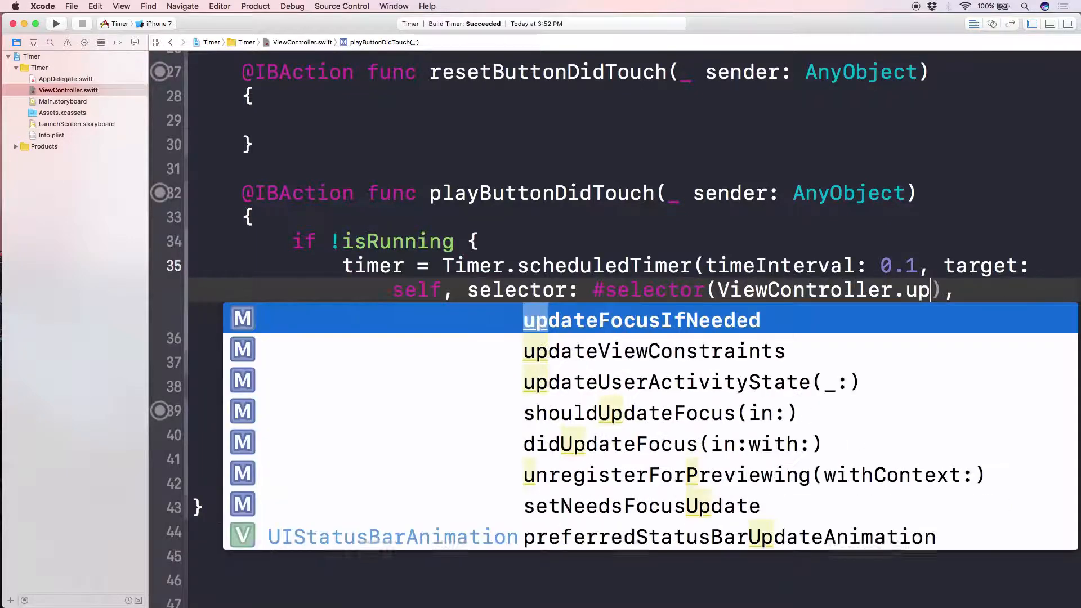
type("dateTimer")
key("return")
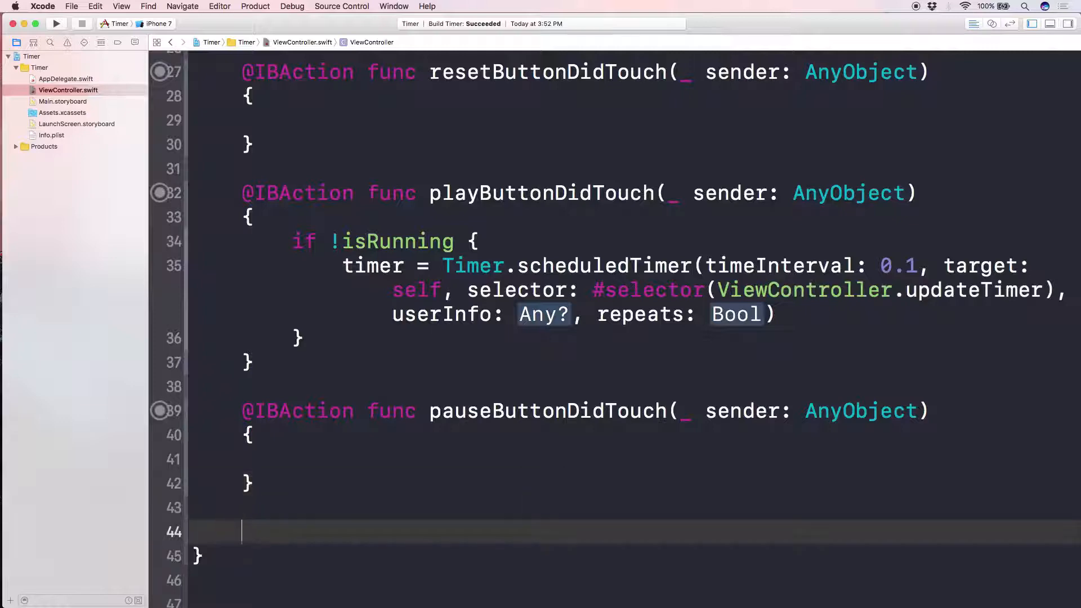
Step: Add an empty updateTimer() function and pass userInfo nil and repeats true
type("func upda")
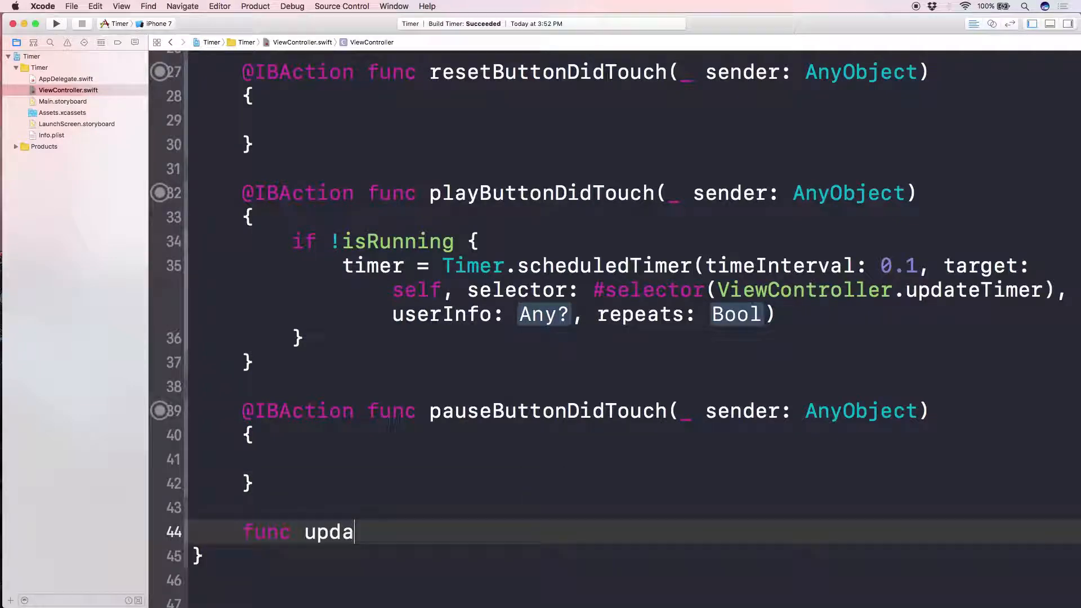
type("teTimer() {")
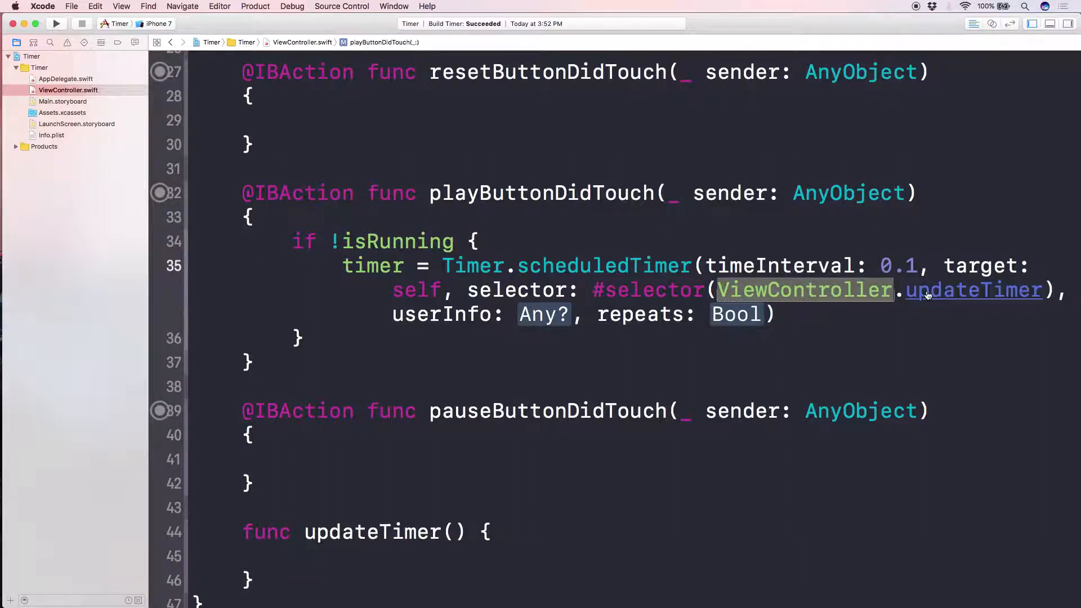
left_click(544, 314)
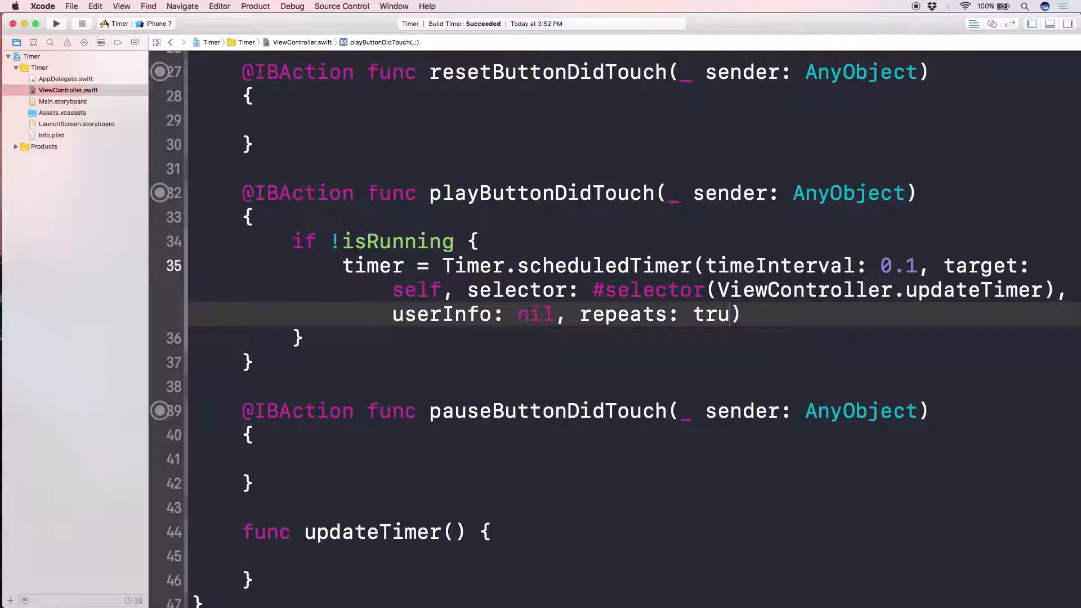
type("e)")
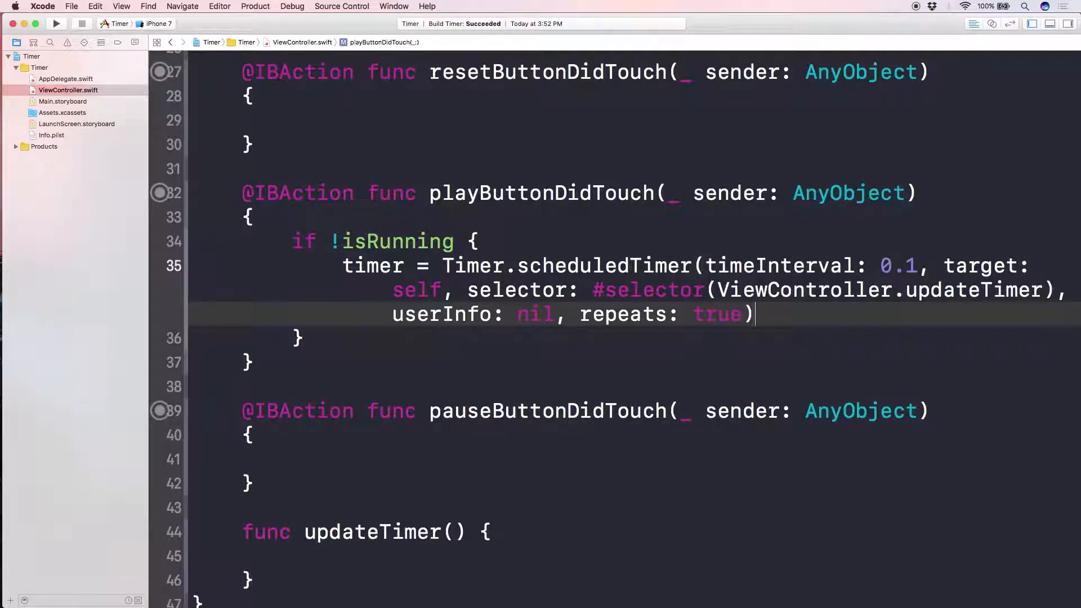
scroll("down", 3)
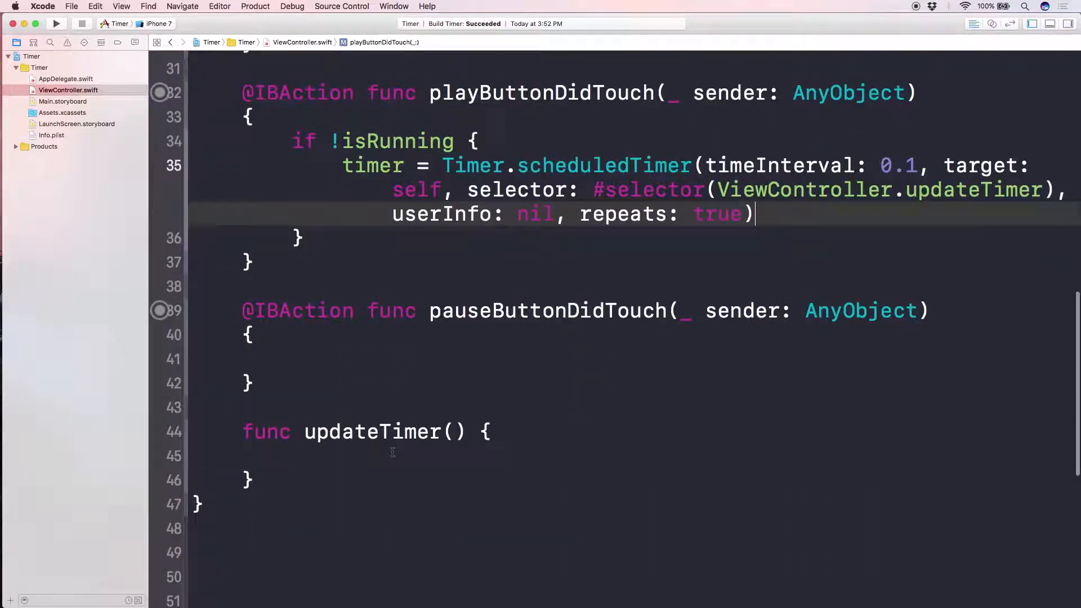
left_click(393, 456)
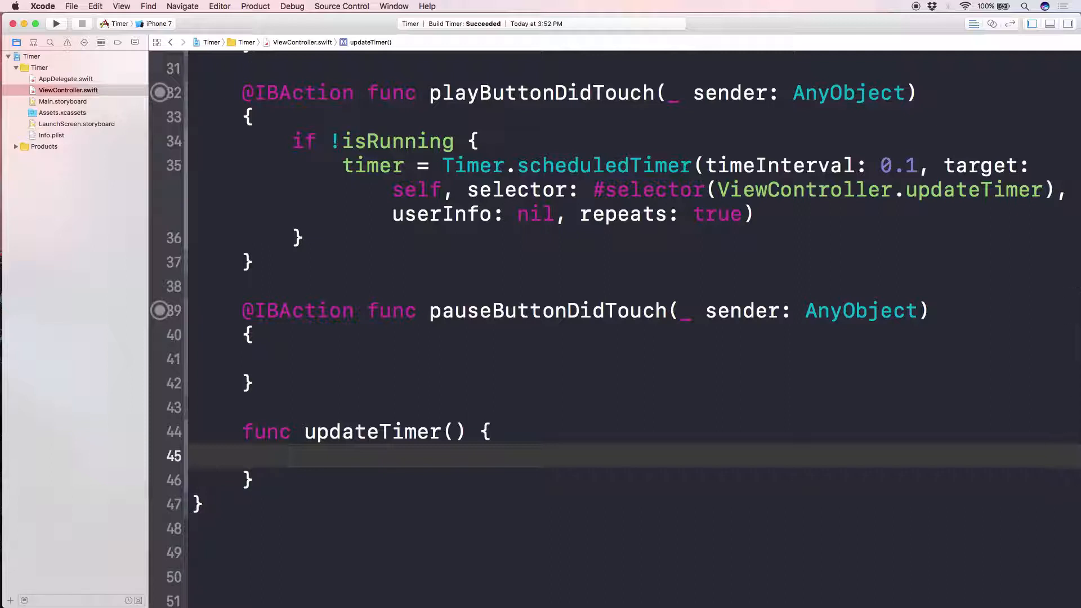
Step: Inside updateTimer, add counter += 0.1
left_click(287, 456)
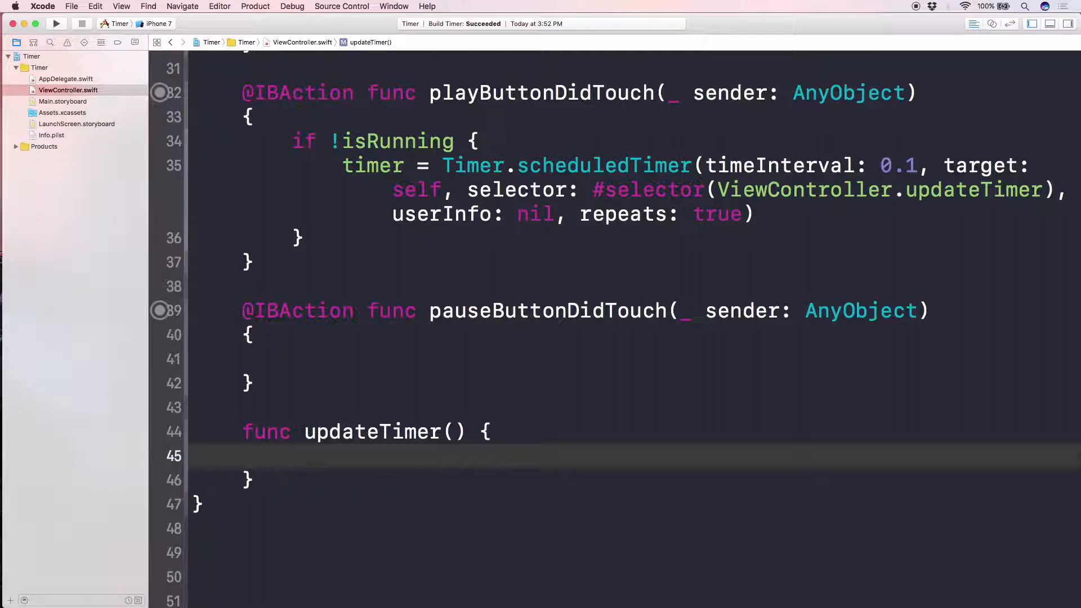
type("counter +=")
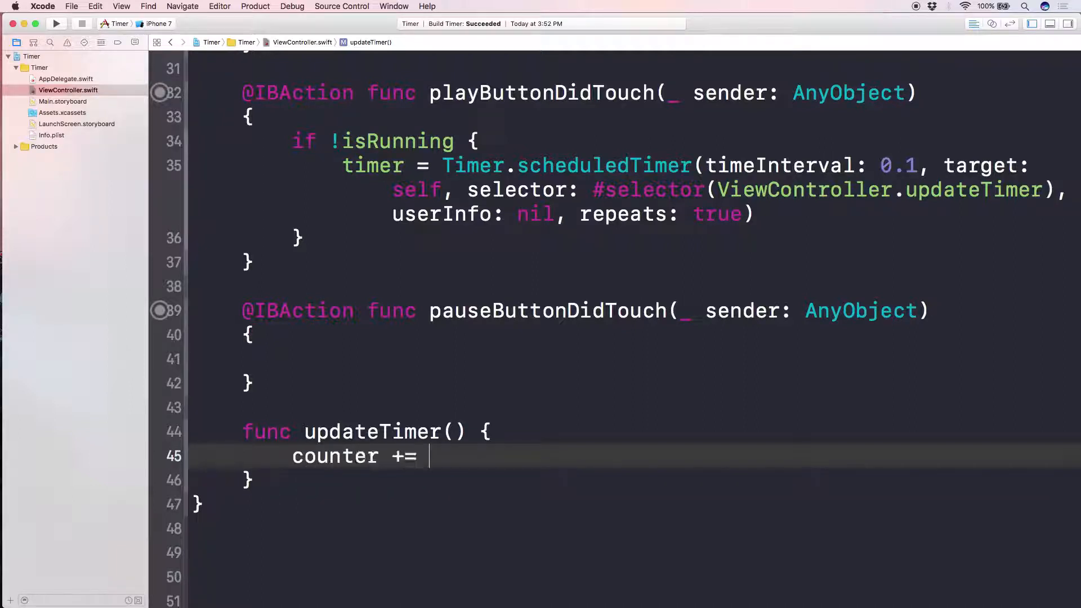
type("1")
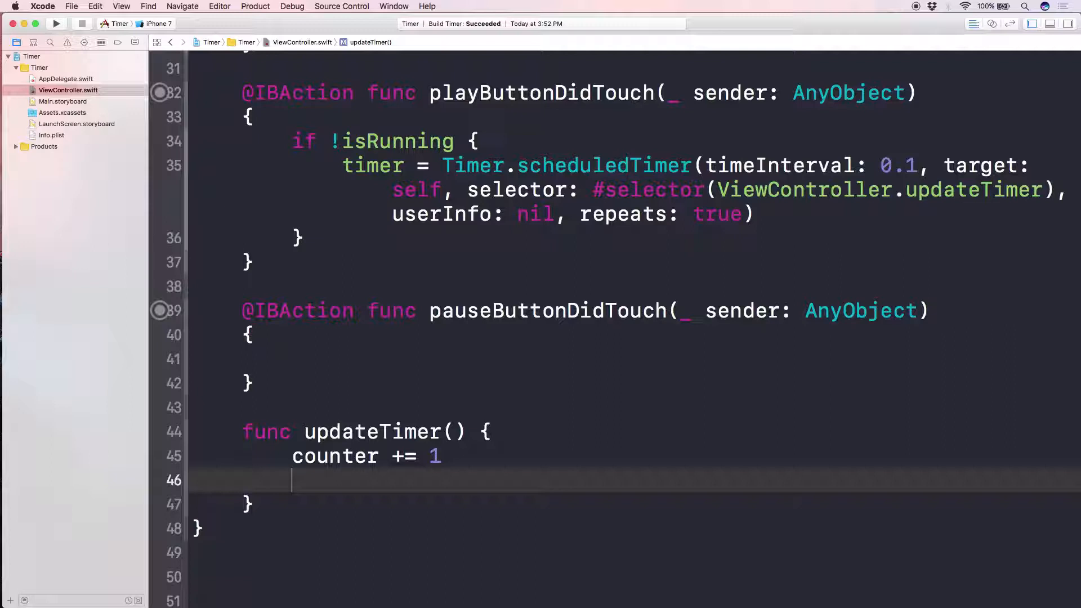
type(".1")
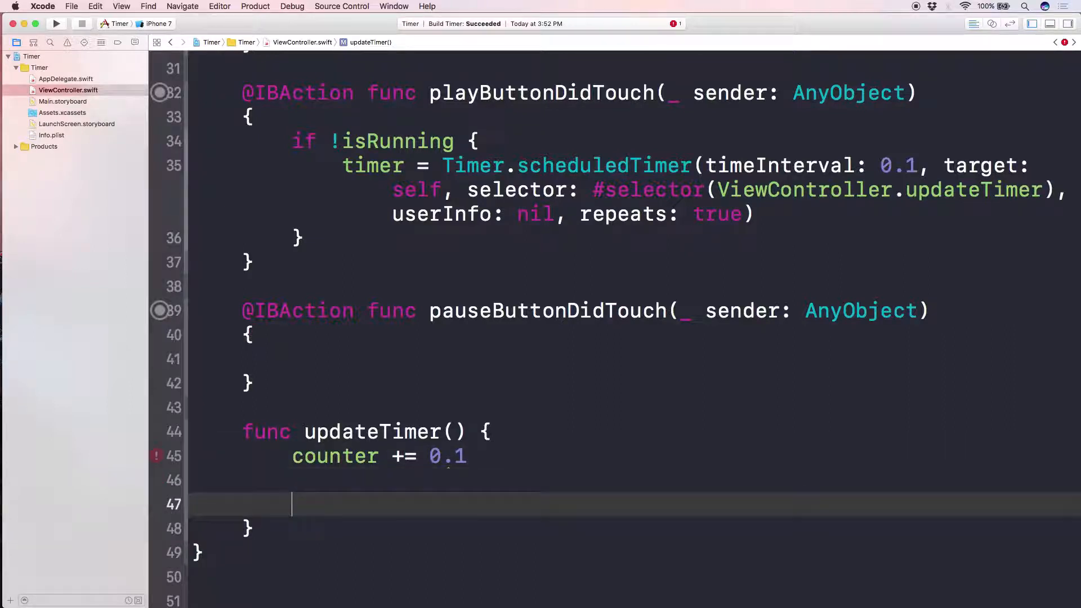
key("Backspace")
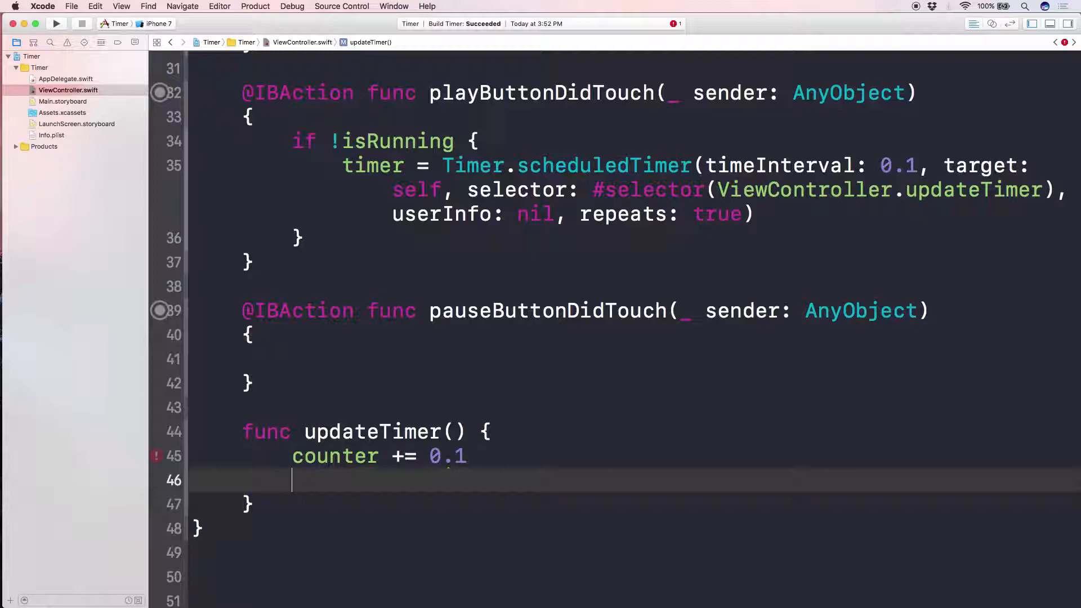
Step: Set timeLabel.text = String(format: "%.1f", counter) in updateTimer
type("timeLabel.text =")
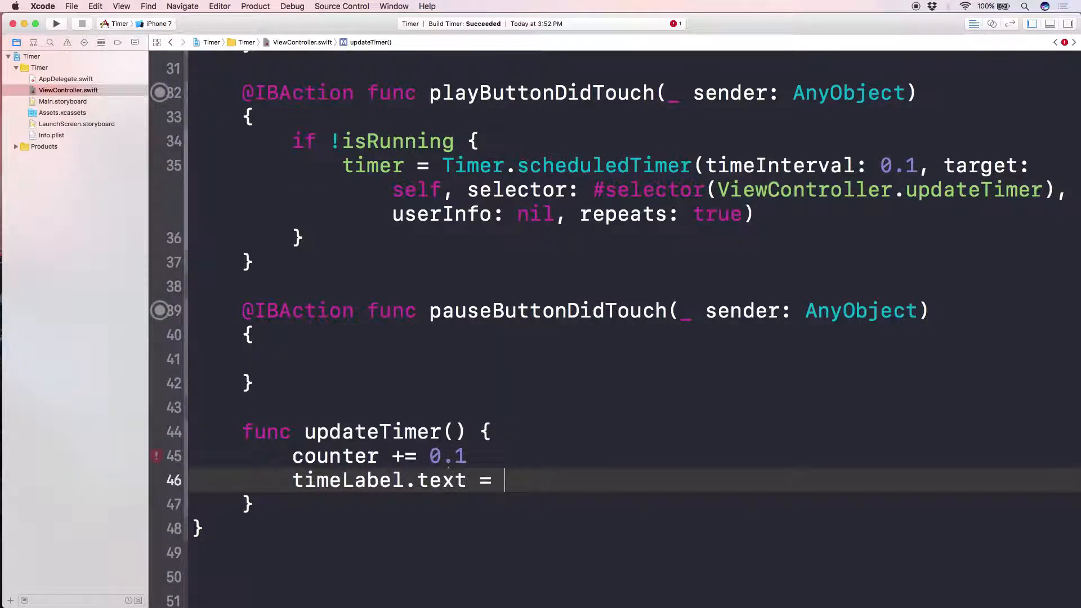
type("String(format: \"\", arguments: CVarArg...")
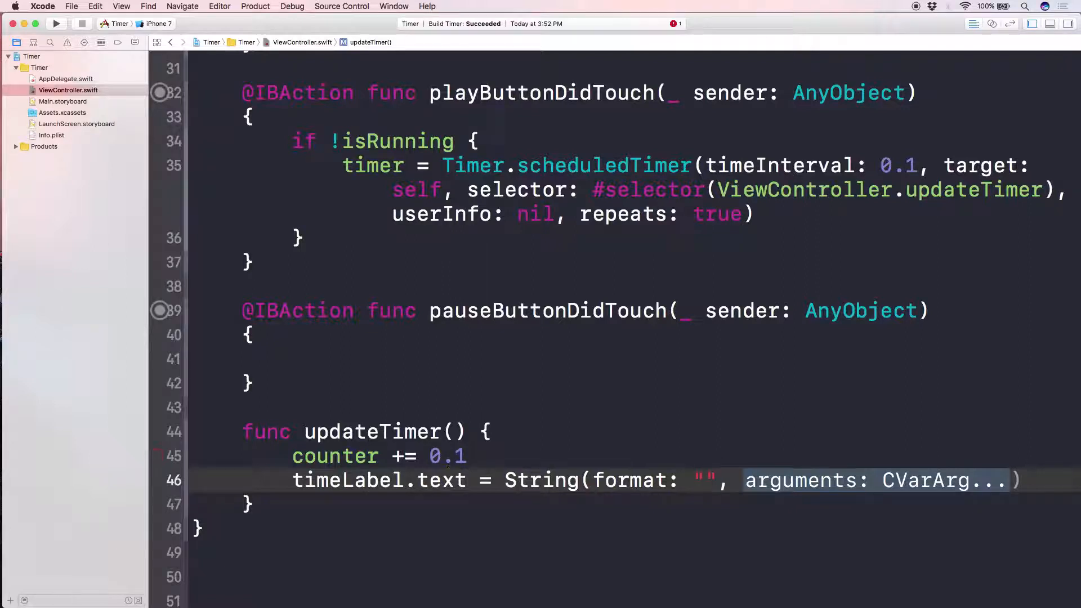
type("%")
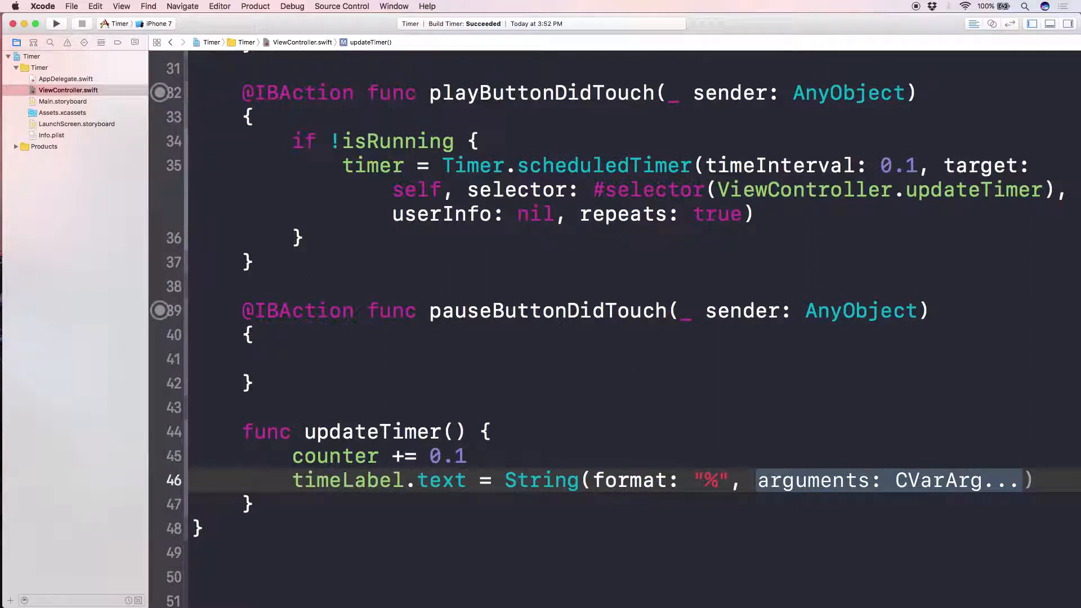
type(".1f")
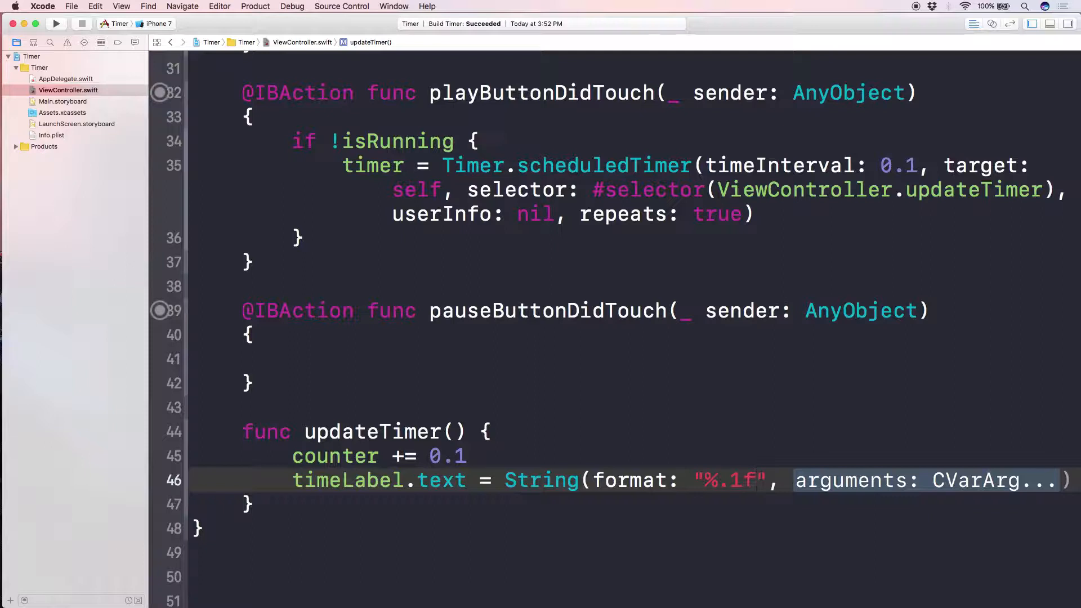
scroll("down", 3)
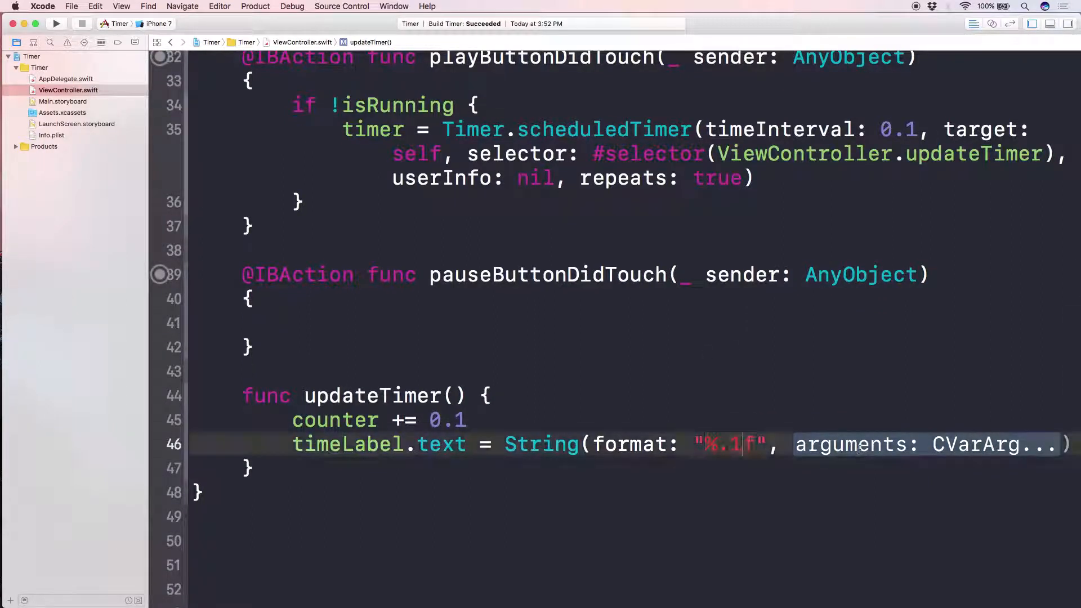
type("co")
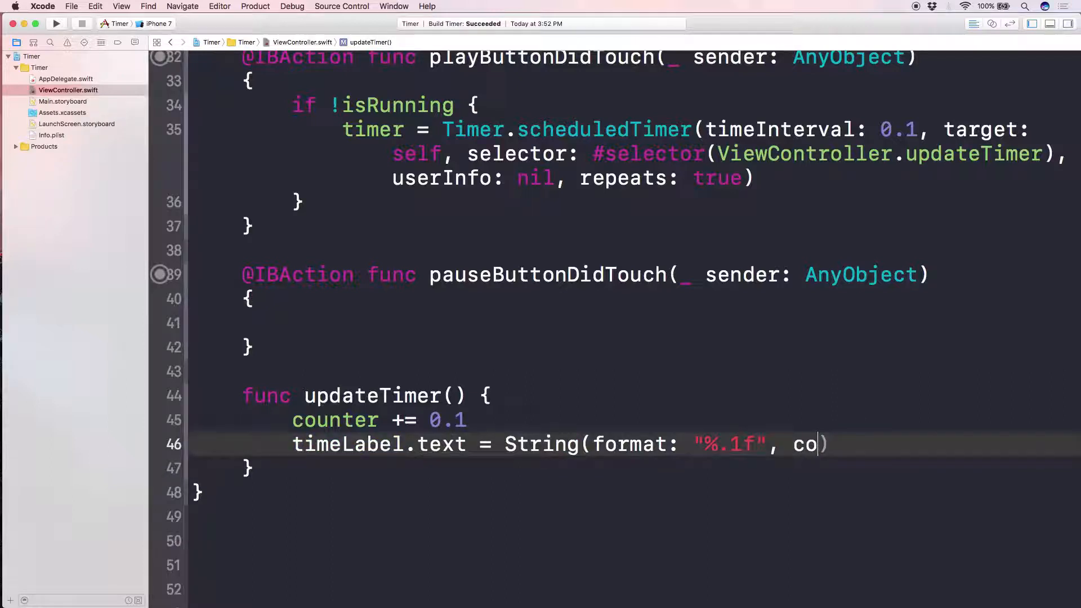
type("unter")
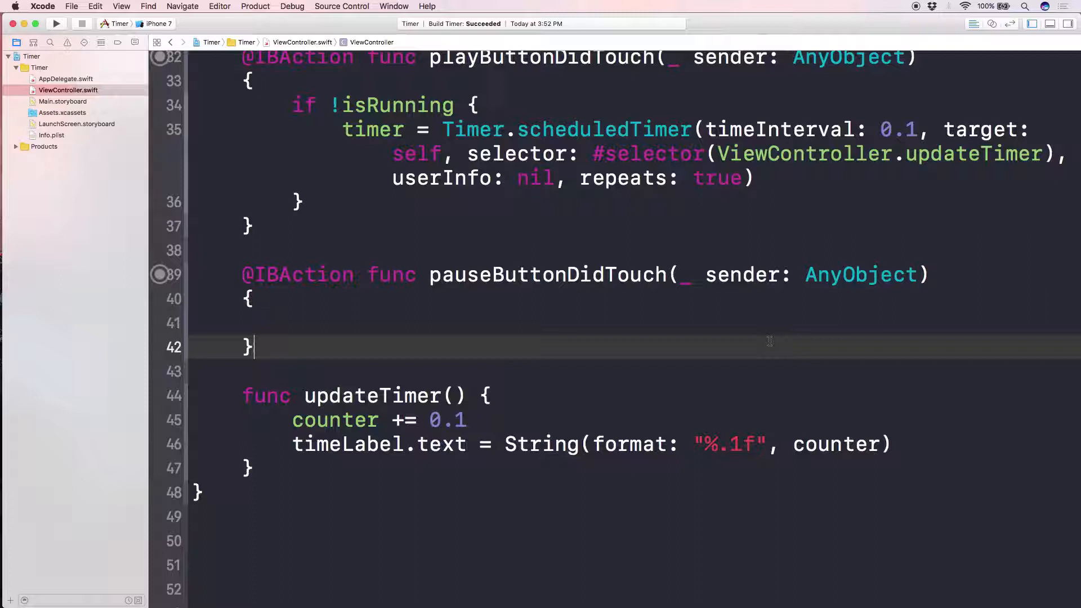
double_click(548, 275)
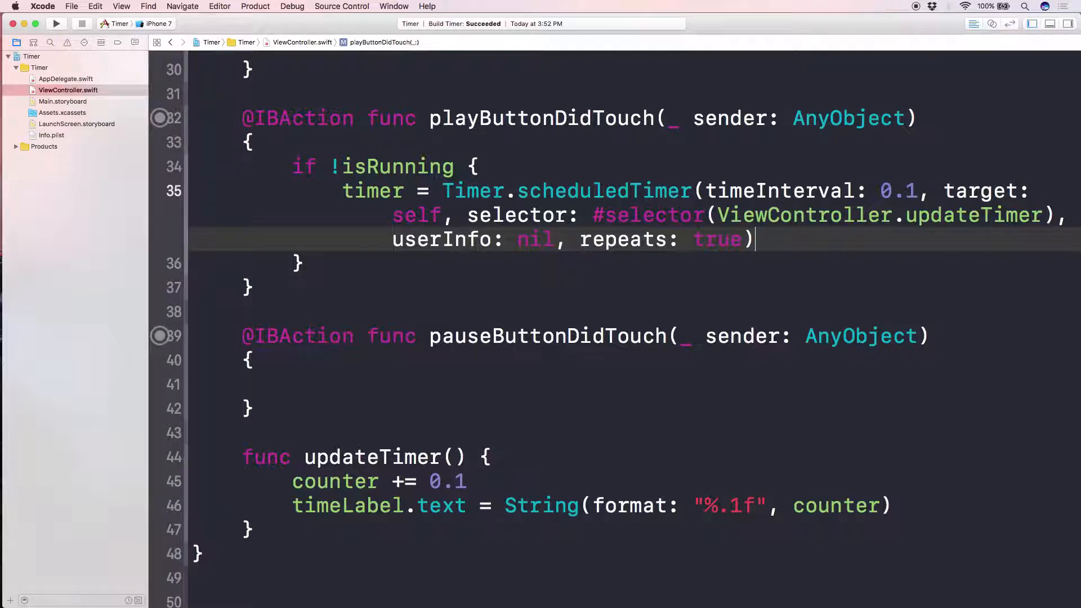
double_click(373, 191)
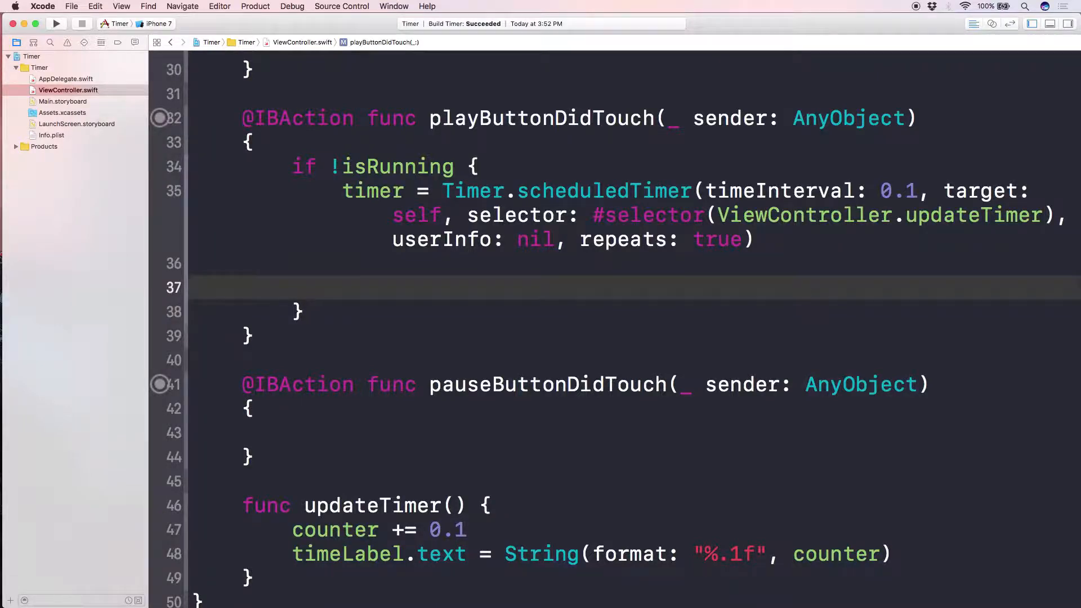
Step: After scheduling the timer, set playButton.isEnabled = false and pauseButton.isEnabled = true
type("playButton.isEnabled")
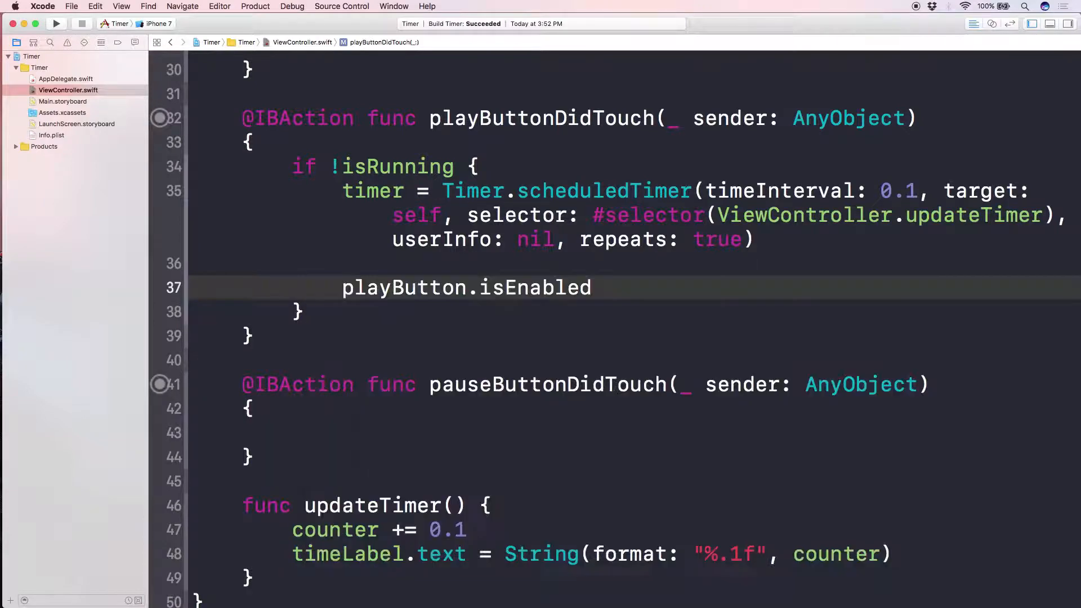
type("= false")
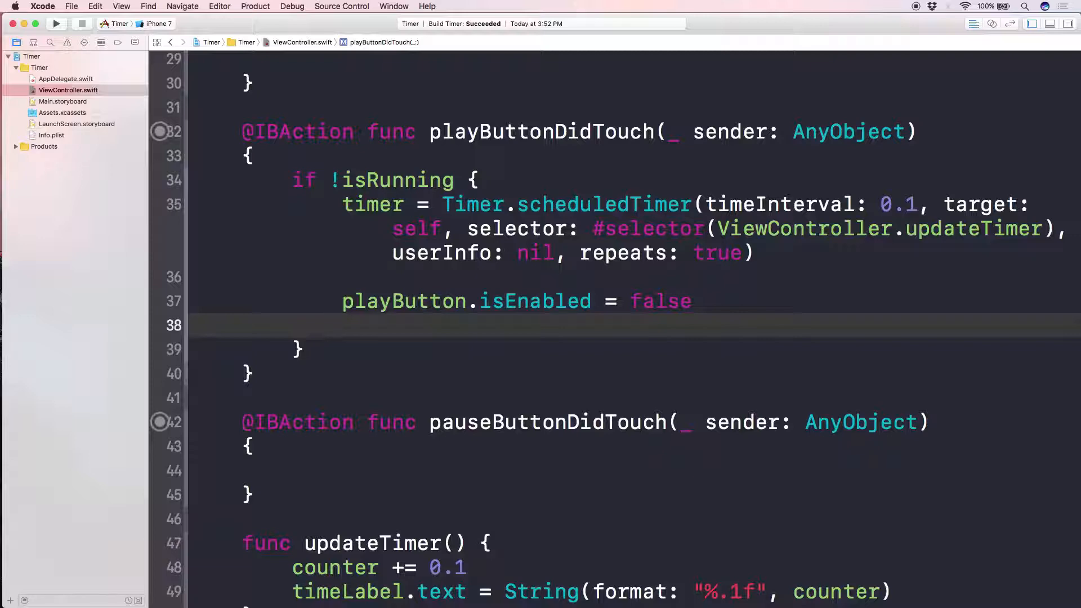
type("pauseButton")
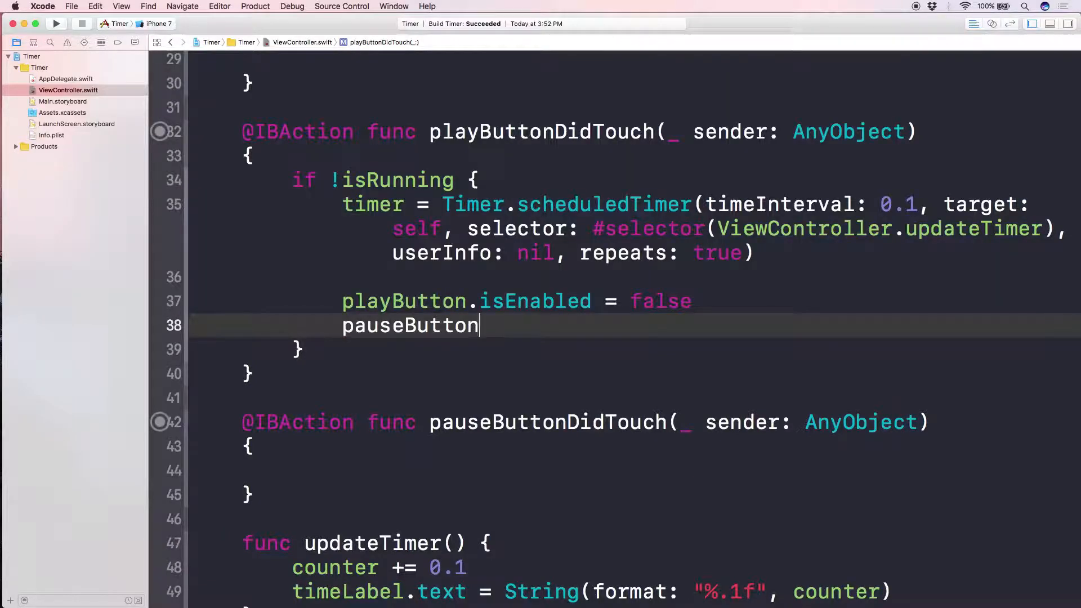
type(".isEnabled = f")
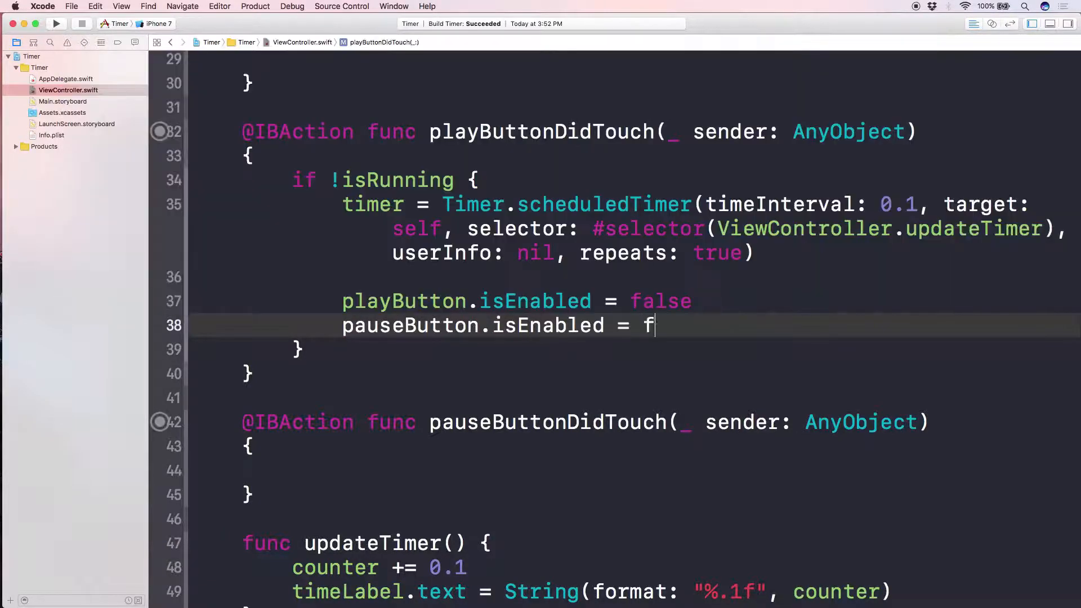
type("rue")
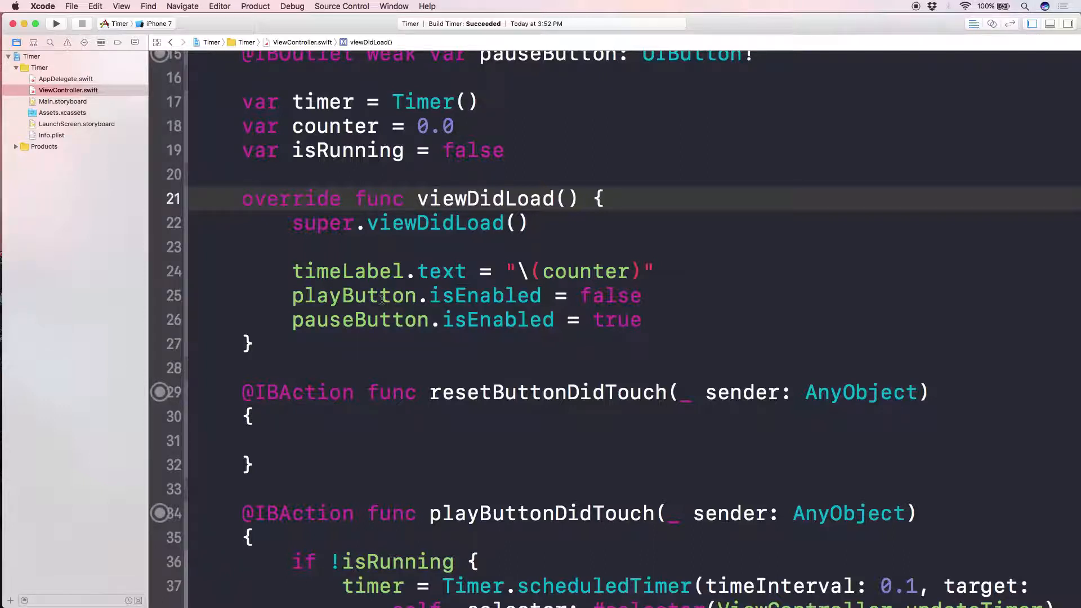
Step: Change viewDidLoad so playButton.isEnabled is true and pauseButton.isEnabled is false
double_click(353, 295)
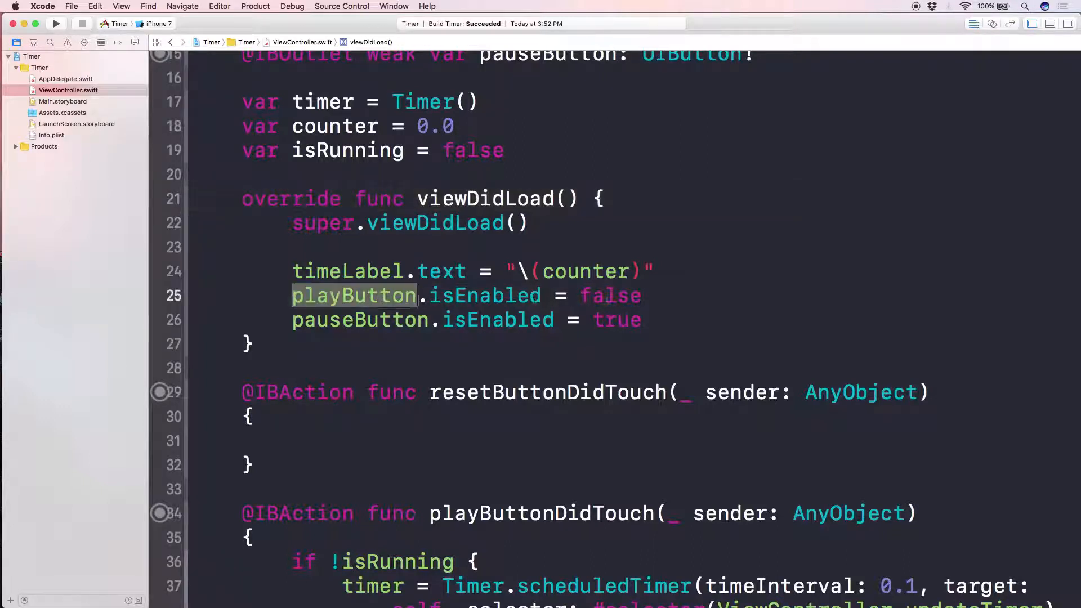
double_click(610, 296)
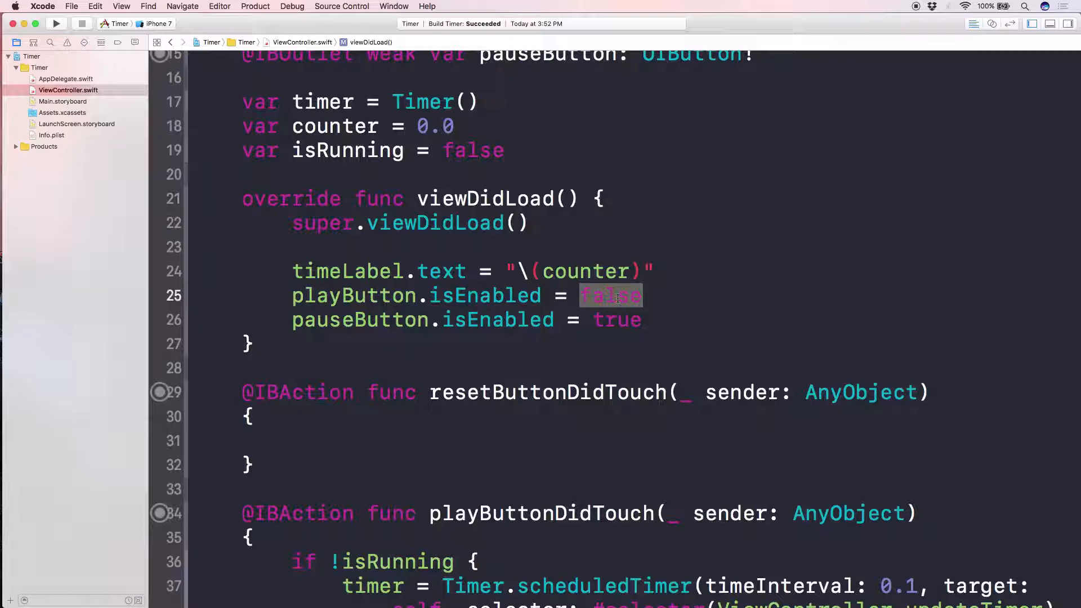
type("true")
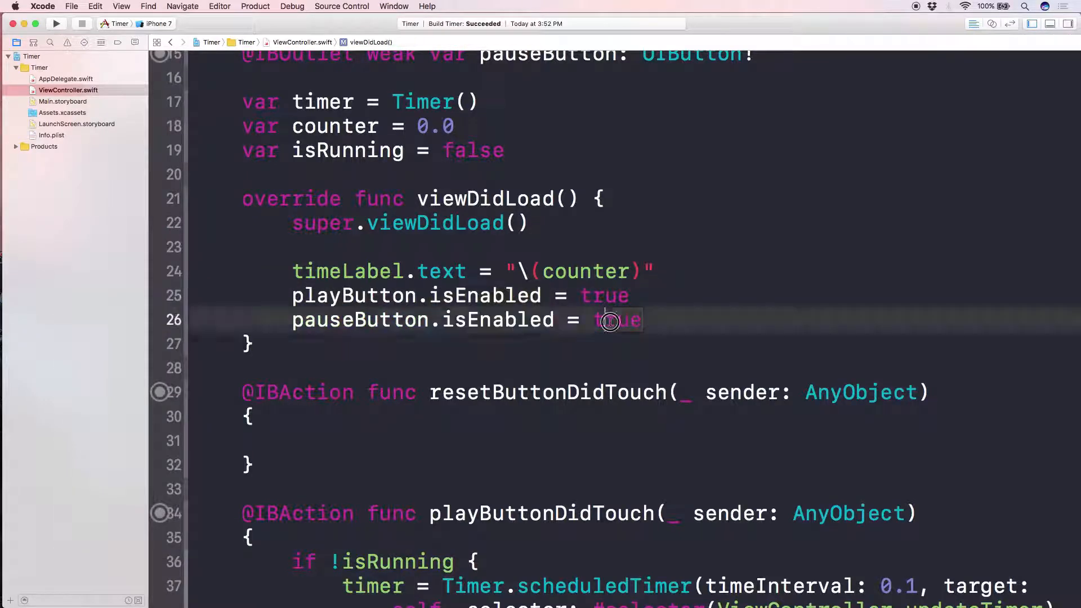
type("fal")
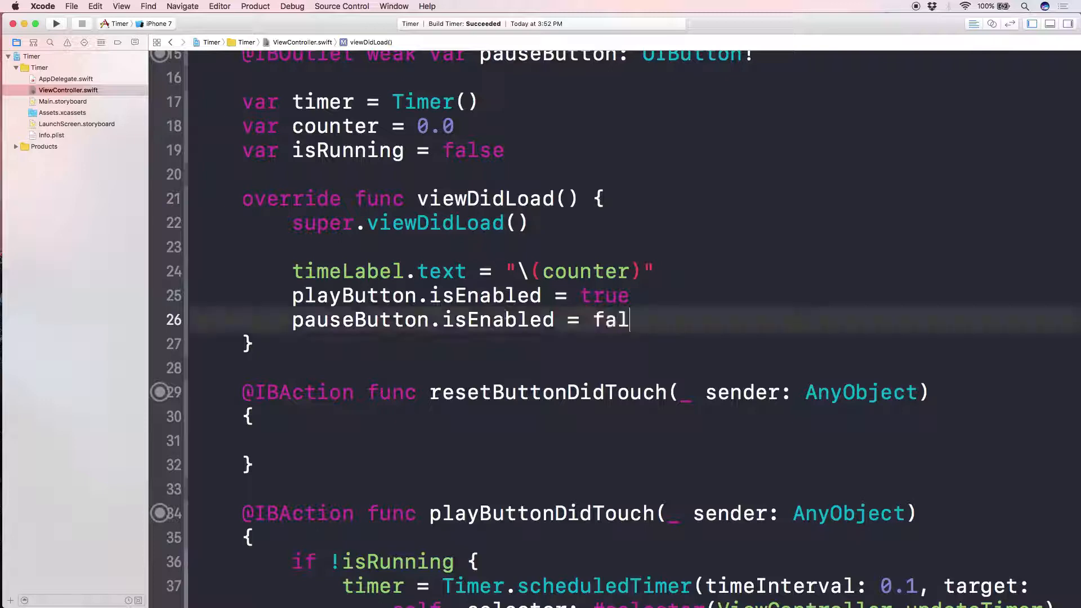
type("se")
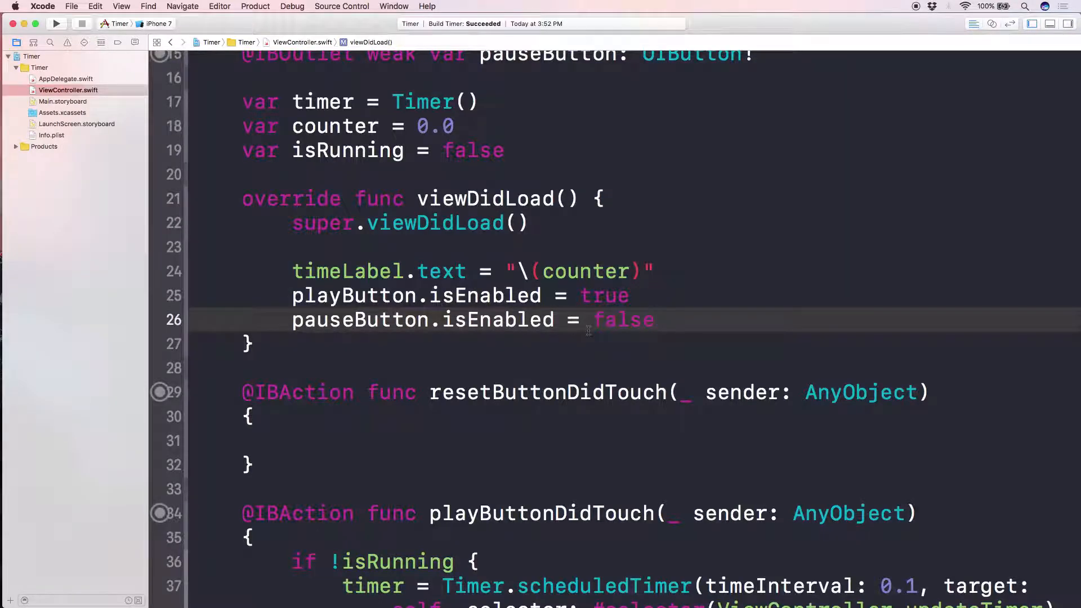
left_click(655, 320)
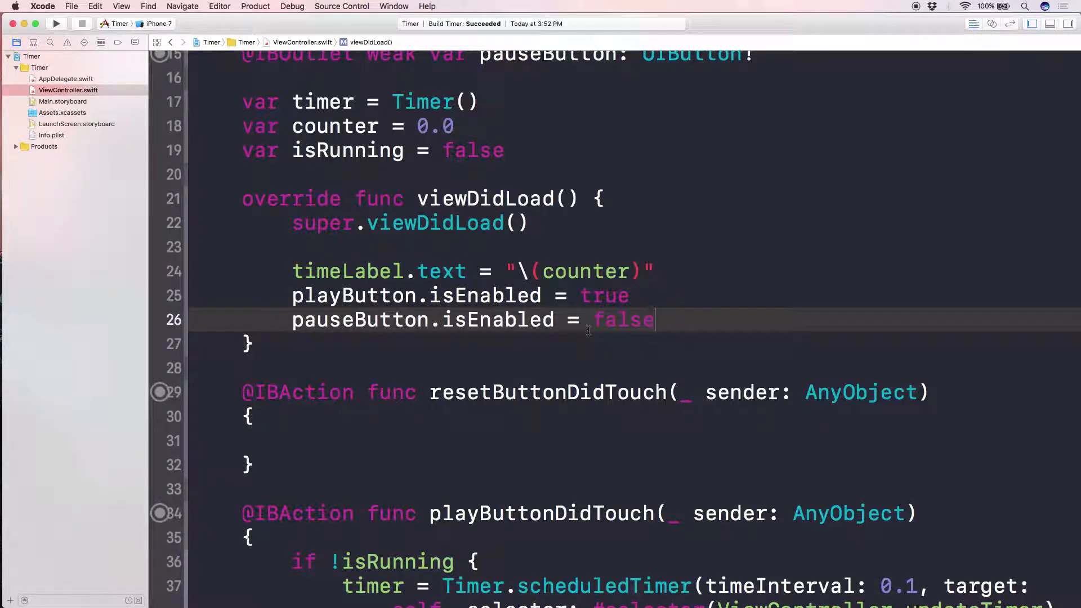
Step: Add isRunning = true to playButtonDidTouch
scroll("down", 3)
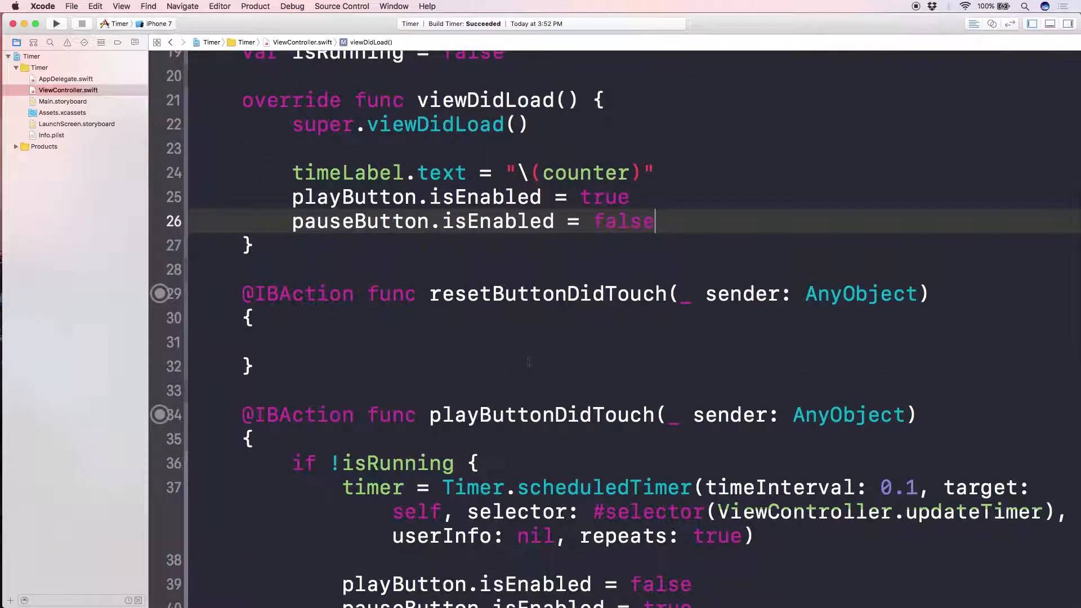
scroll("down", 3)
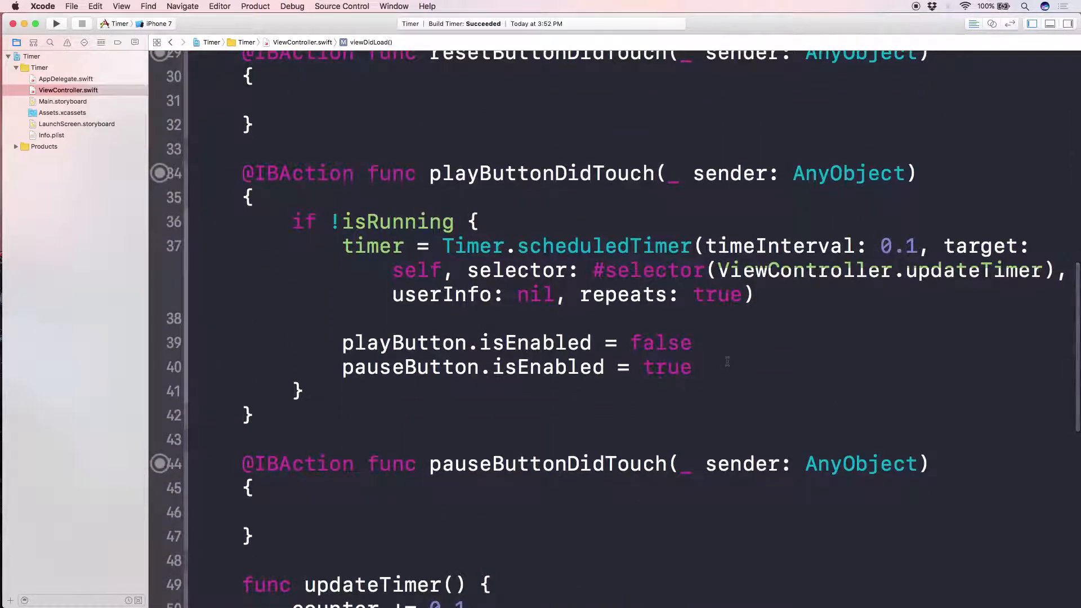
mouse_move(721, 367)
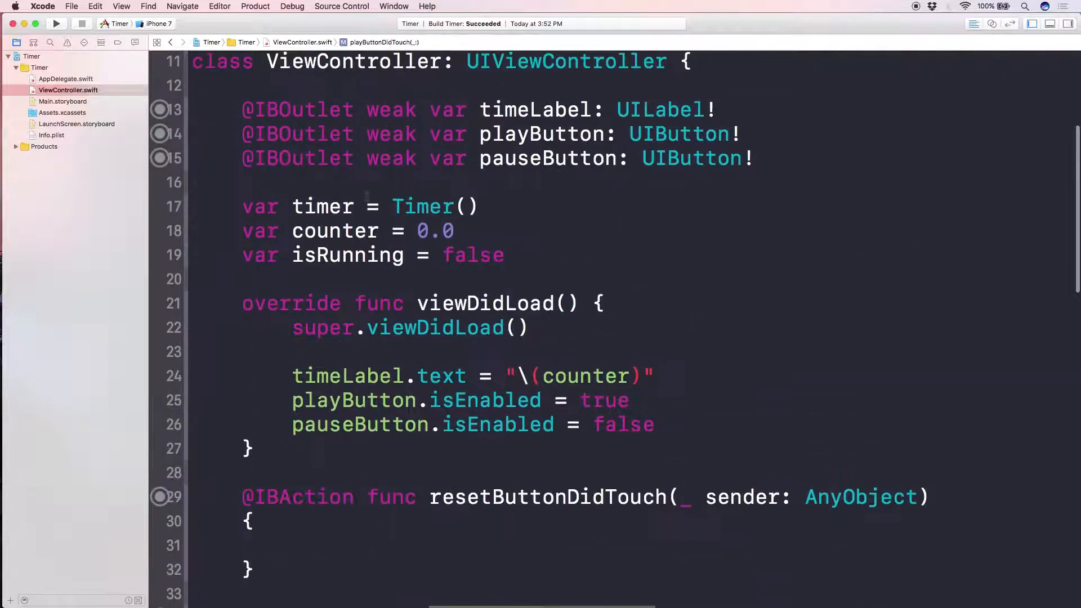
scroll("down", 3)
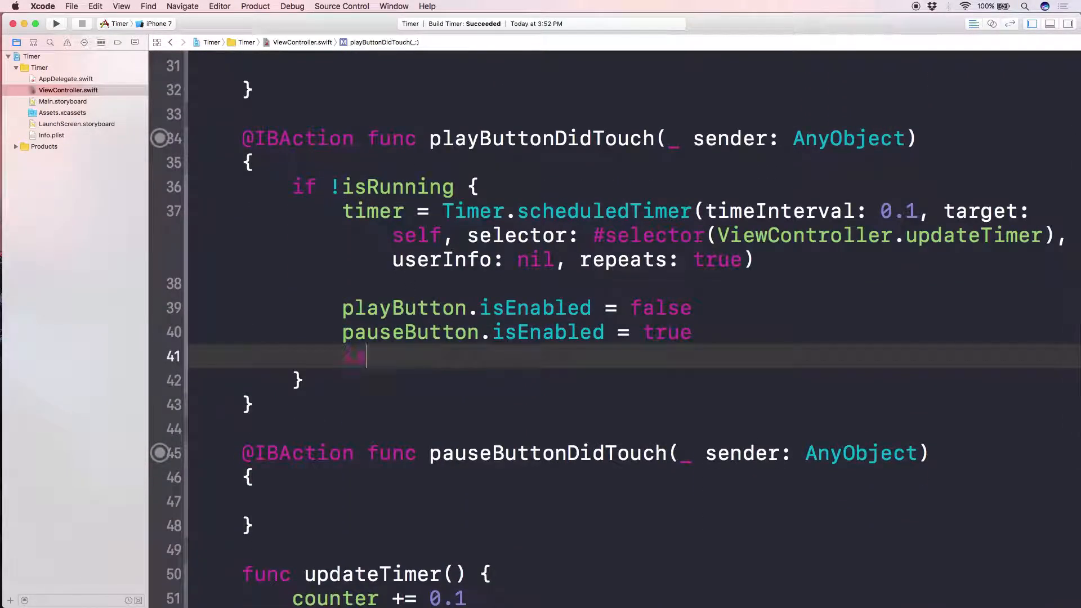
type("isRunning = true")
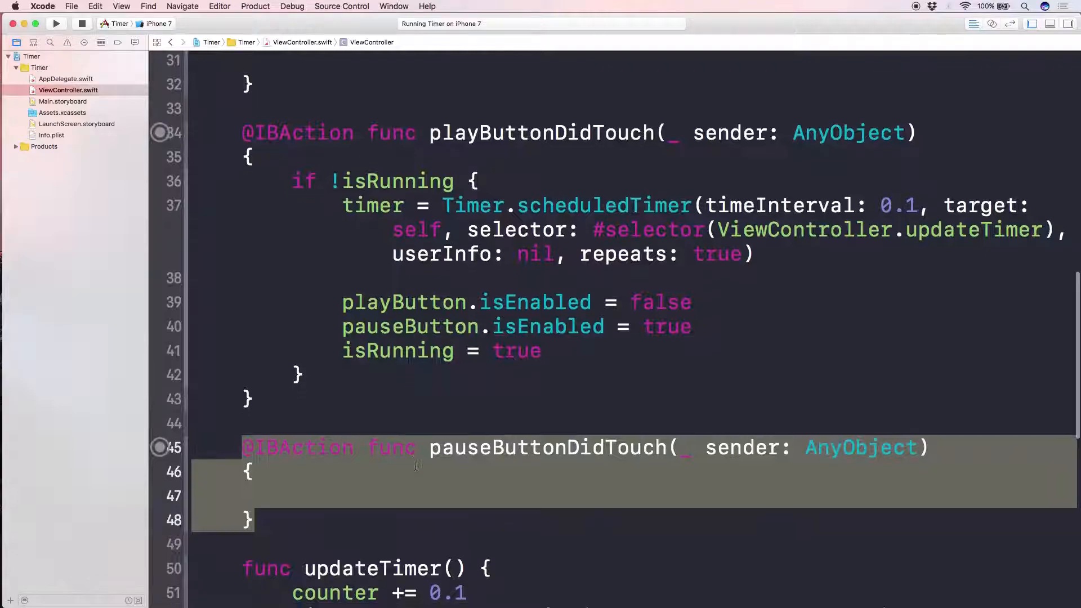
Step: Bring the launching iPhone 7 Simulator to the front and drag it into view
key("F3")
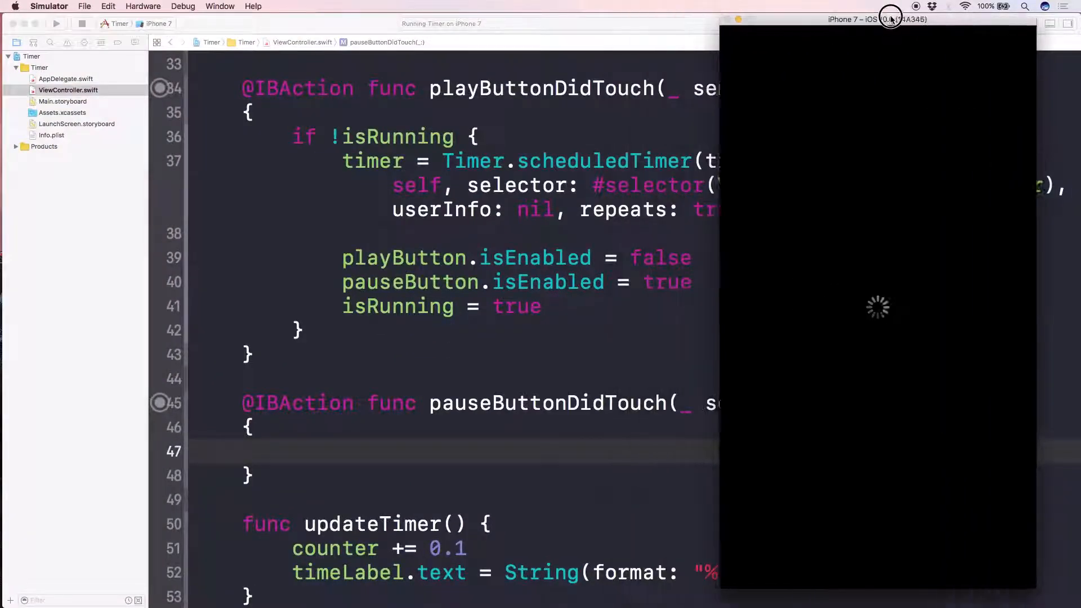
left_click_drag(878, 18, 172, 19)
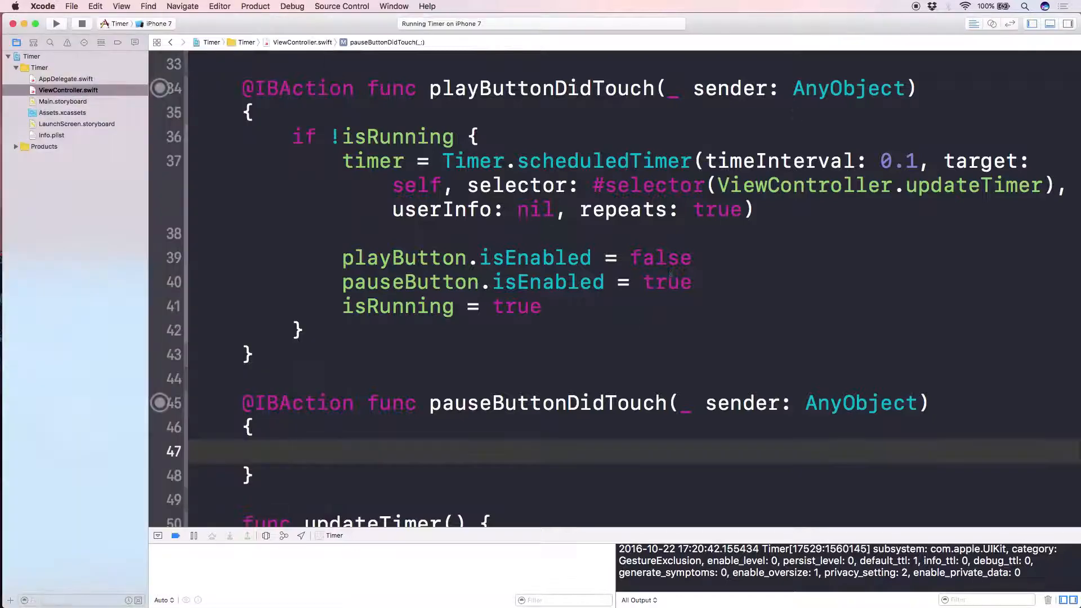
Step: Stop the app; in pauseButtonDidTouch, enable playButton and disable pauseButton
scroll("down", 3)
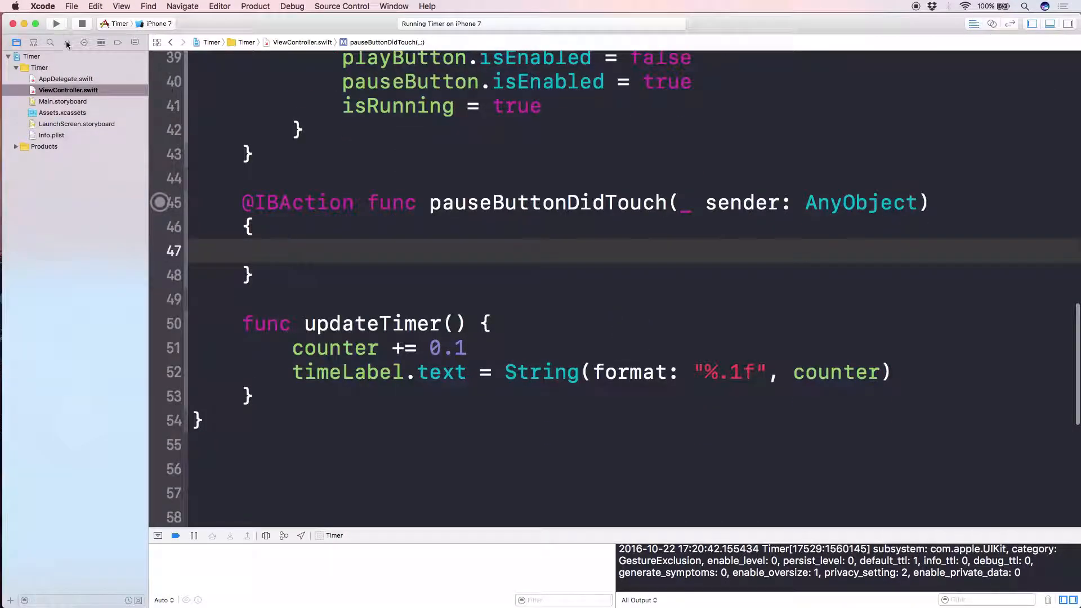
left_click(82, 23)
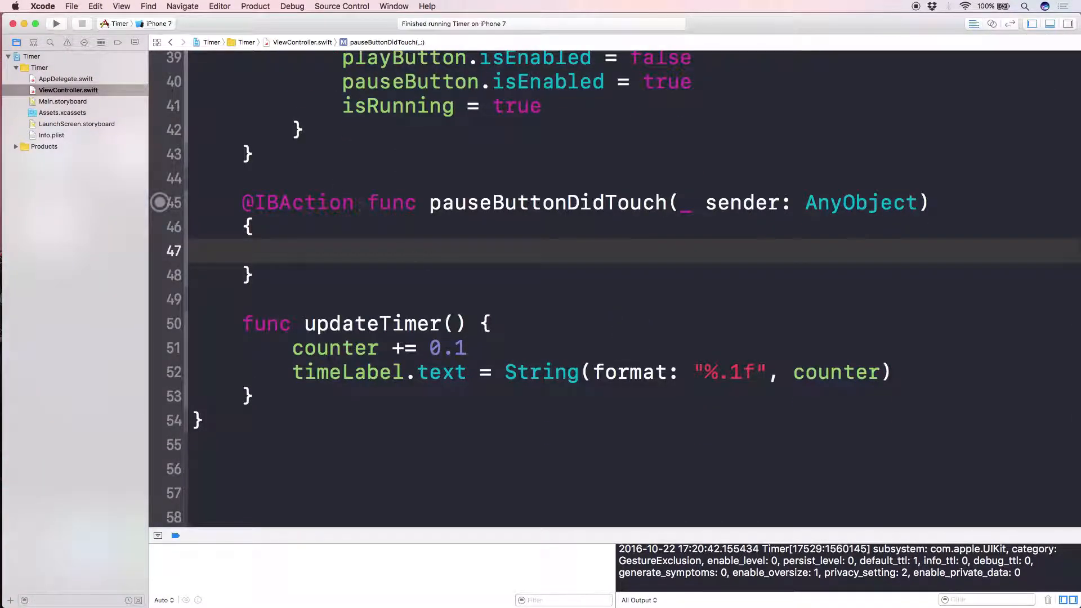
left_click(293, 252)
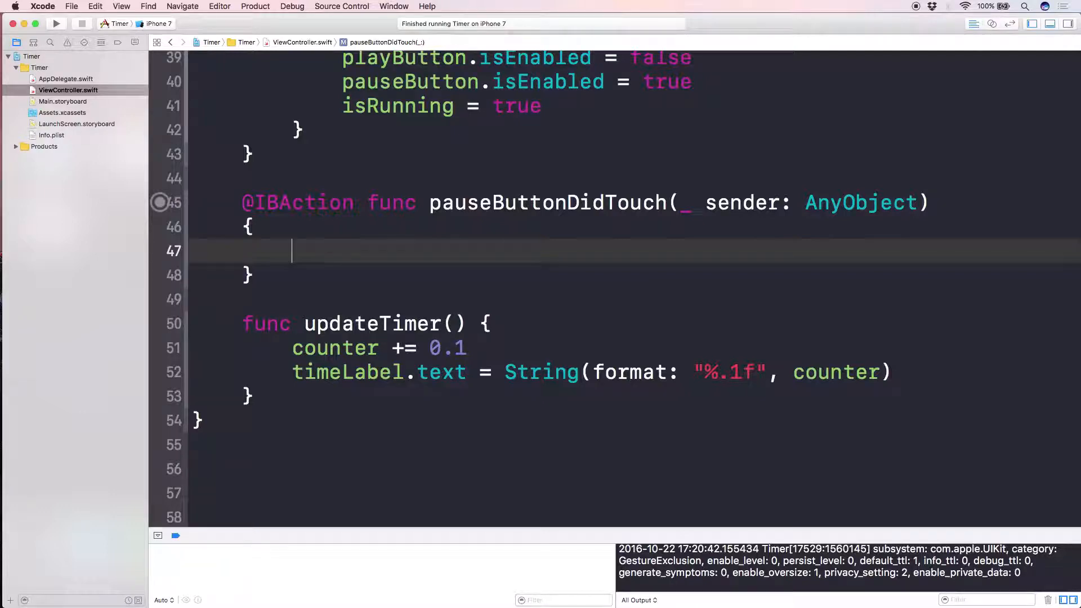
type("playButton.")
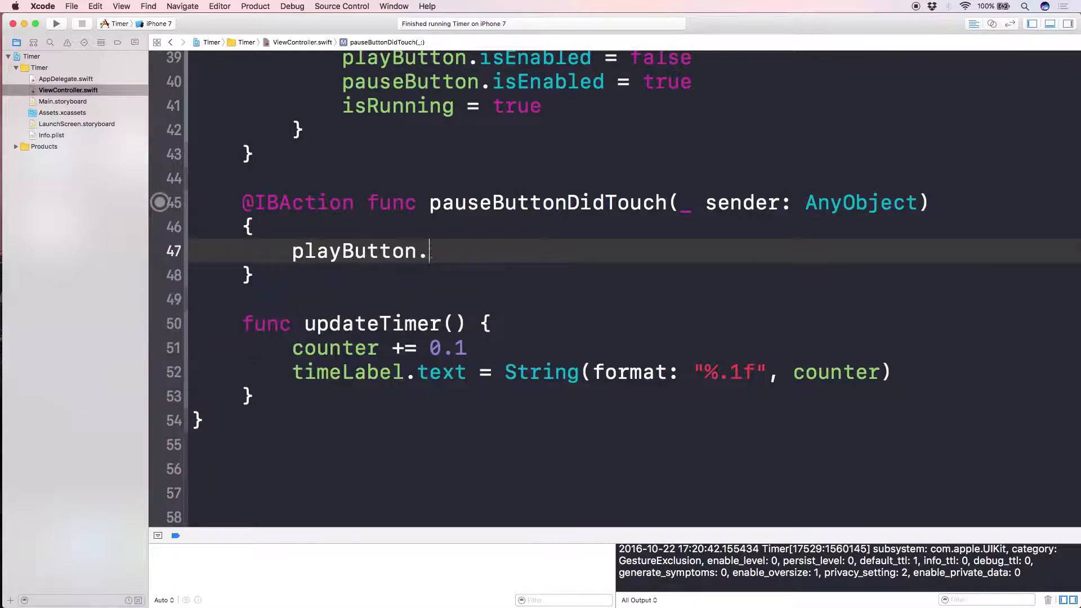
type("isEnabled = true")
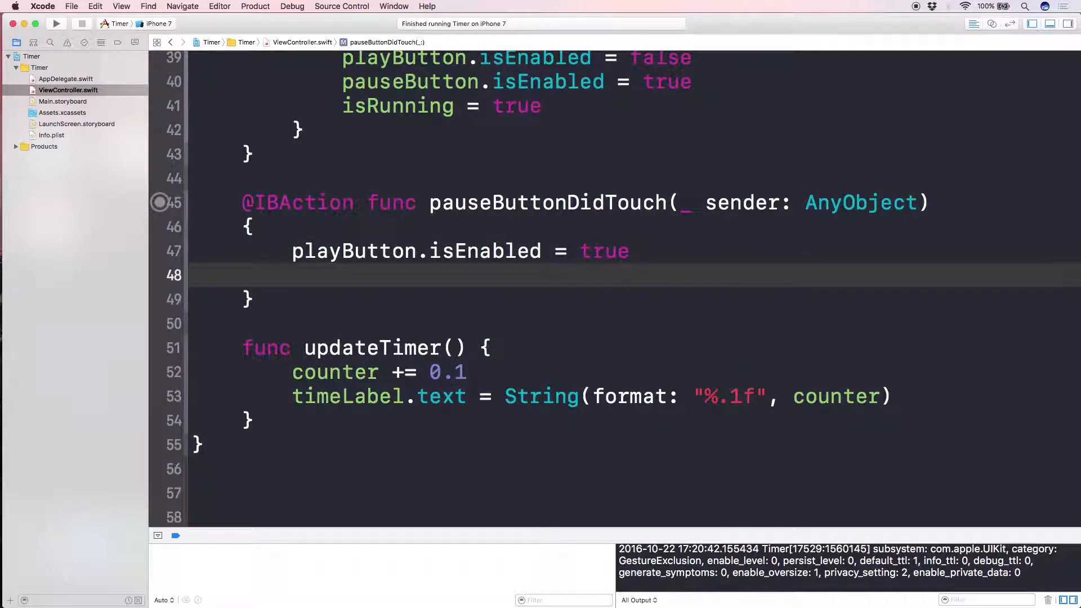
type("paus")
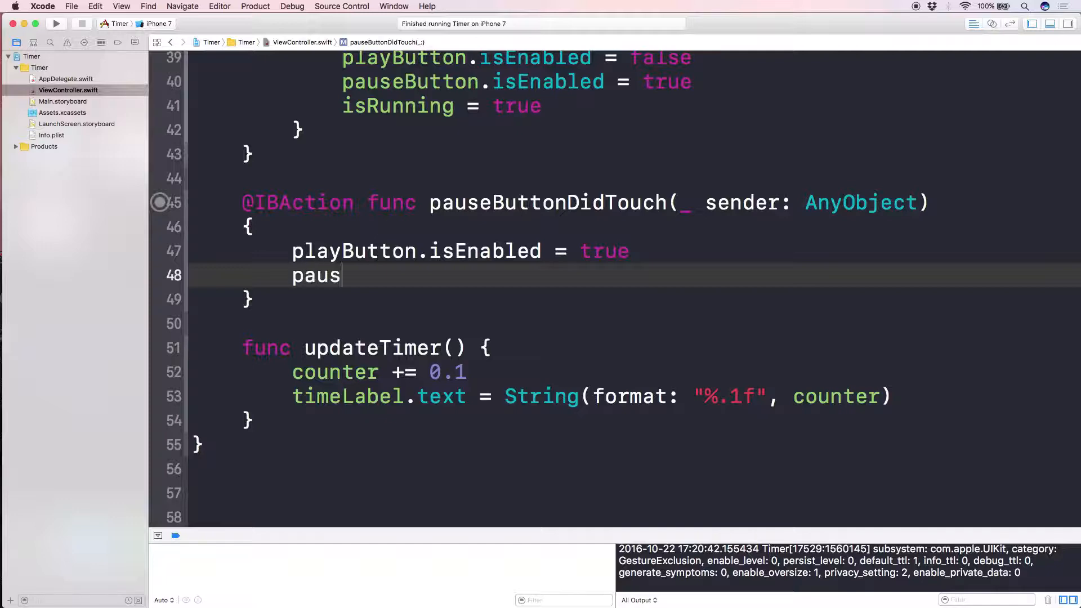
type("eButton.")
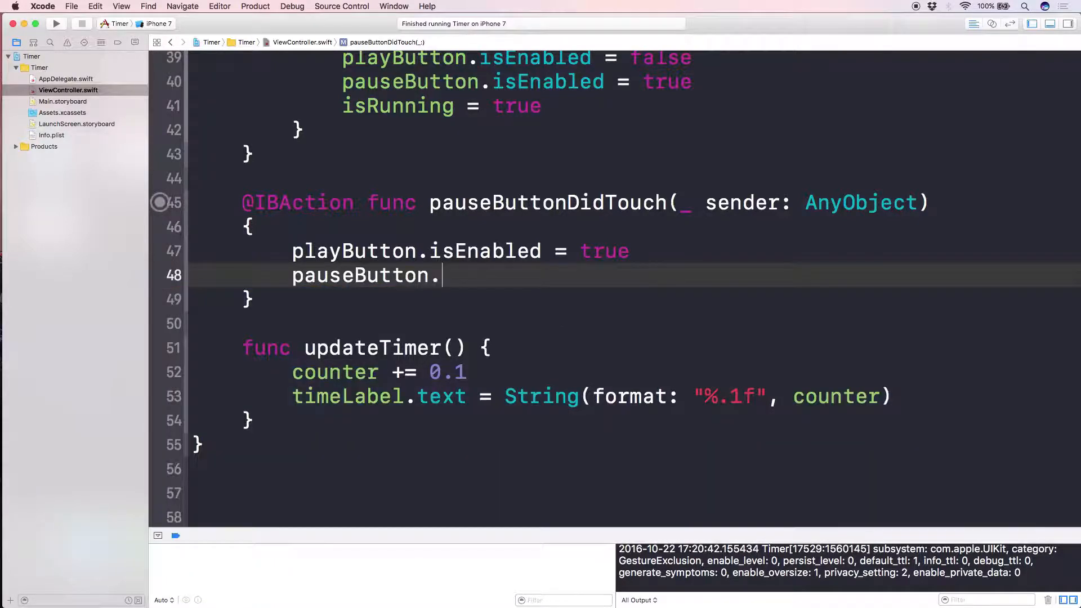
type("isEnabled = false")
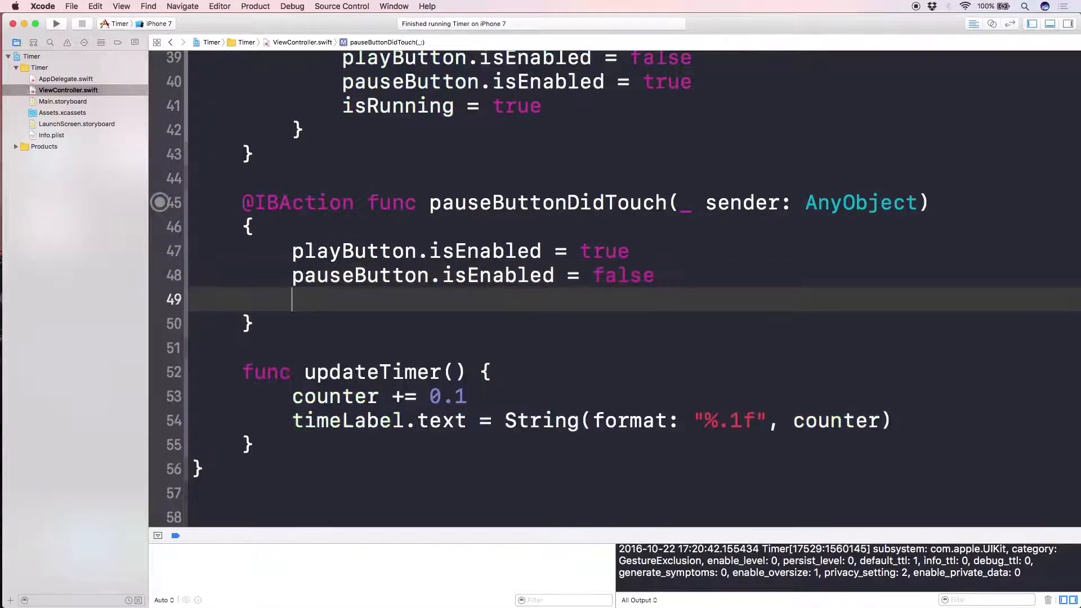
key("Return")
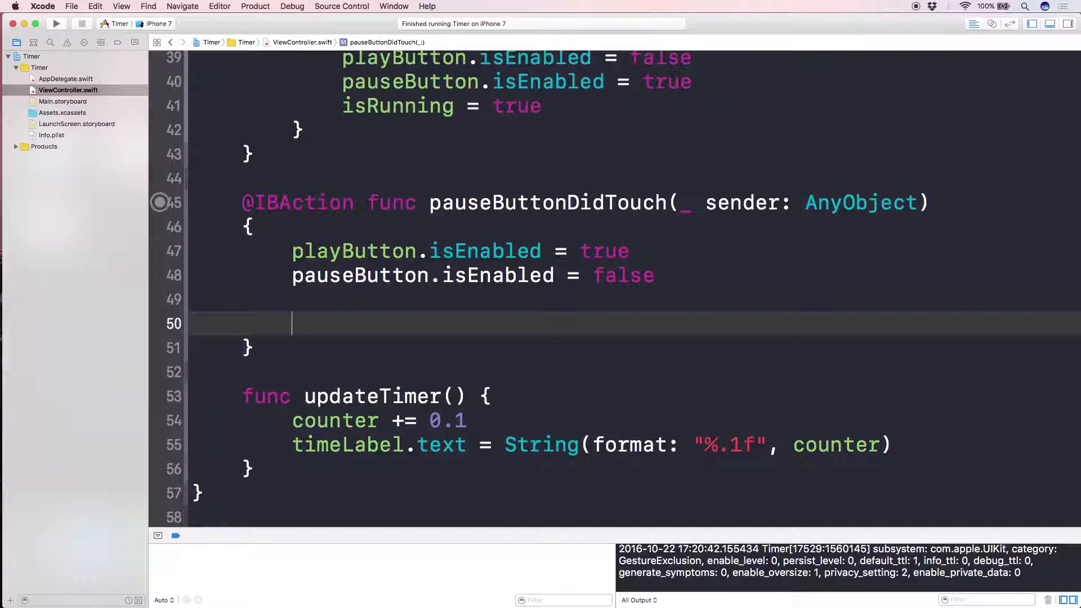
Step: Add timer.invalidate() and isRunning = false to the pause action, then relaunch the app
type("timer.invali")
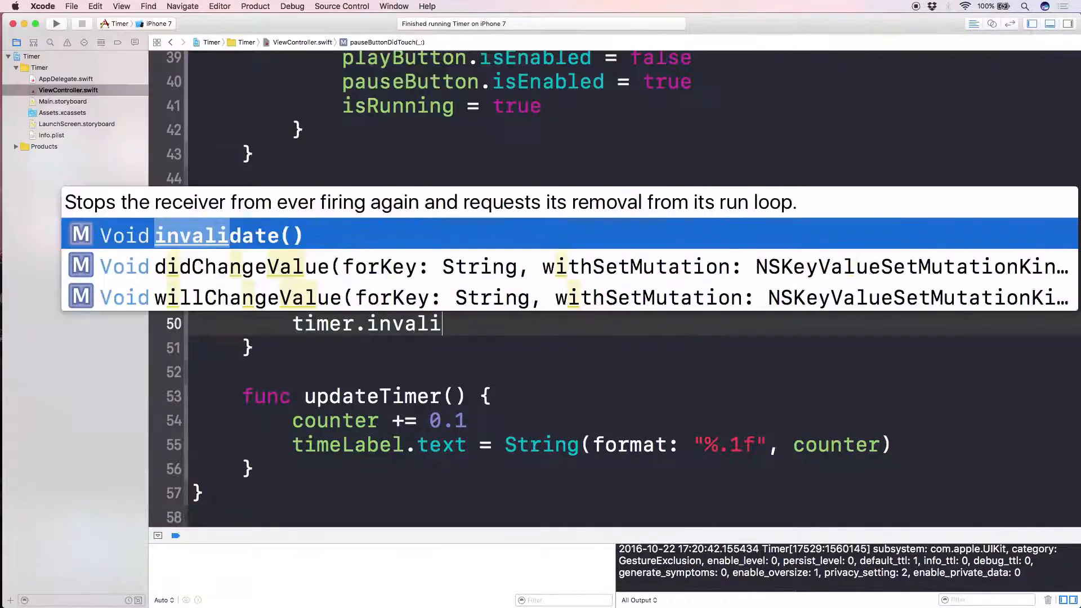
key("Return")
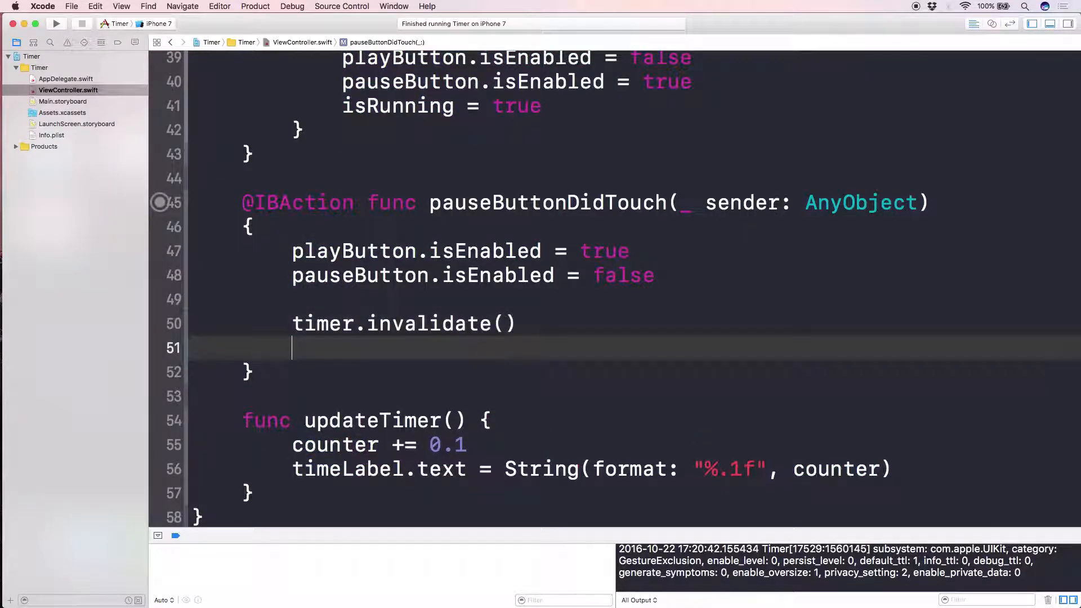
type("isP")
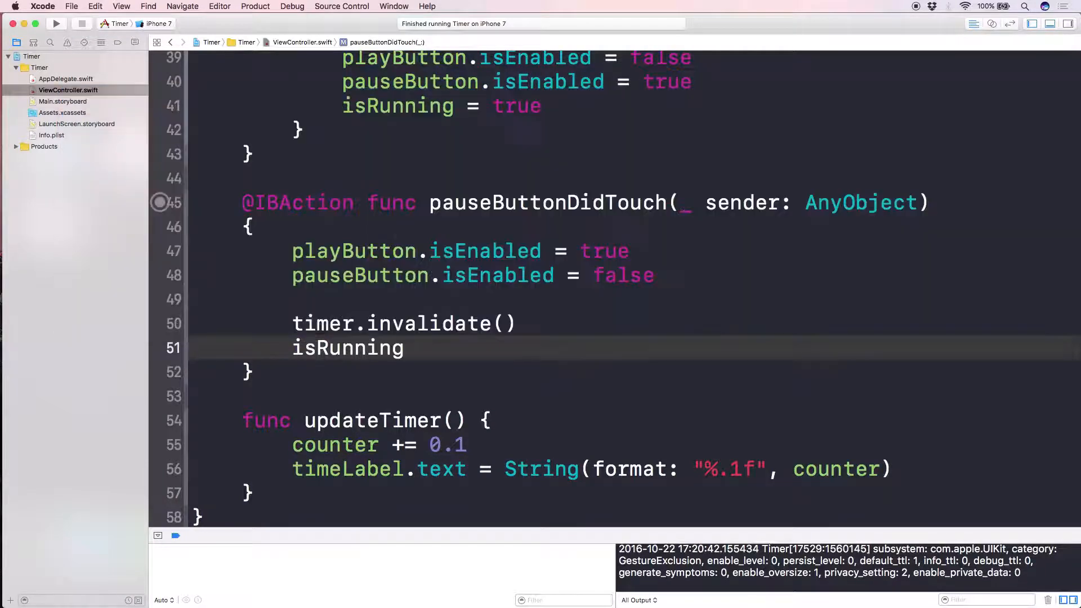
type("= false")
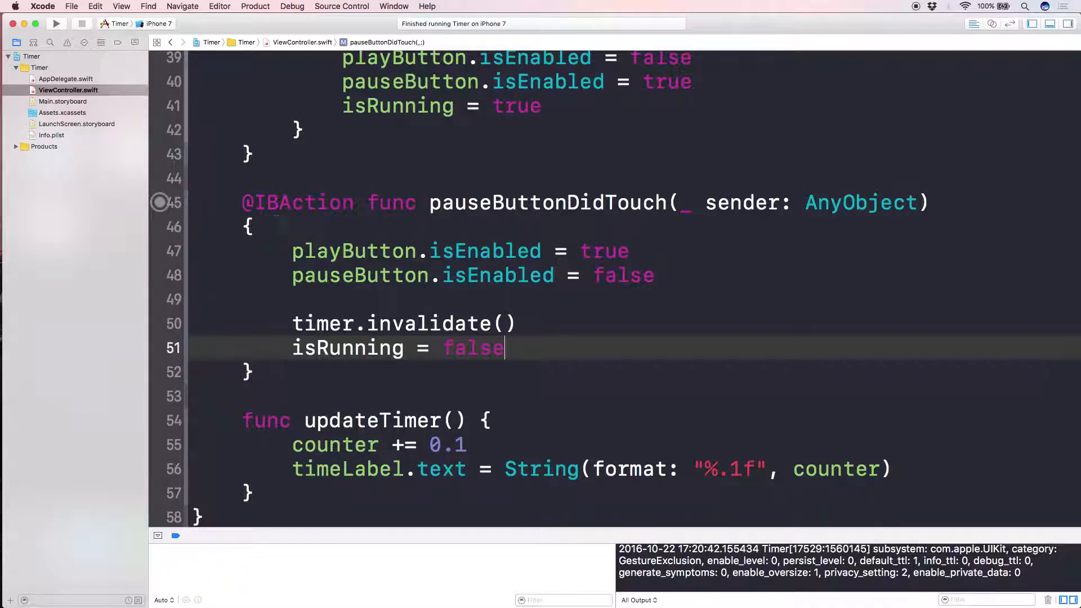
double_click(358, 324)
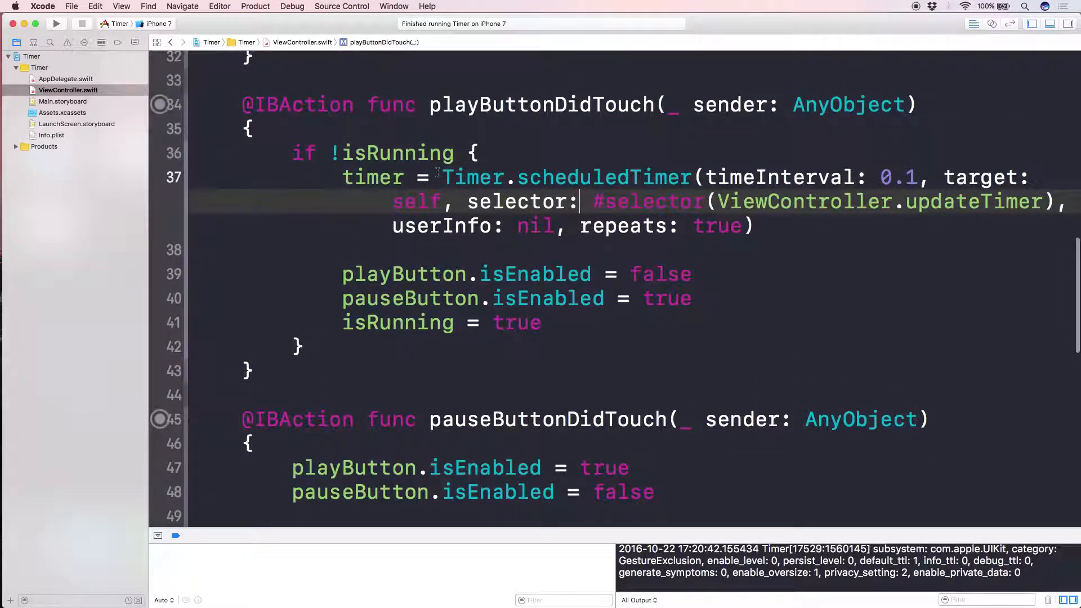
double_click(972, 202)
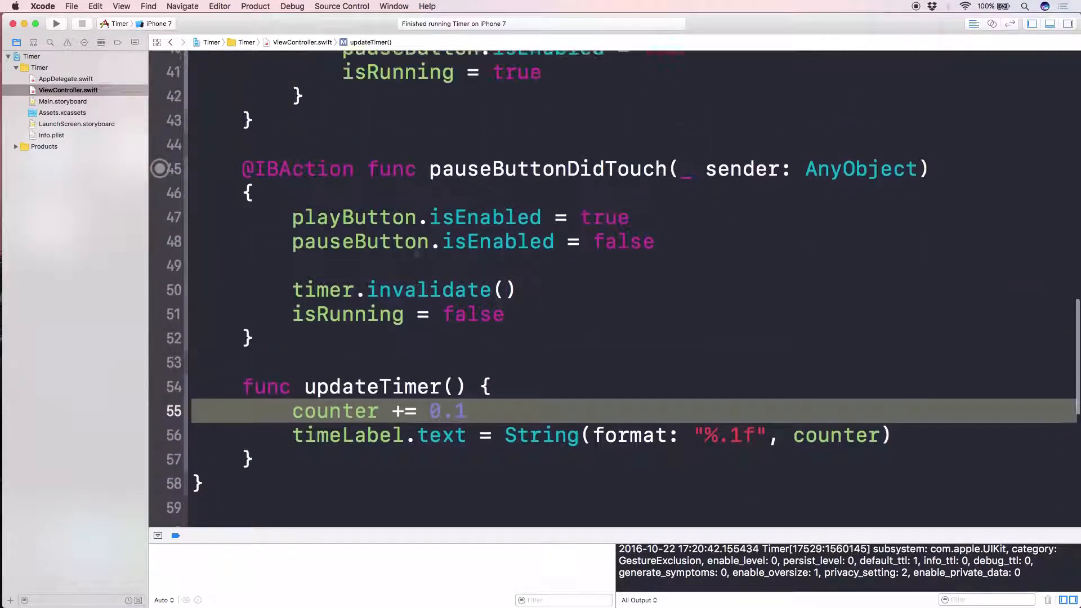
left_click(55, 24)
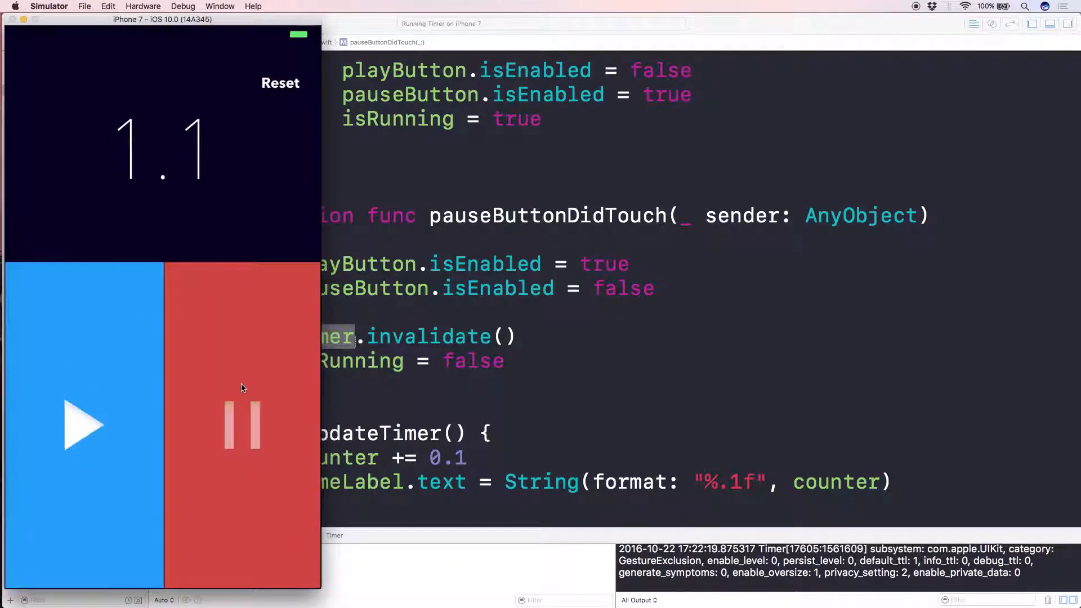
mouse_move(203, 370)
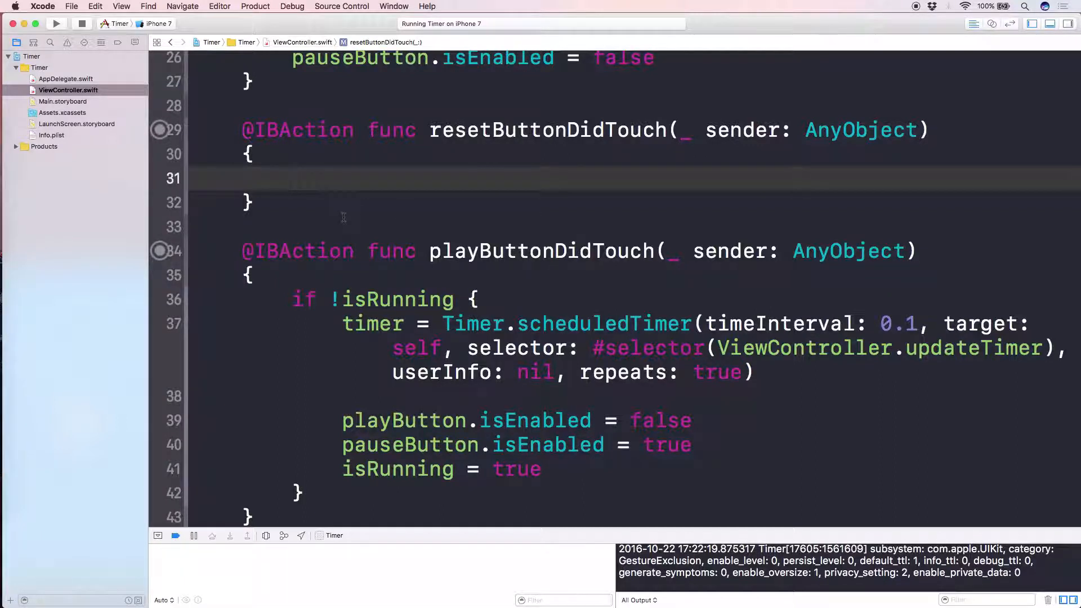
Step: In resetButtonDidTouch, add timer.invalidate(), isRunning = false and counter = 0
left_click(291, 178)
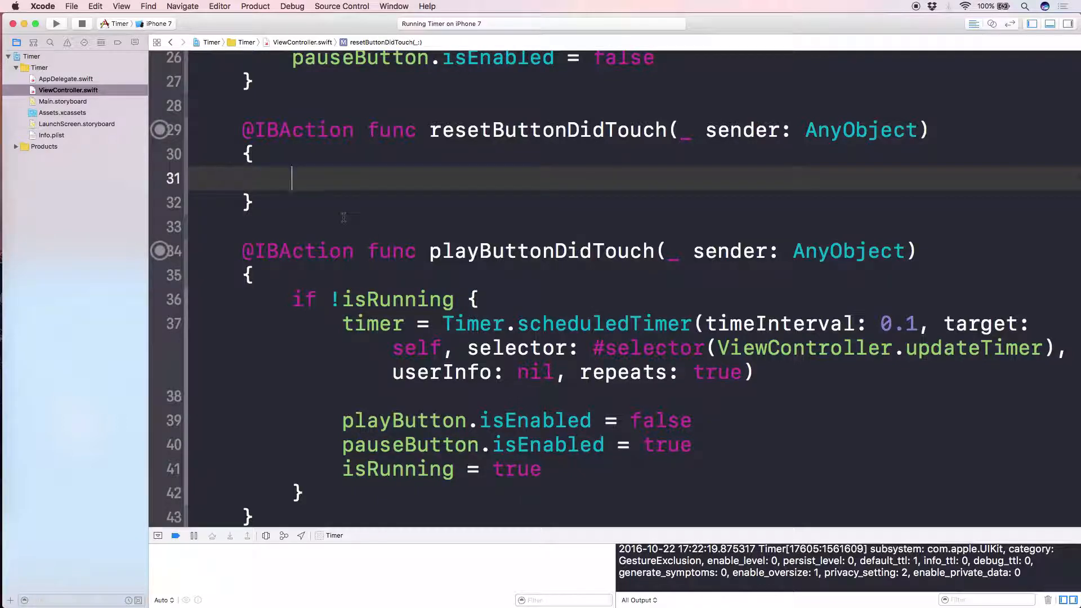
type("t")
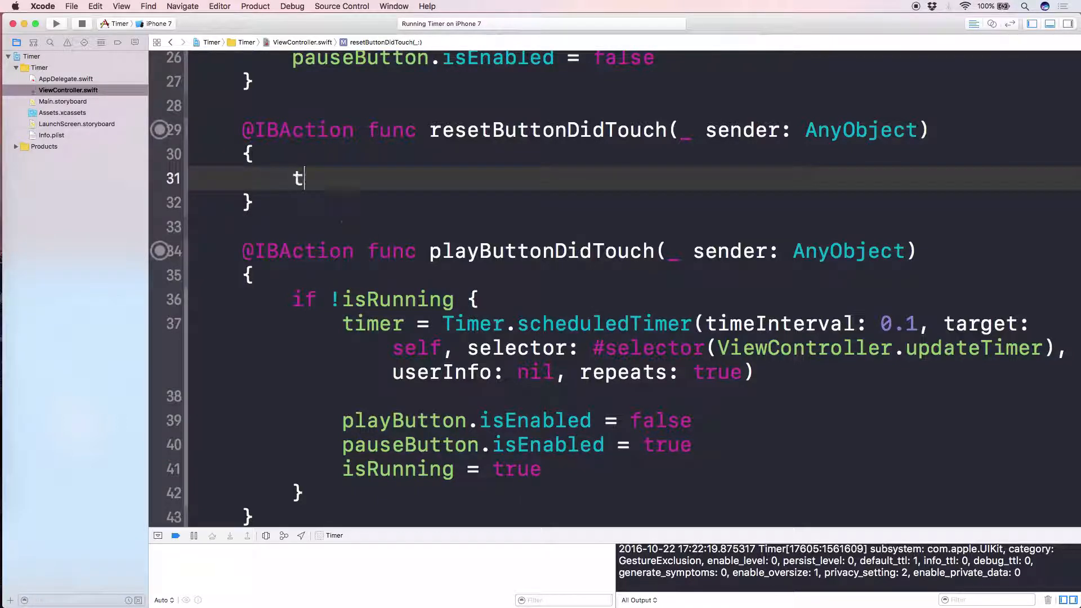
type("imer.invalidate()")
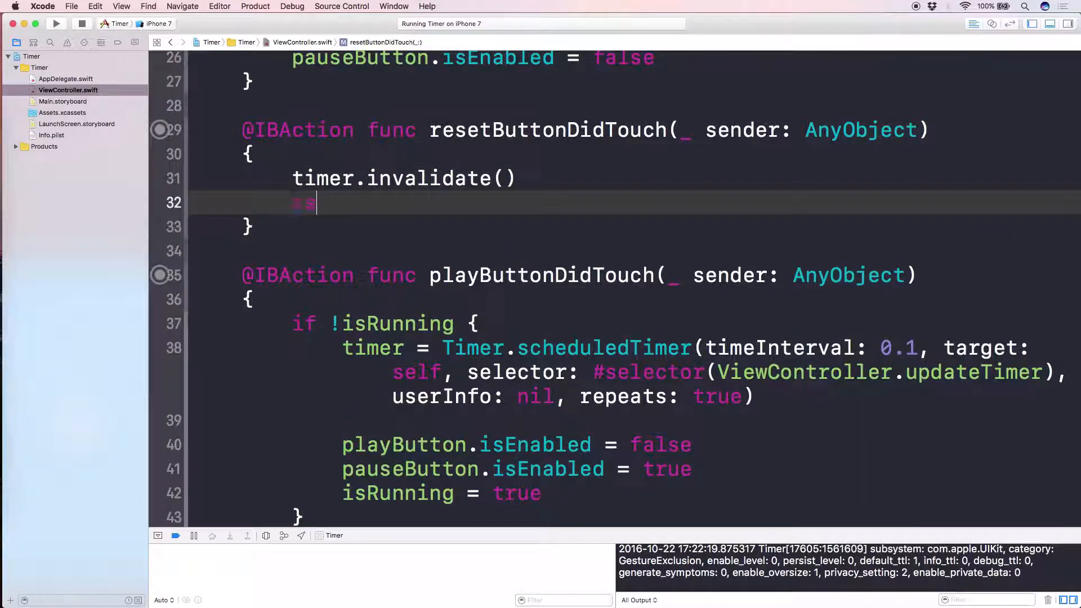
type("isRunning = false")
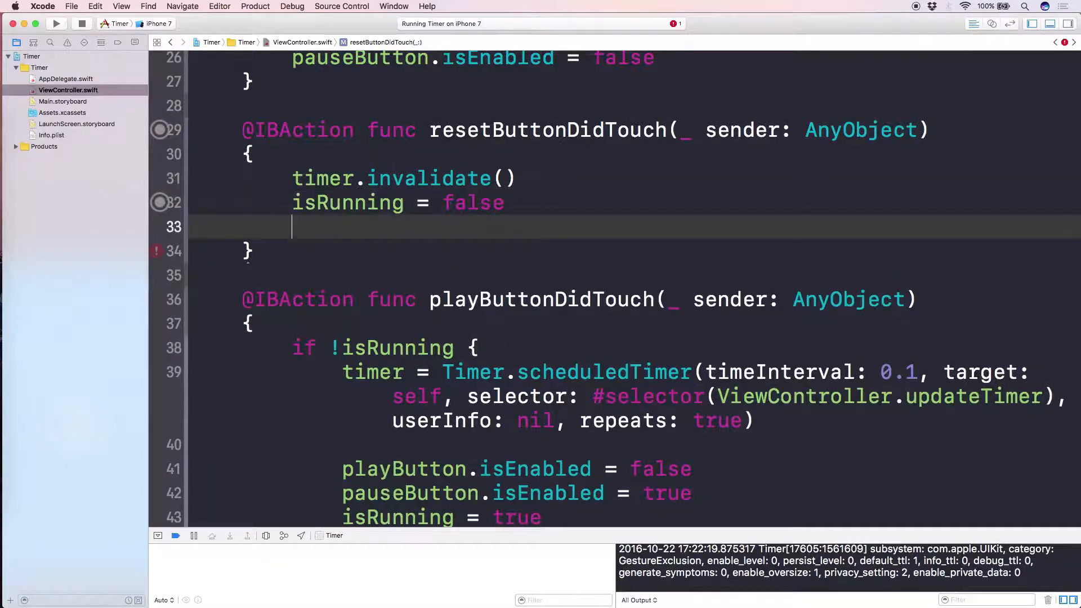
type("counter = 0")
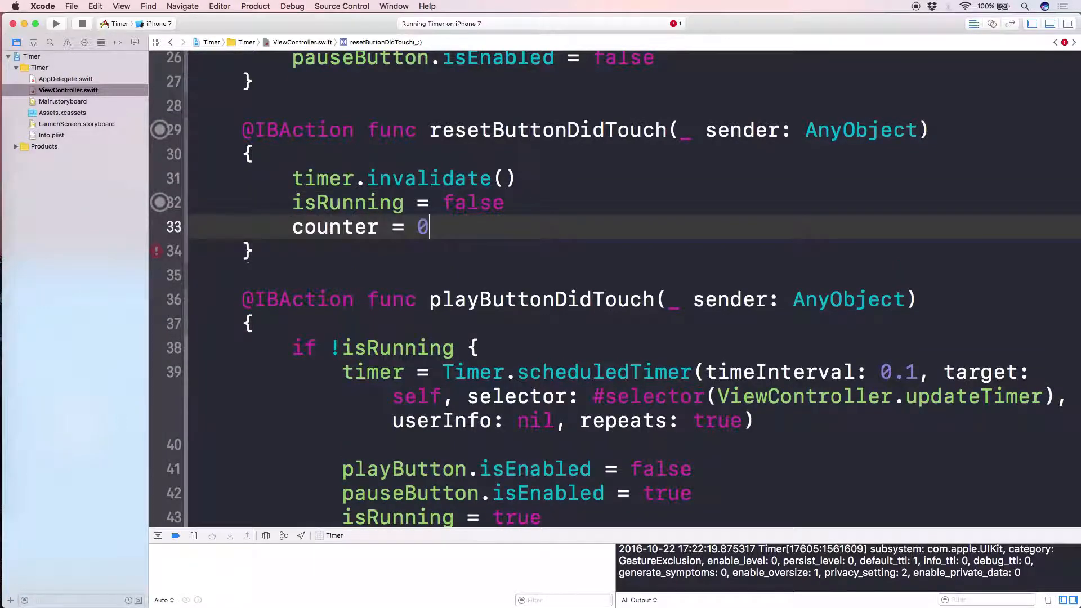
Step: Update timeLabel.text from counter, enable playButton and begin disabling pauseButton
scroll("down", 3)
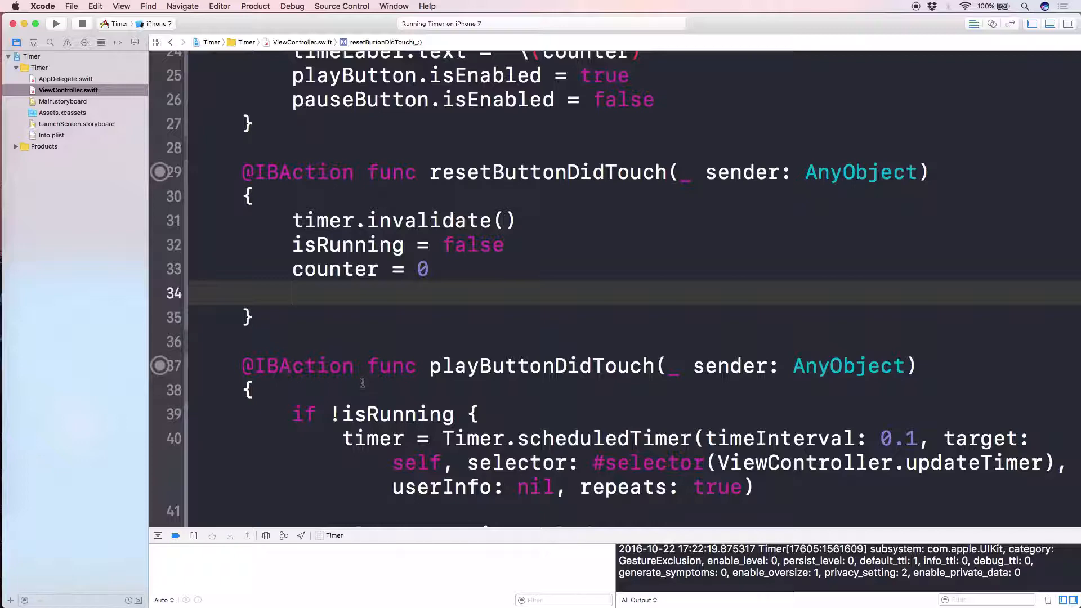
type("timeLabel.text = \"\\")
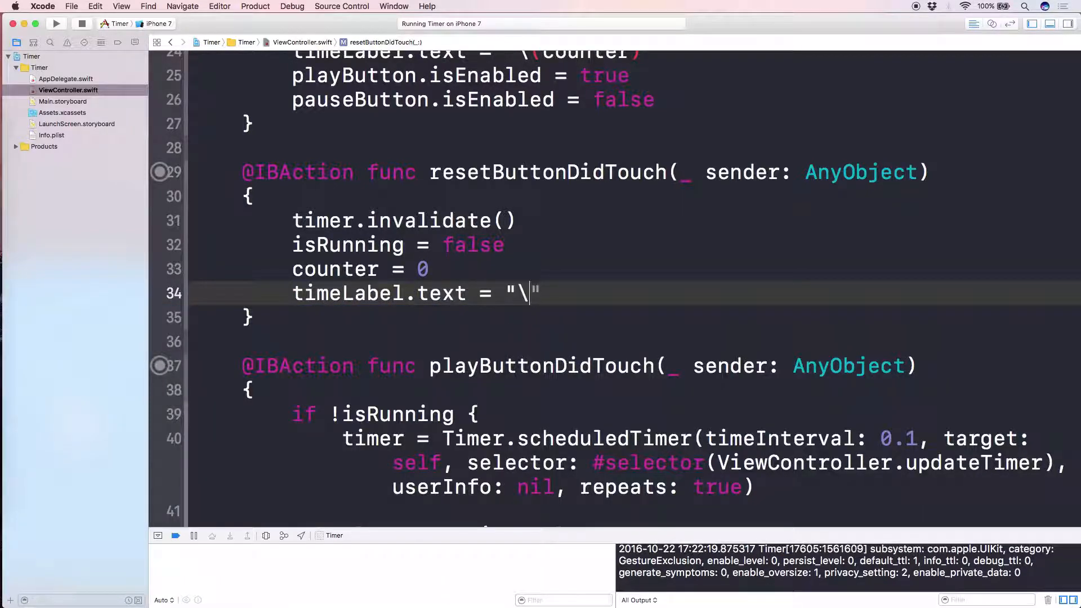
type("(counter)")
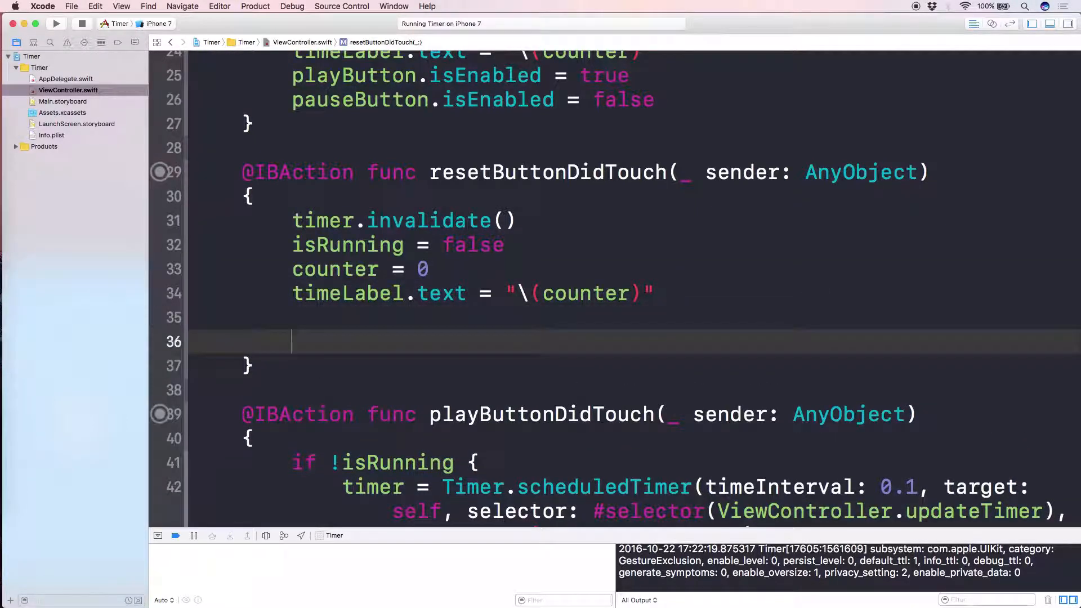
type("playButton.")
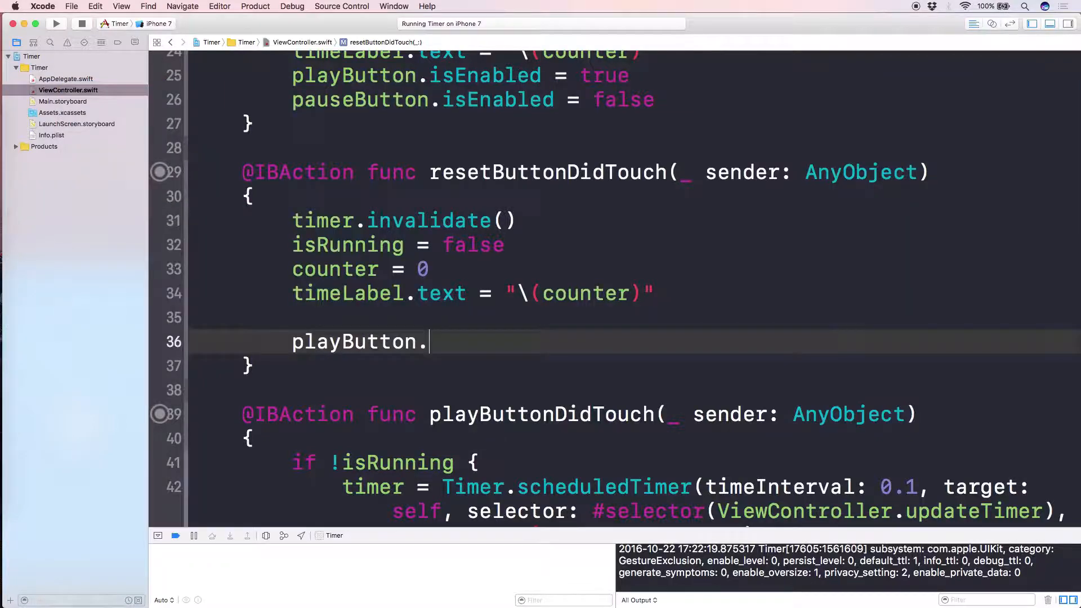
type("isEnabled = true")
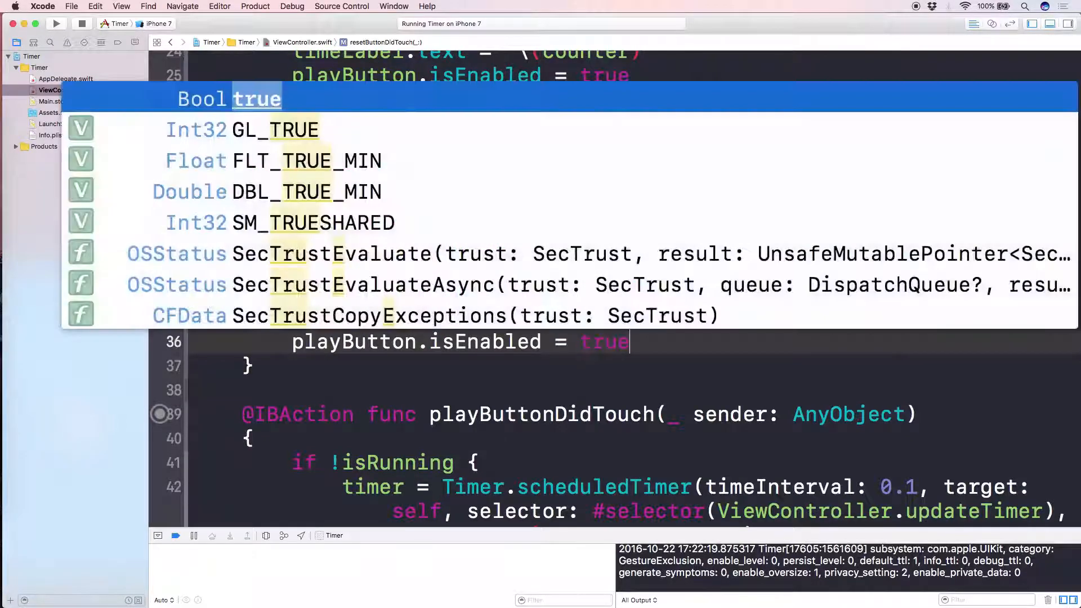
type("pauseButton.isEnabled = false")
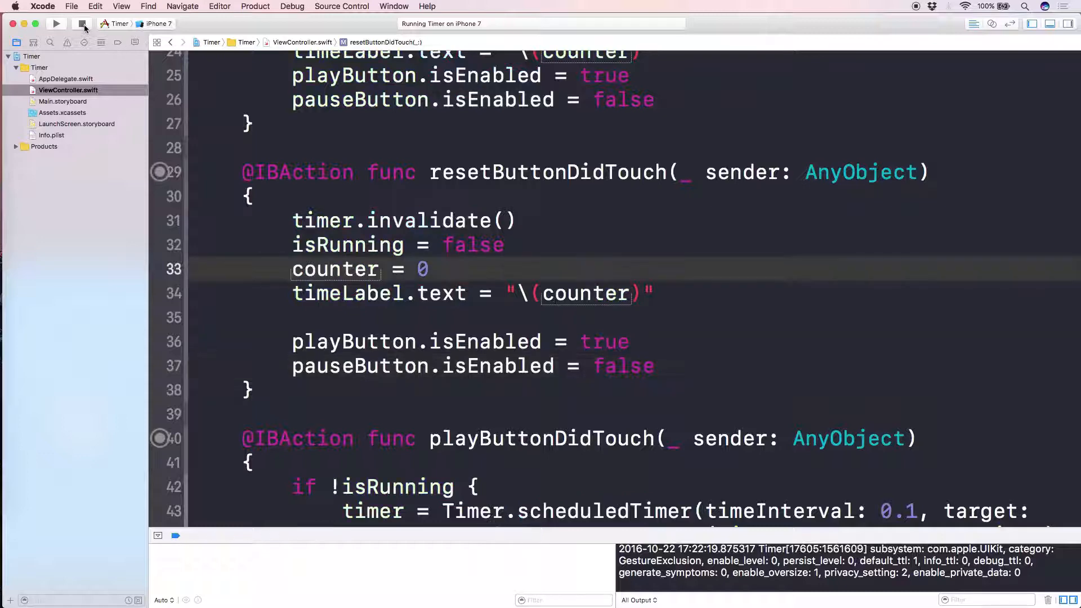
Step: Run the updated app, pause the stopwatch at 7.0, then reset it to zero
left_click(55, 23)
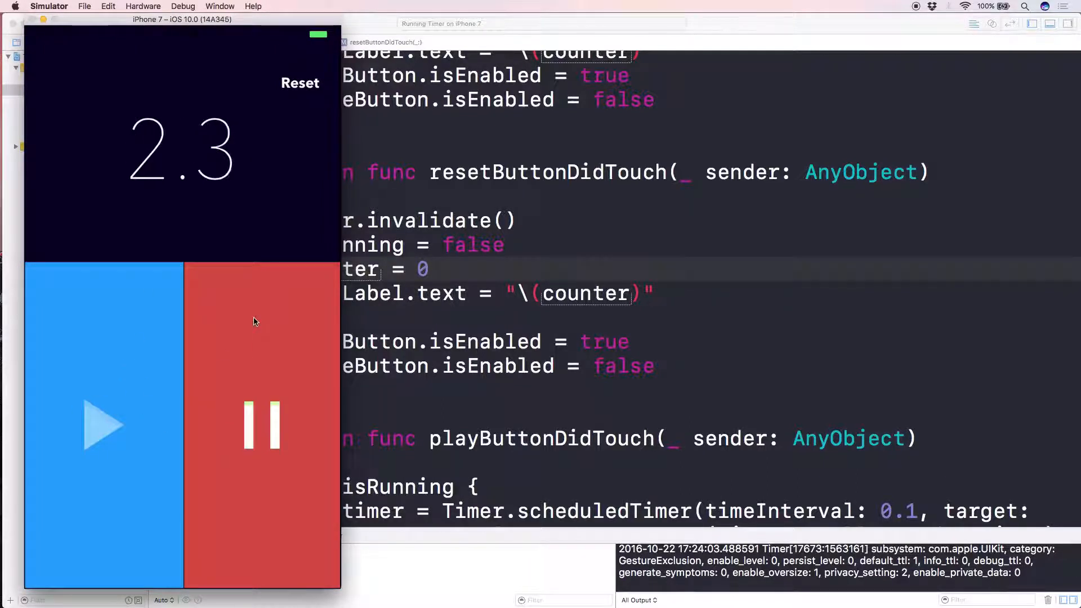
left_click(300, 83)
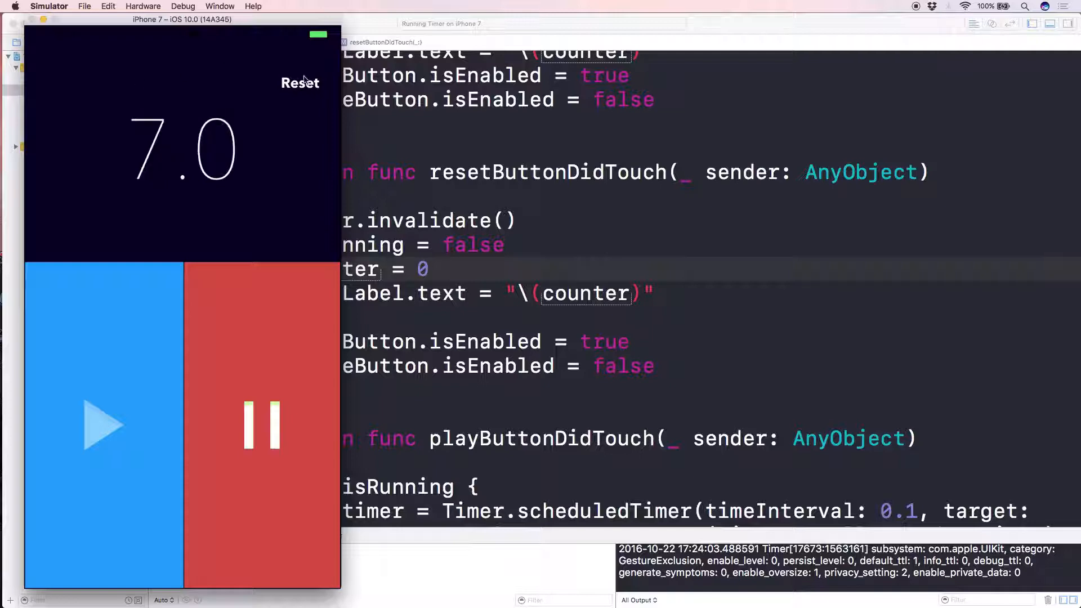
left_click(300, 82)
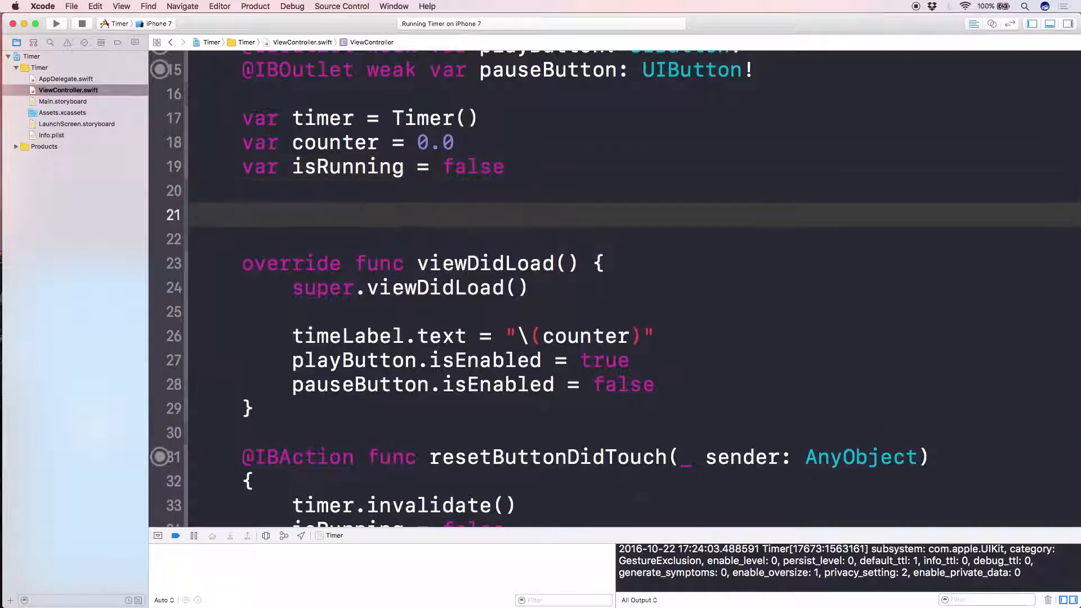
Step: Override preferredStatusBarStyle to return .lightContent, then stop and rerun the app
left_click(247, 215)
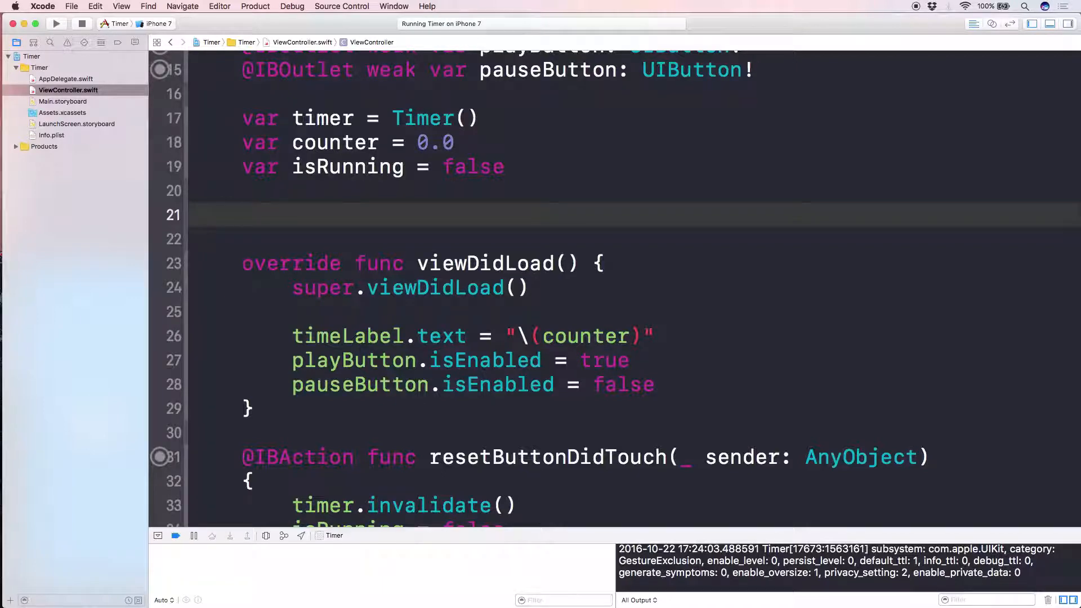
type("preferre")
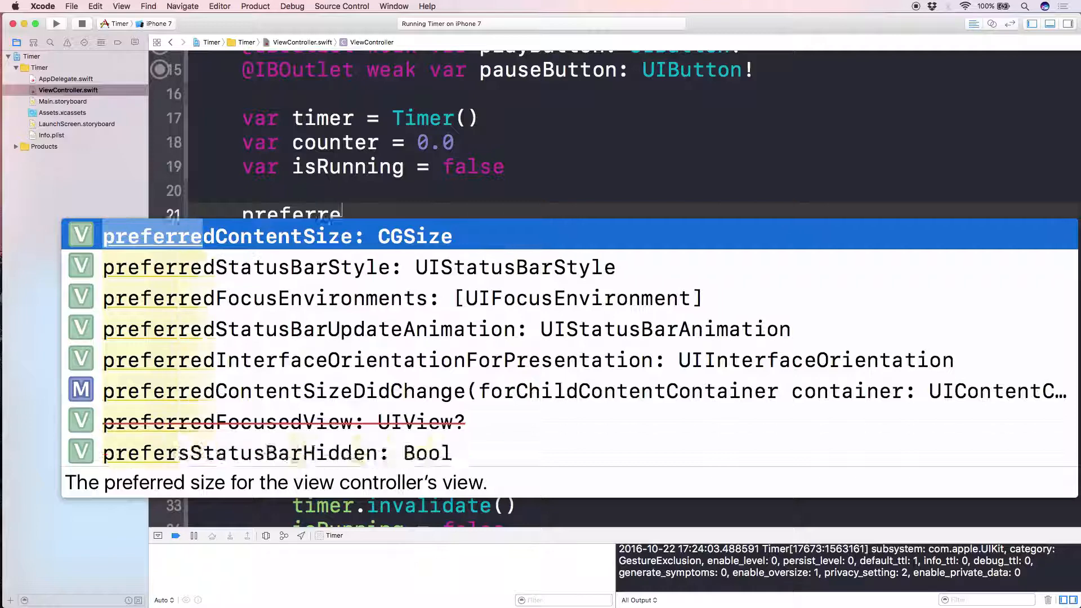
type("dStatusbarStyle: UIStatusBarStyle")
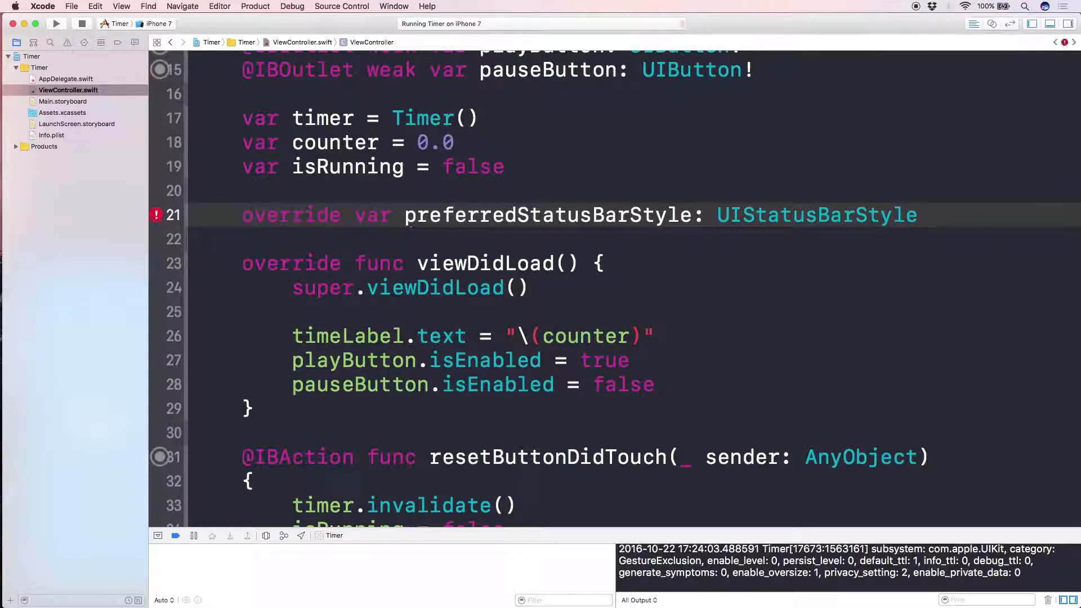
type("{")
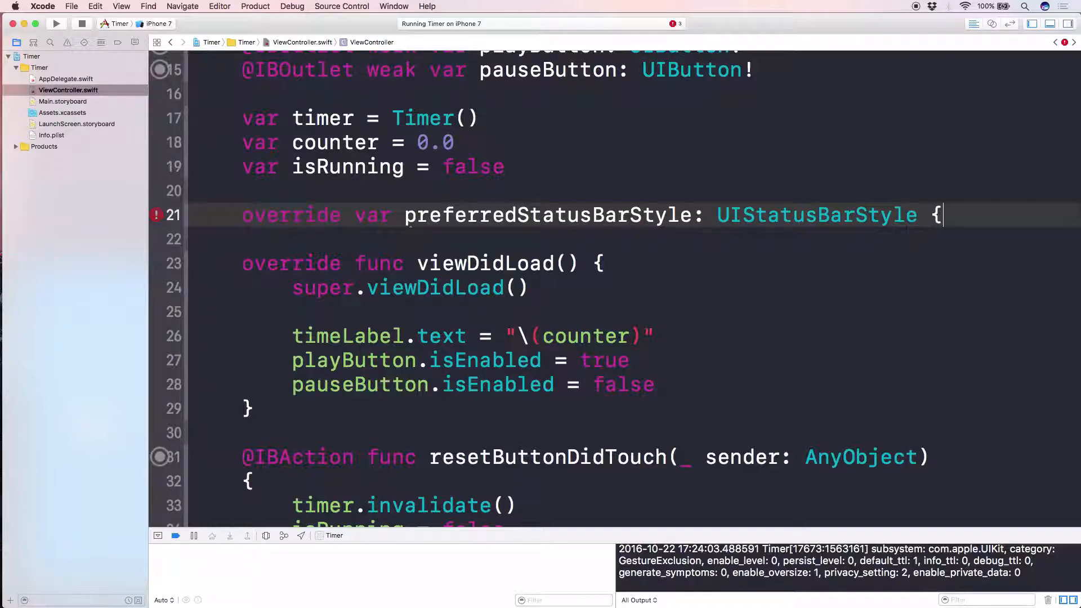
type("retu")
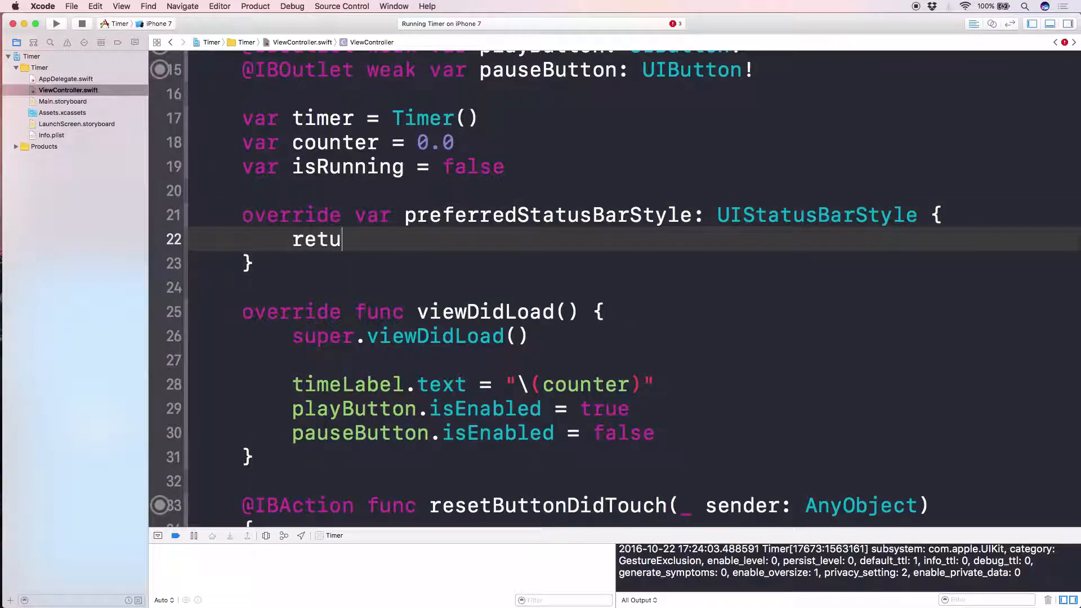
type("rn .lightContent")
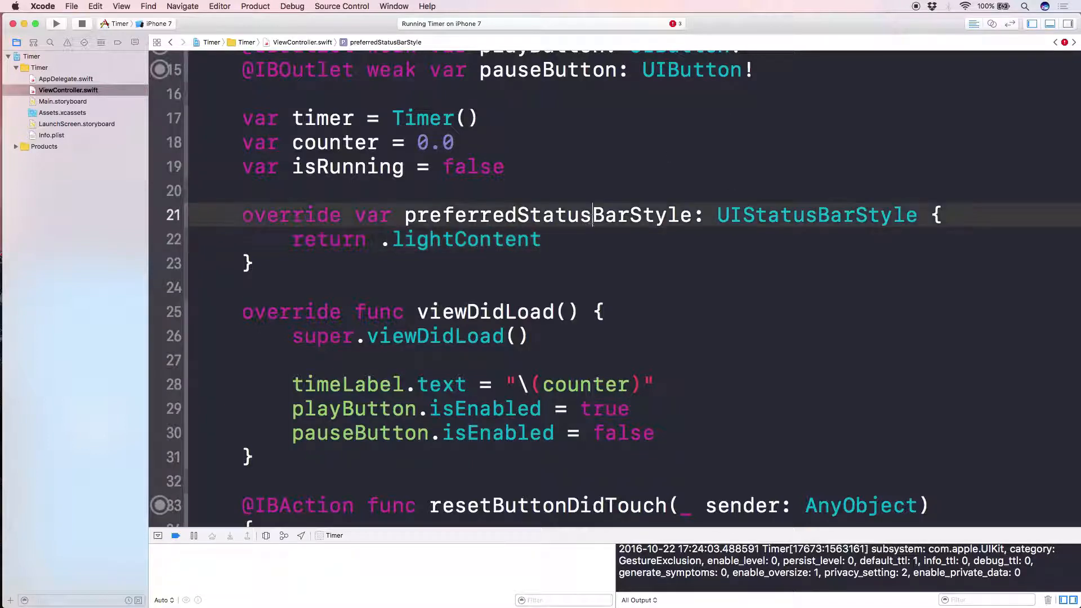
left_click(82, 24)
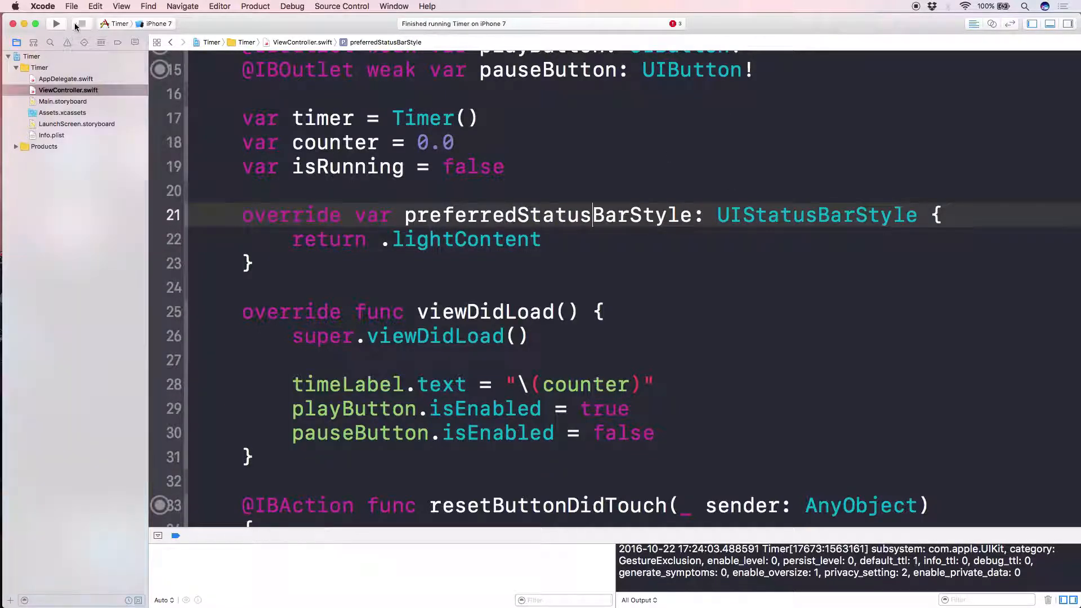
left_click(55, 23)
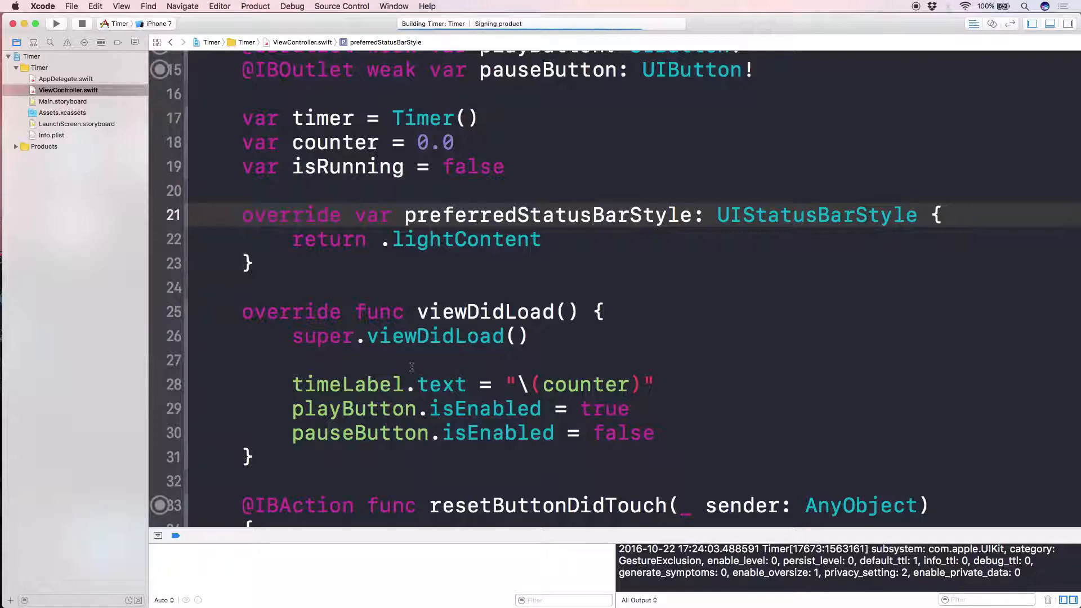